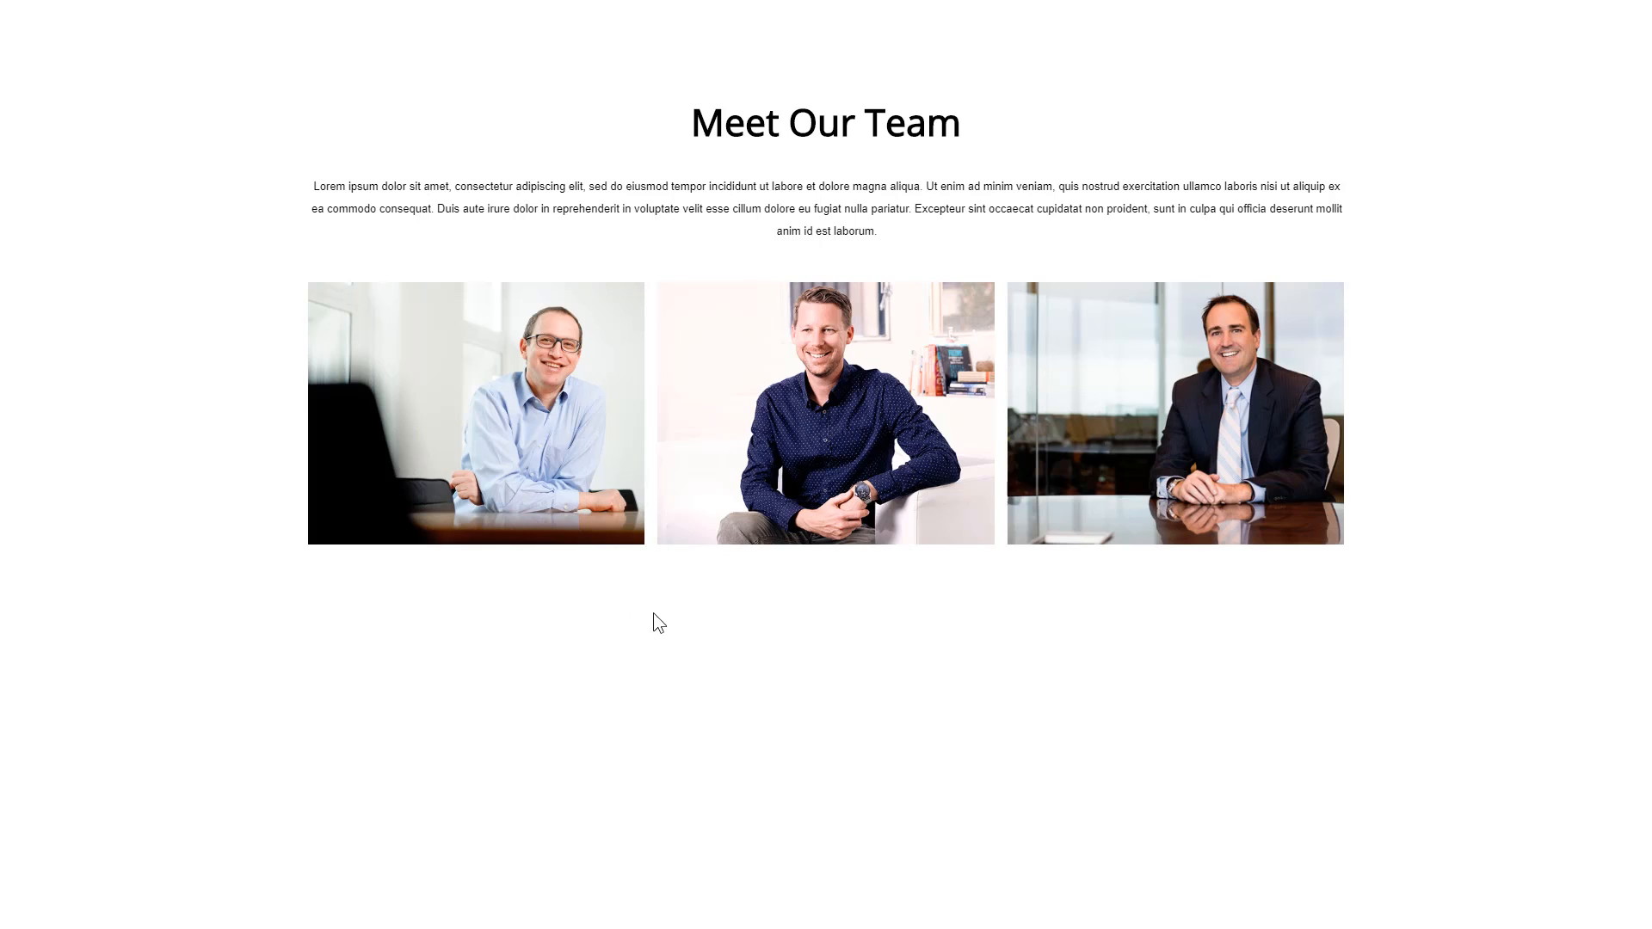
{"action": "mouse_move", "coordinate": [912, 630]}
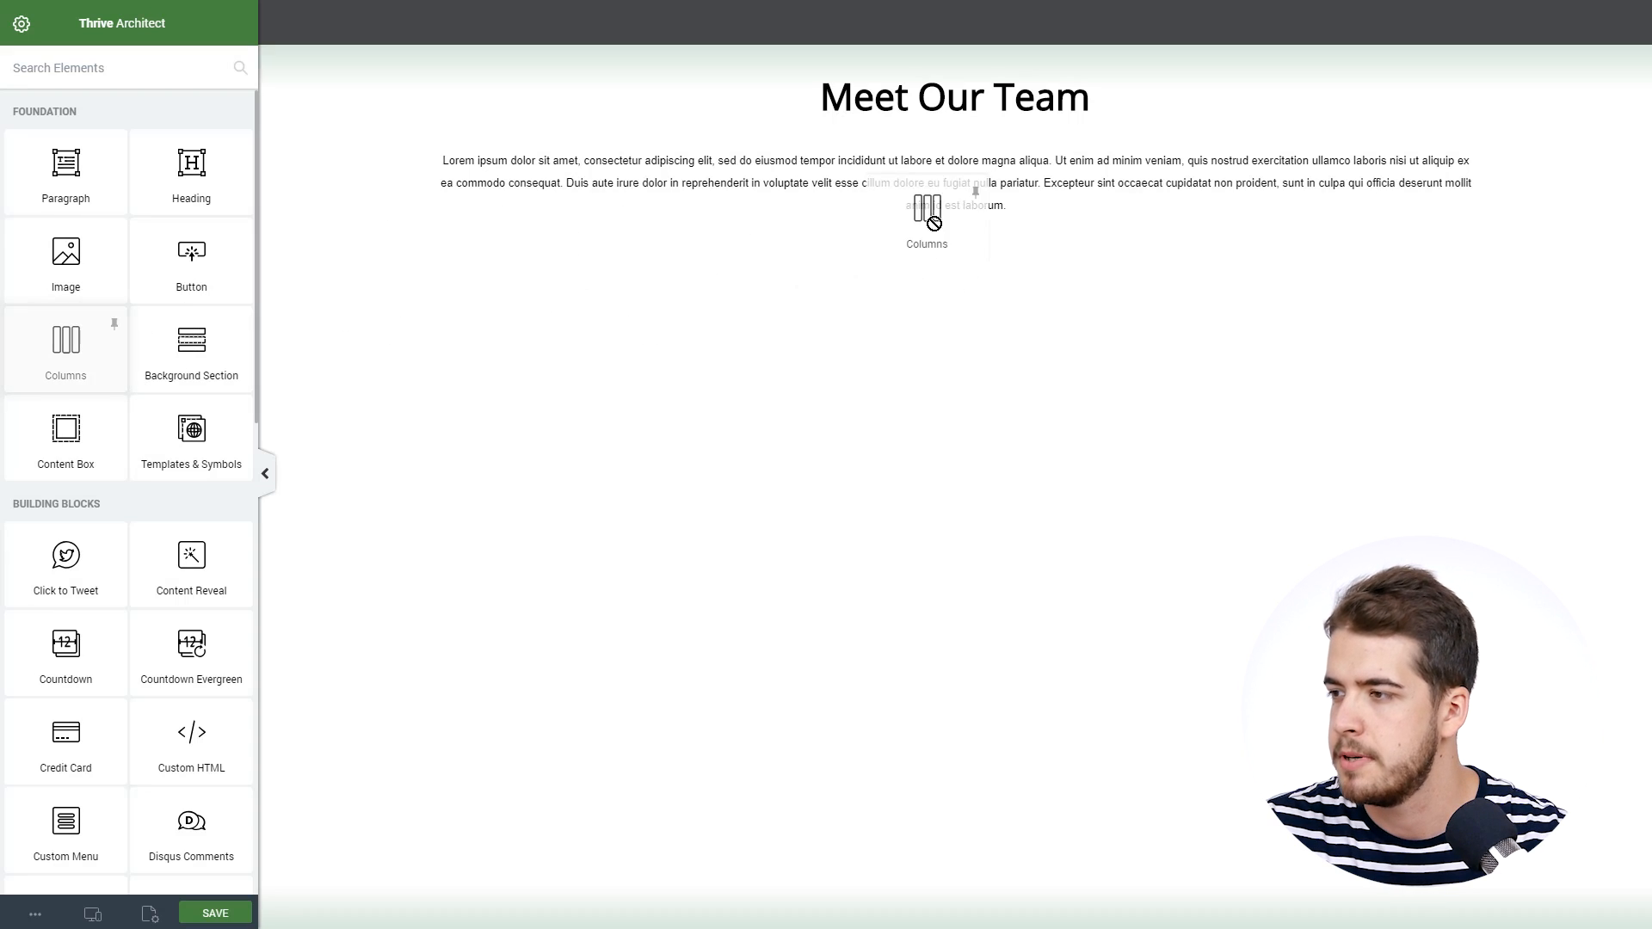
Step: Add a Columns element under the intro paragraph with the 1/3 1/3 1/3 layout
{"action": "left_click_drag", "start_coordinate": [65, 339], "coordinate": [928, 222]}
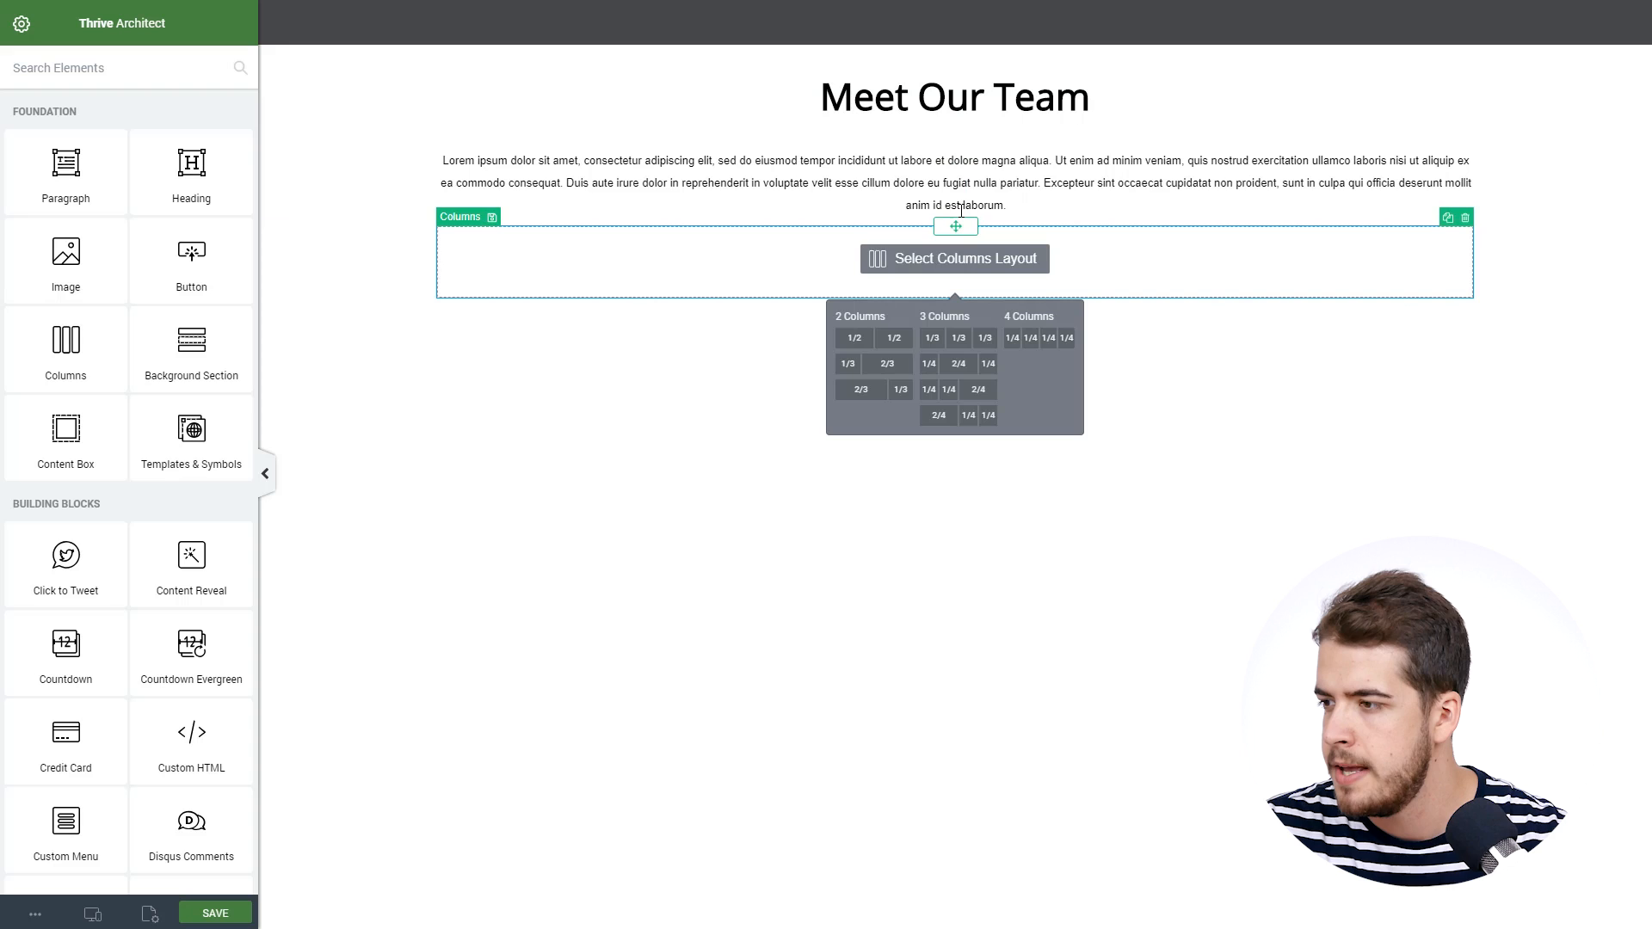
{"action": "left_click", "coordinate": [943, 339]}
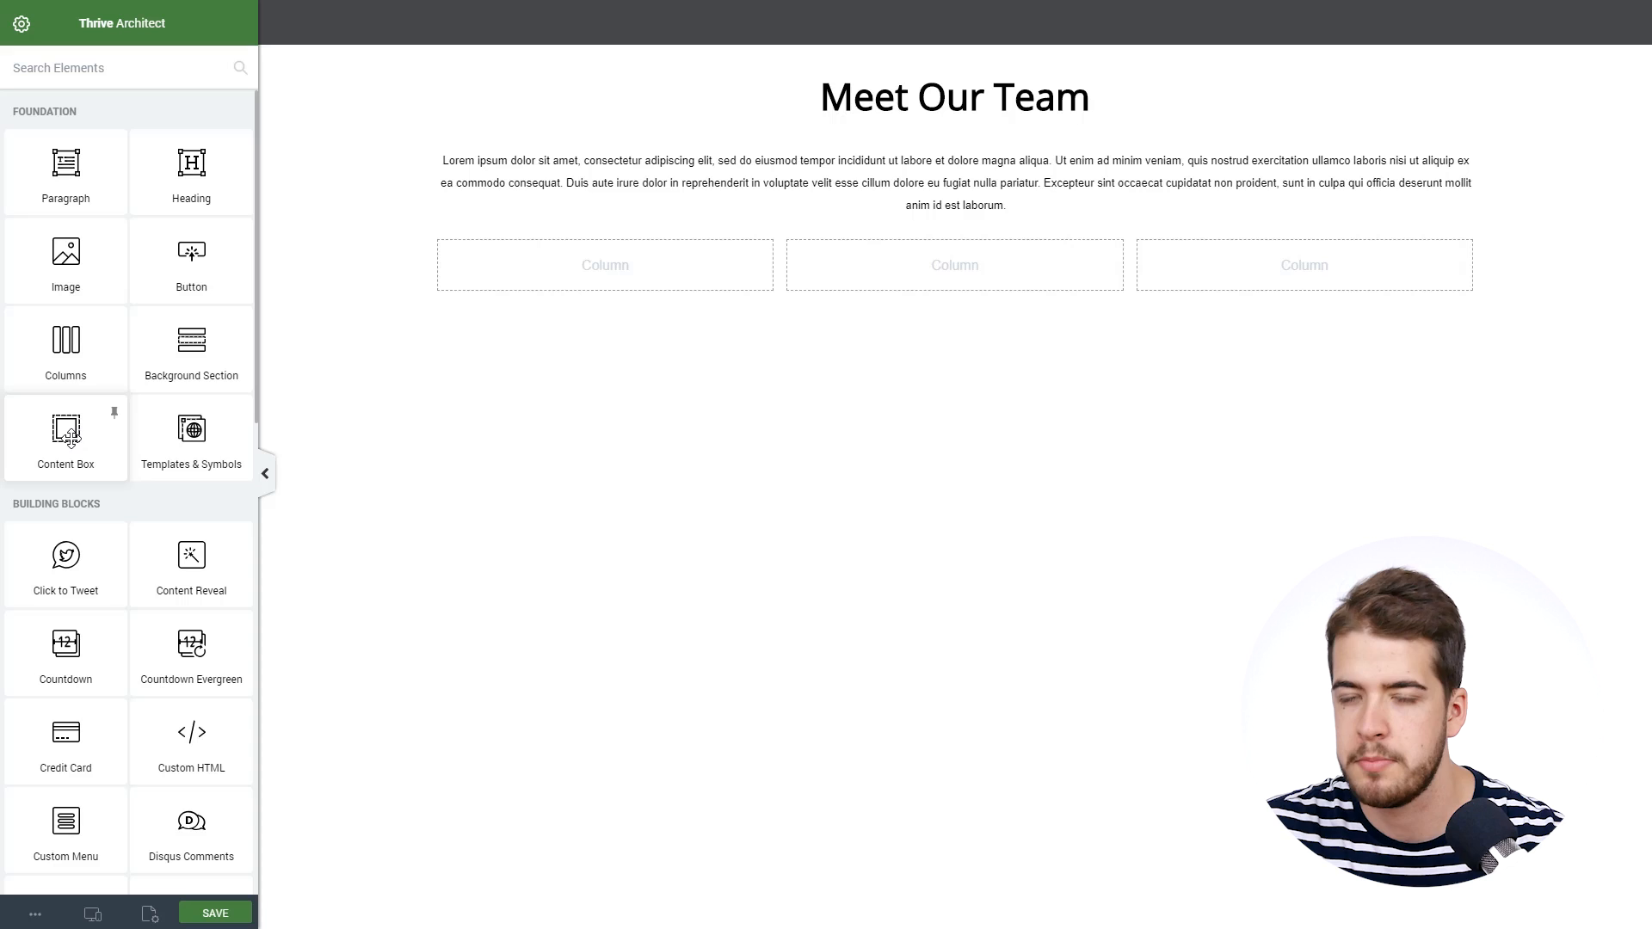
Step: Place a taller Content Box in the first column with the light-blue-shirt portrait as background image
{"action": "left_click_drag", "start_coordinate": [65, 427], "coordinate": [605, 265]}
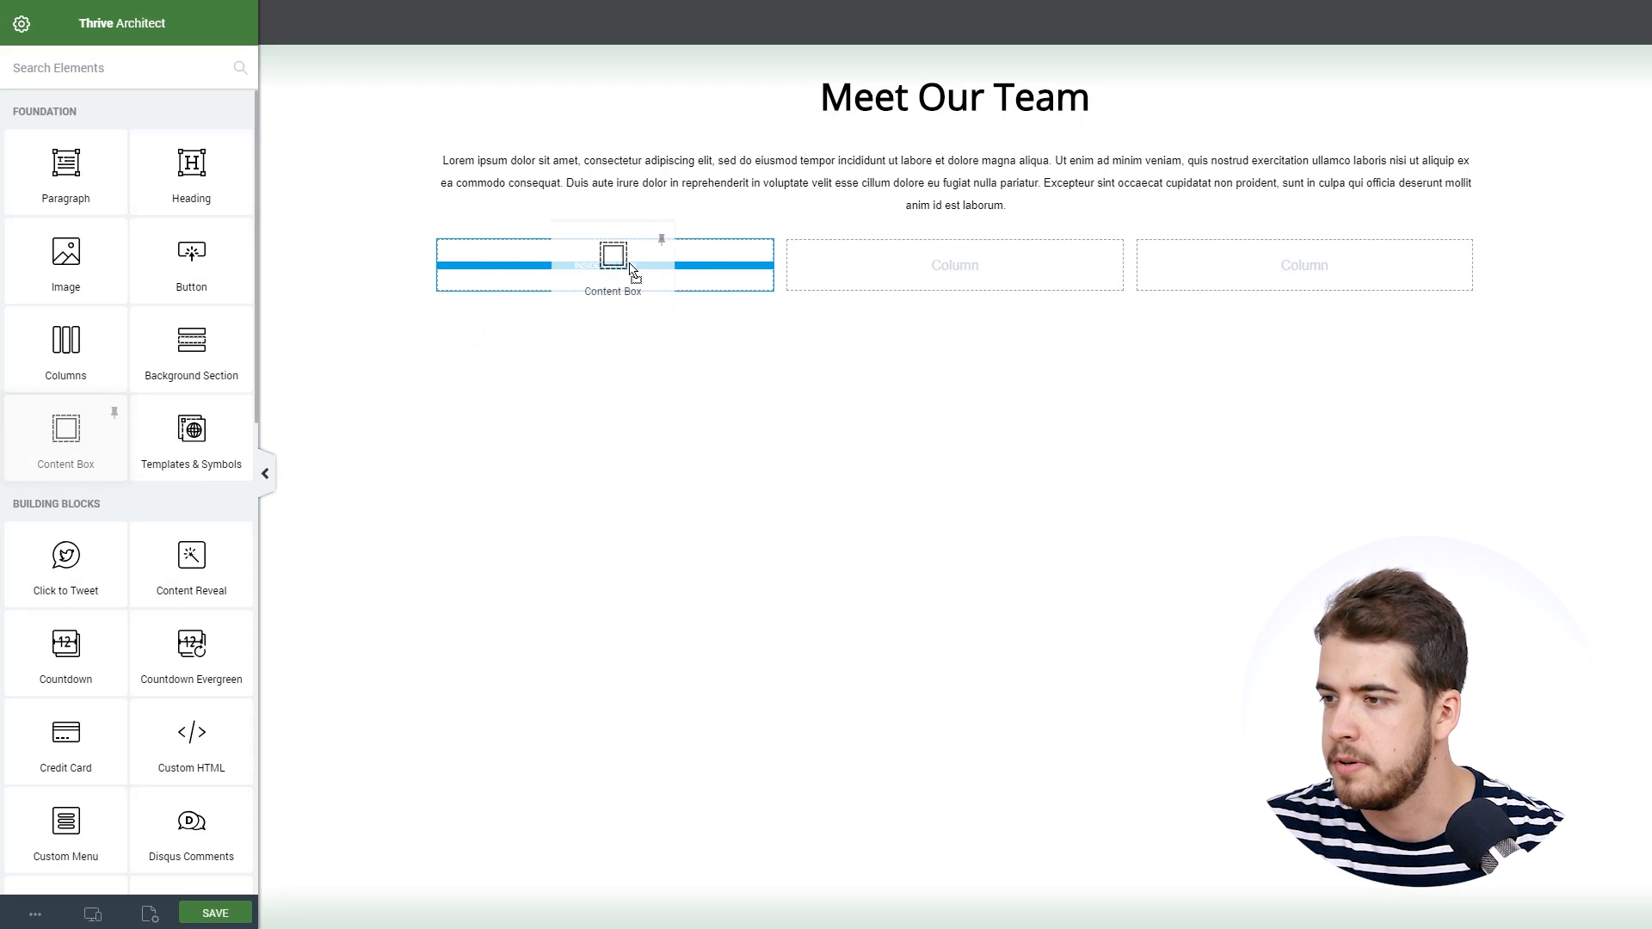
{"action": "left_click", "coordinate": [611, 265]}
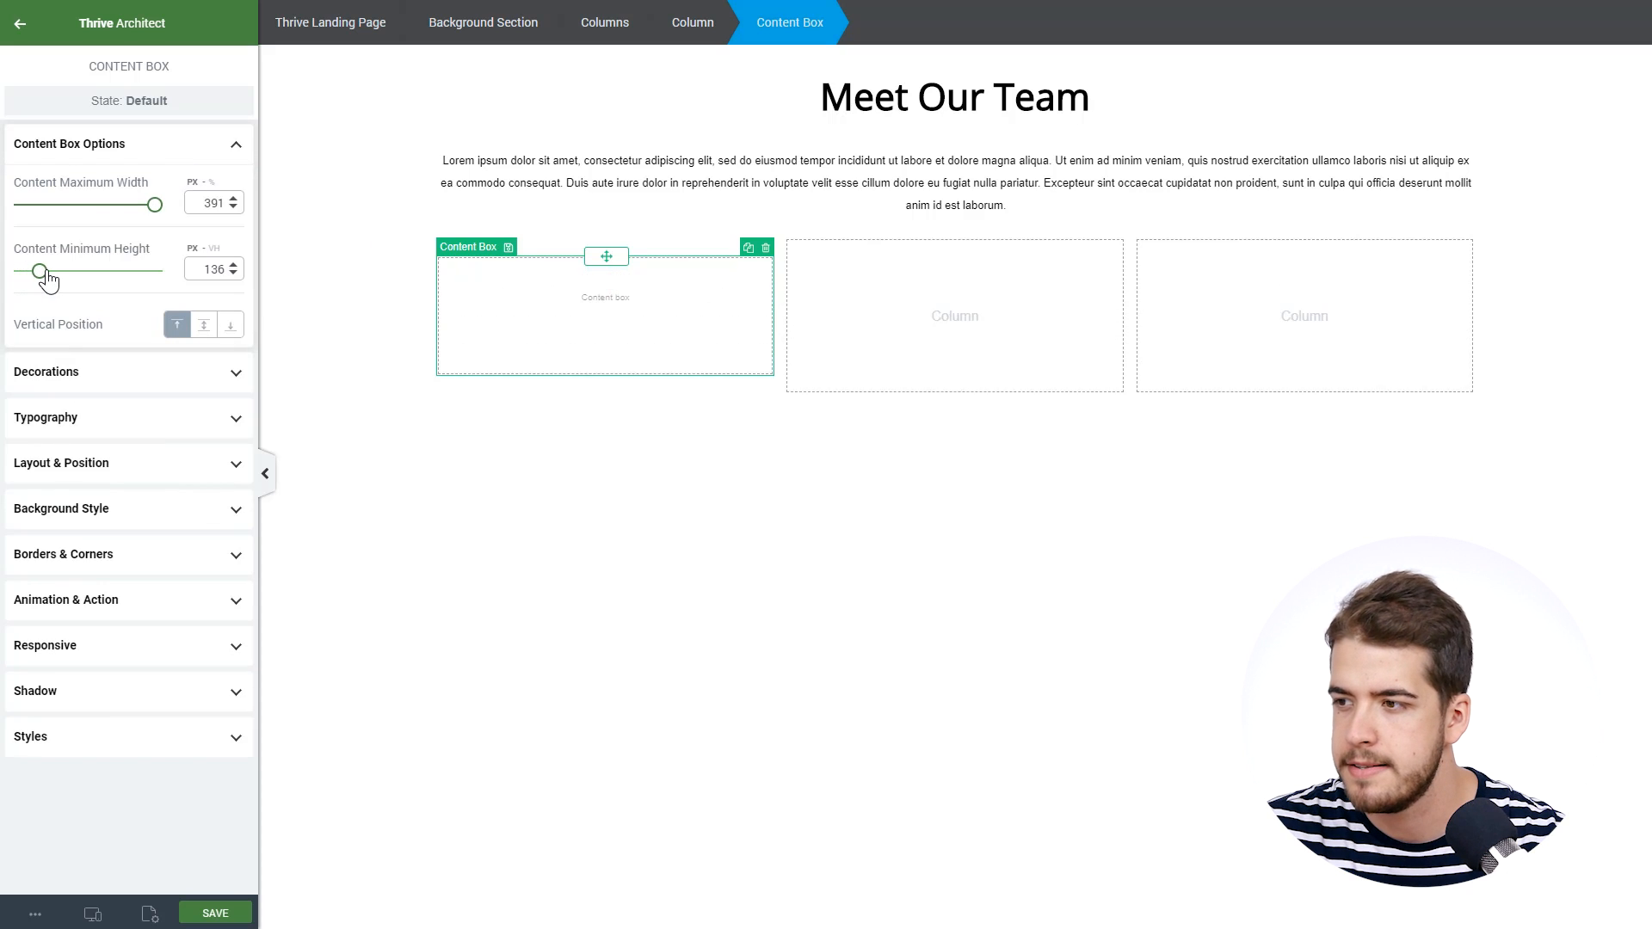
{"action": "left_click_drag", "start_coordinate": [41, 270], "coordinate": [64, 271]}
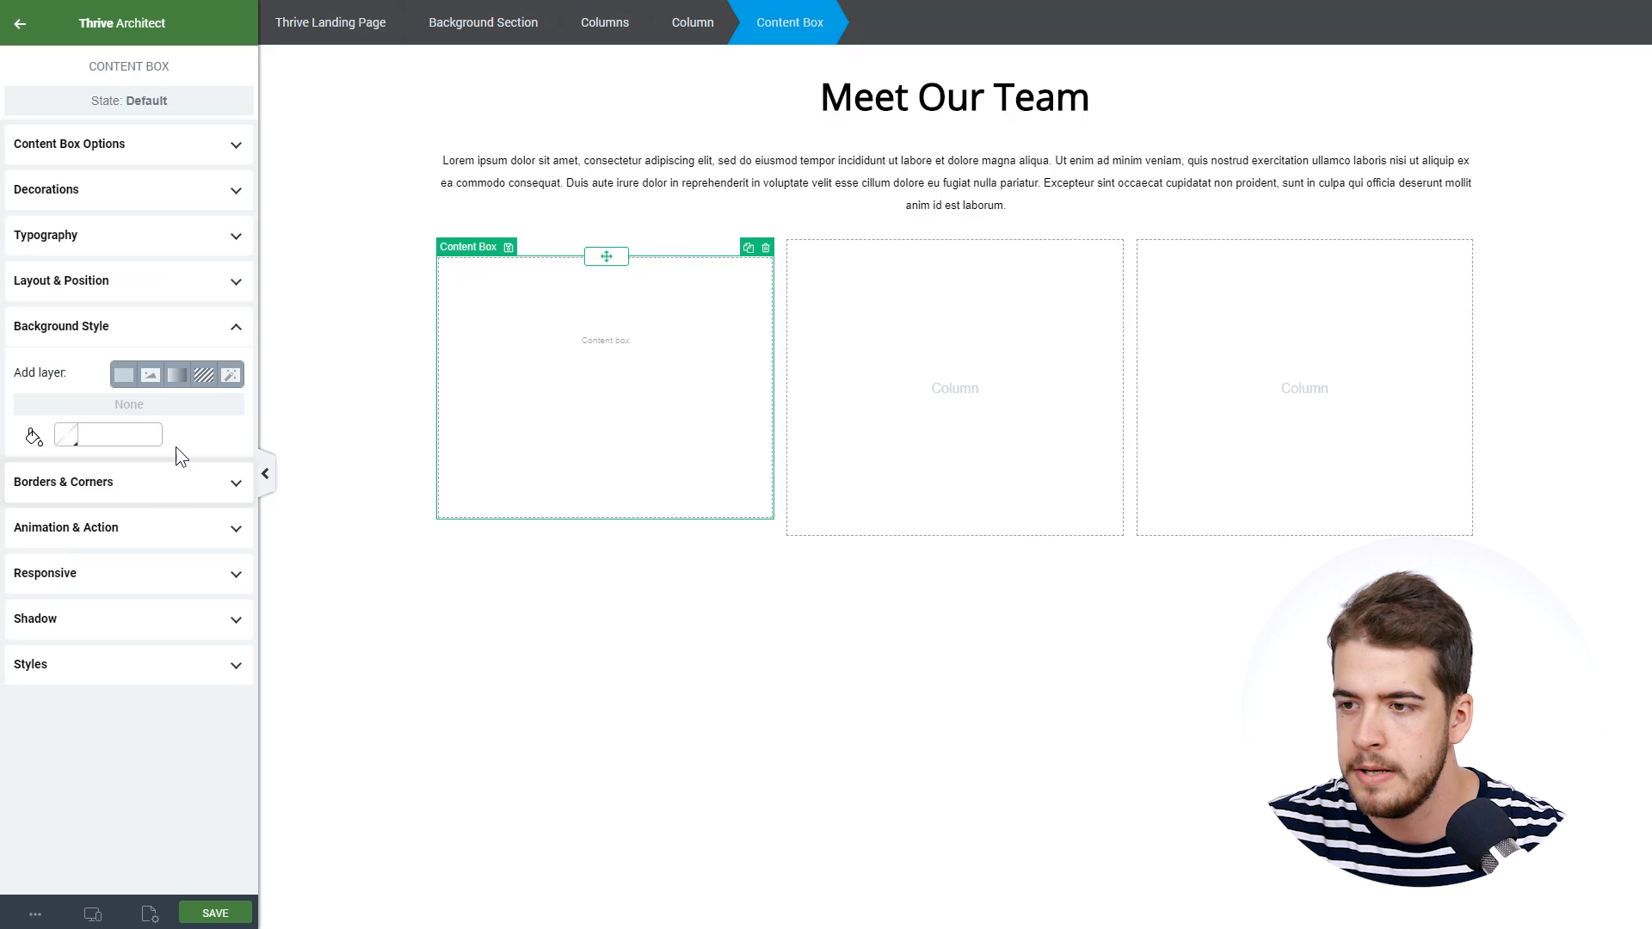
{"action": "left_click", "coordinate": [152, 375]}
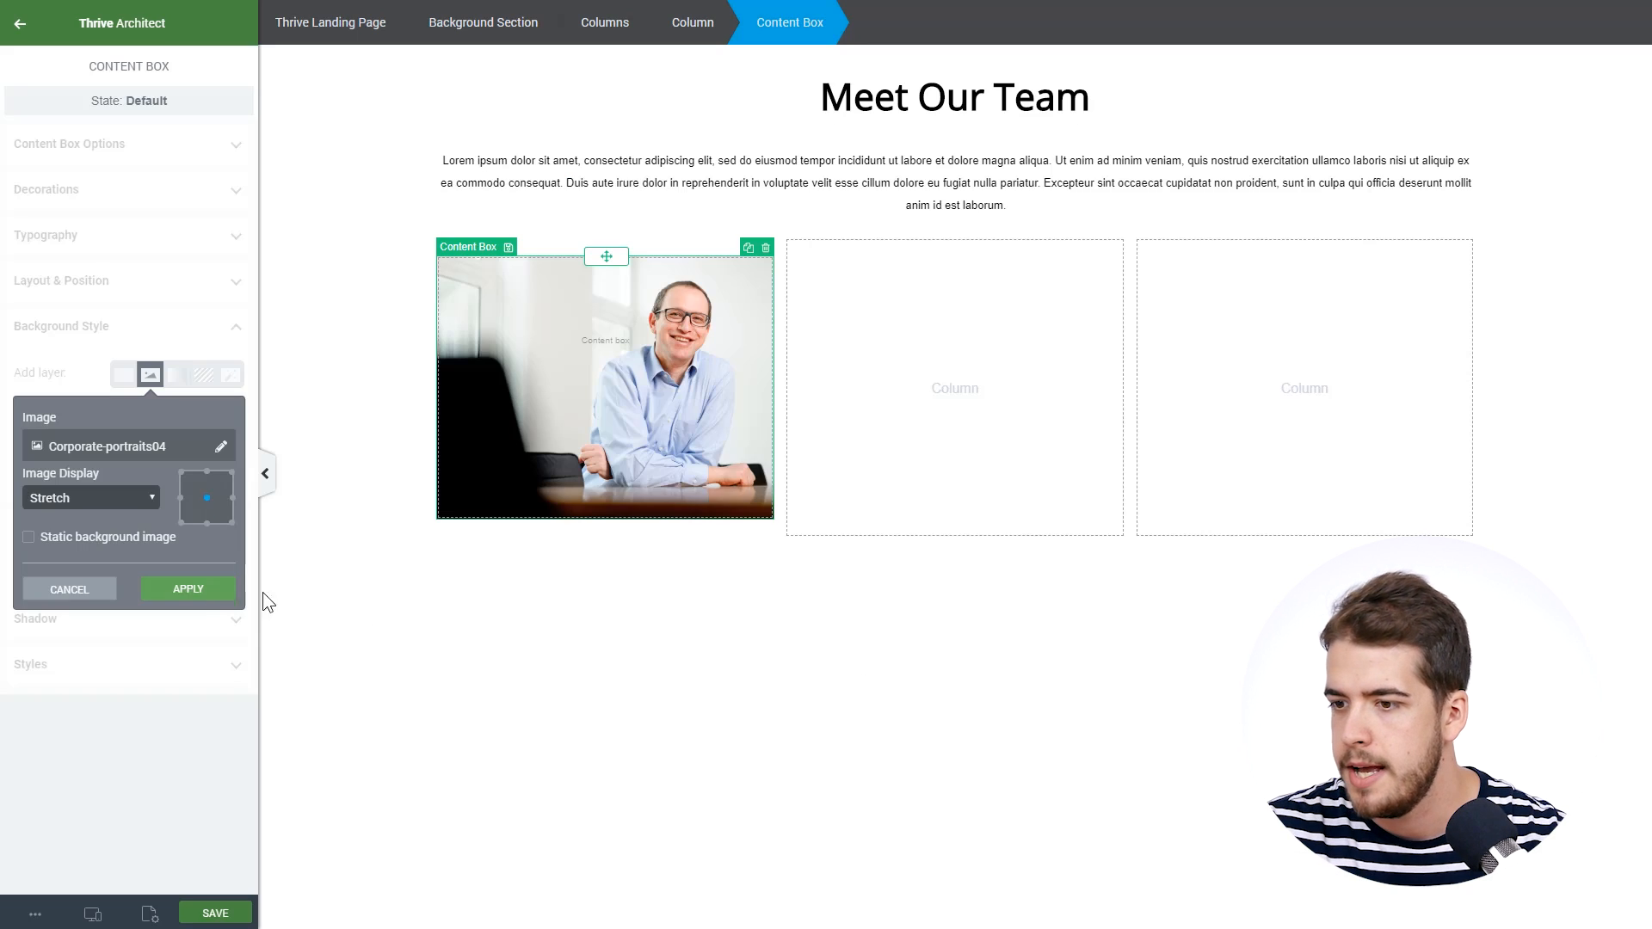
{"action": "left_click", "coordinate": [187, 588]}
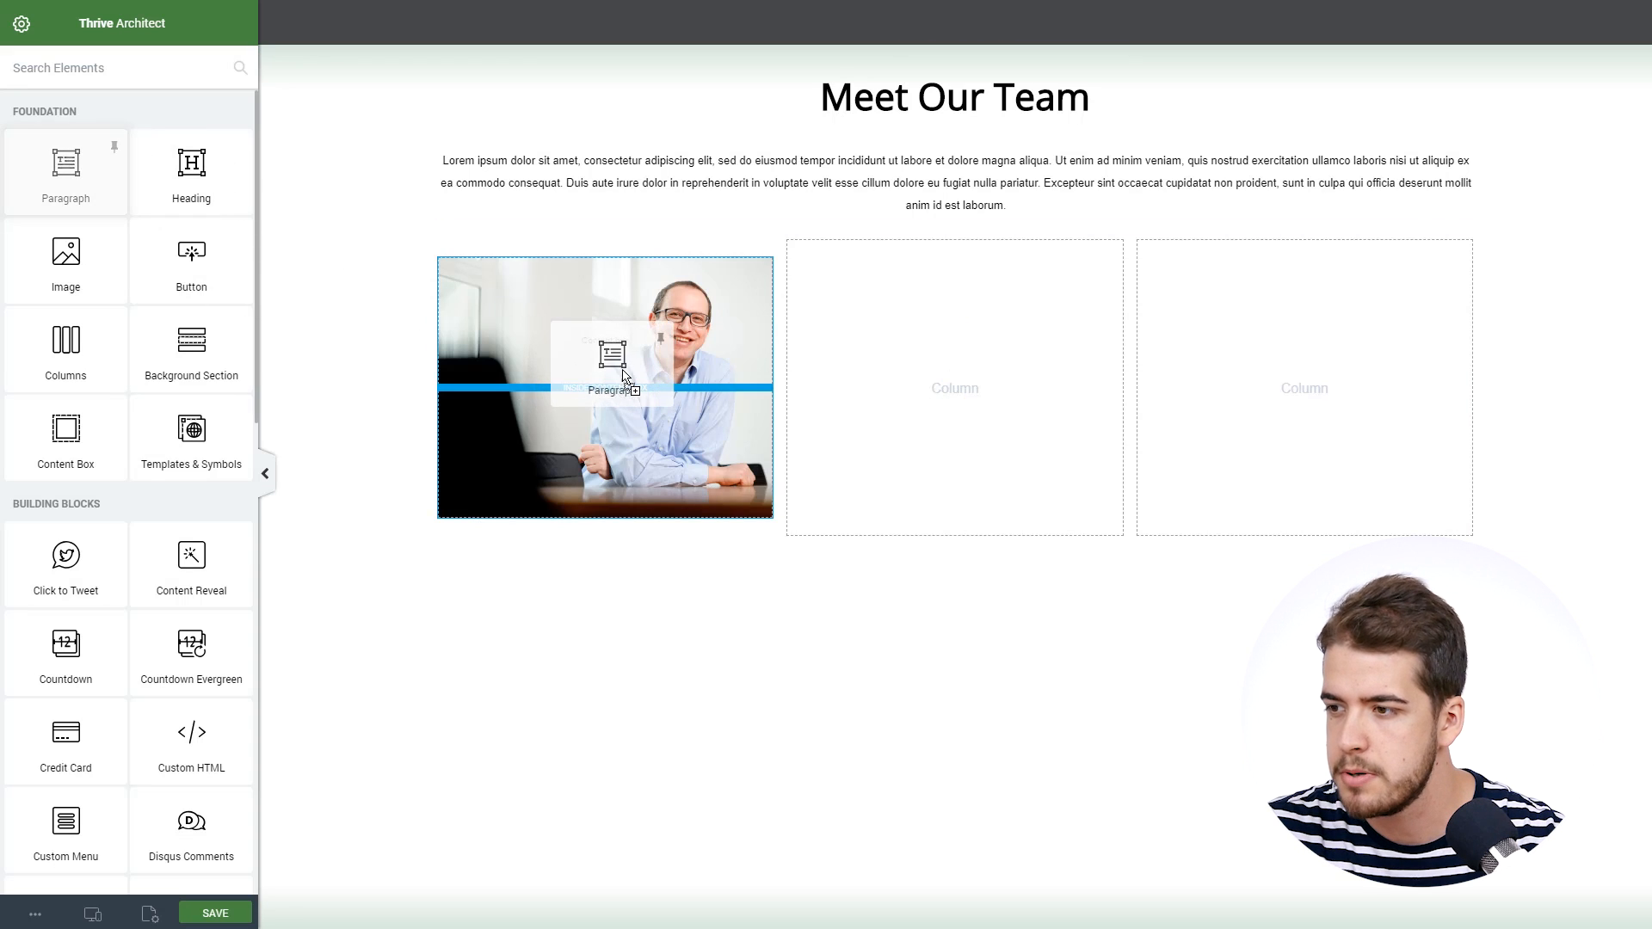
Step: Add a paragraph in the portrait box reading John Doe with the Accountant title below
{"action": "left_click", "coordinate": [606, 363]}
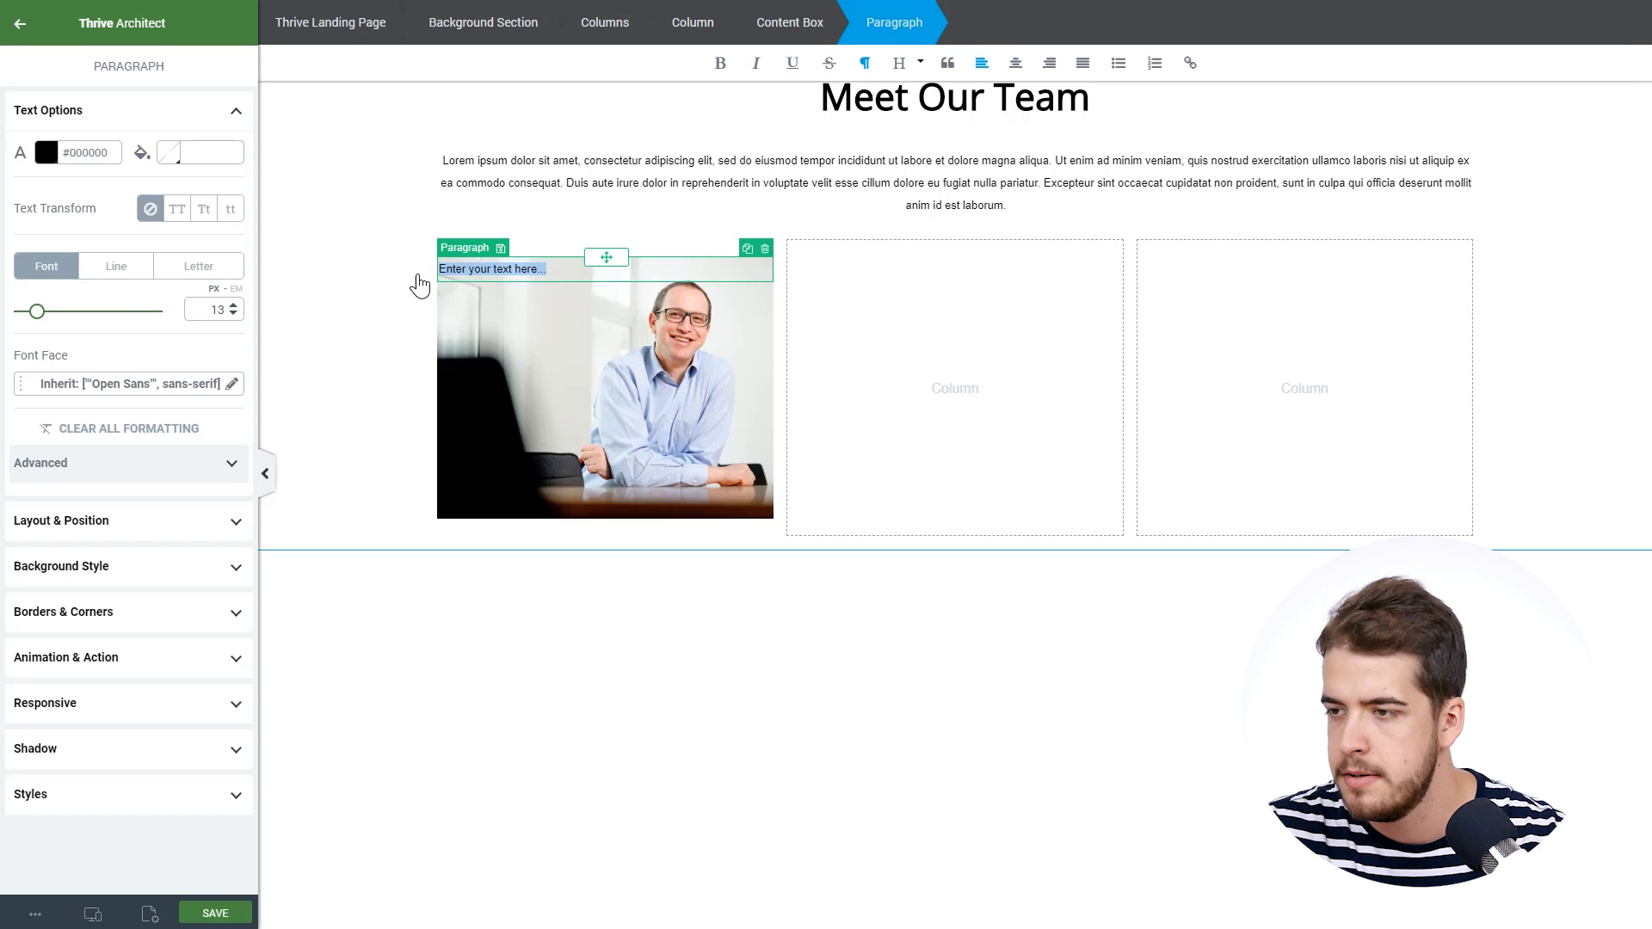
{"action": "type", "text": "John"}
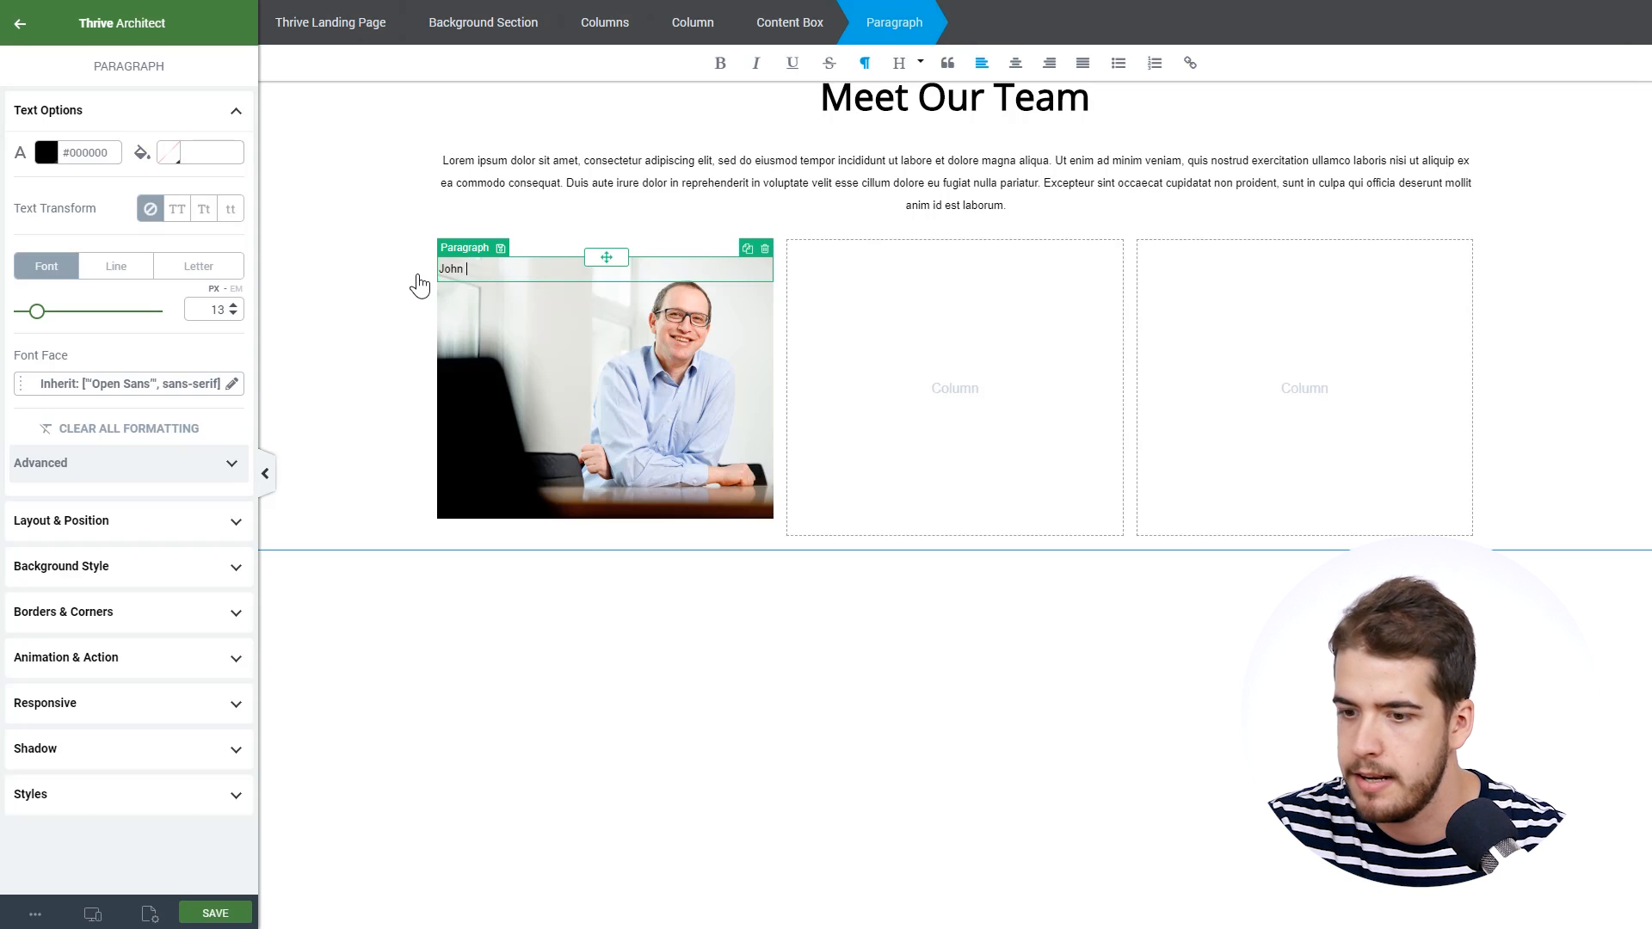
{"action": "type", "text": "Doe"}
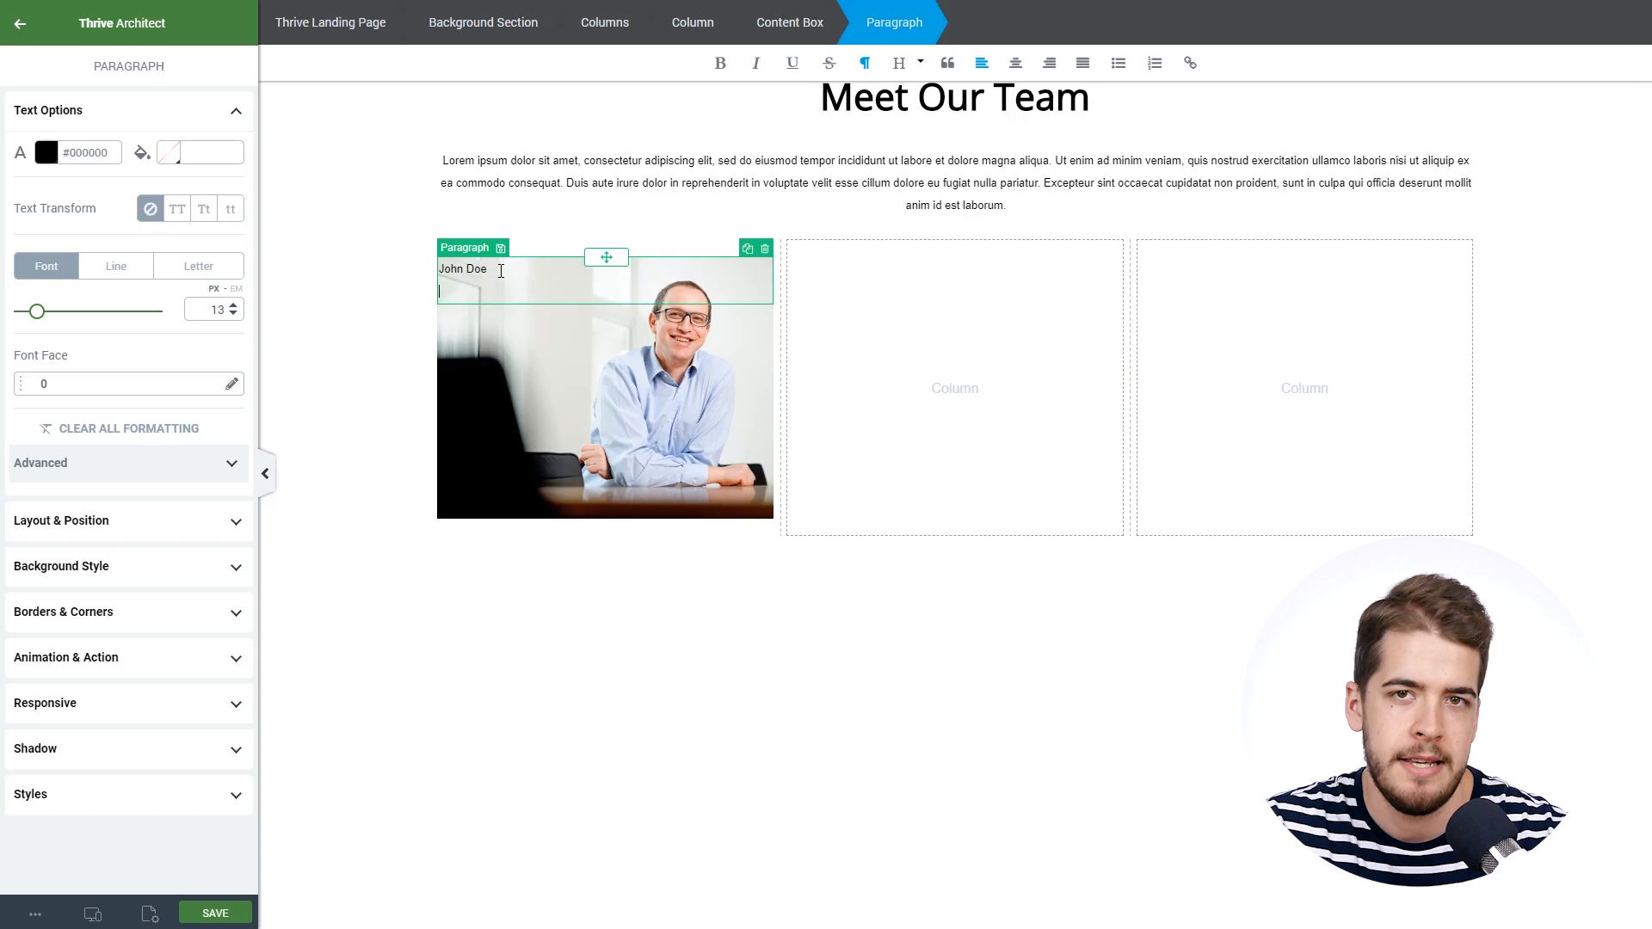
{"action": "type", "text": "Ad"}
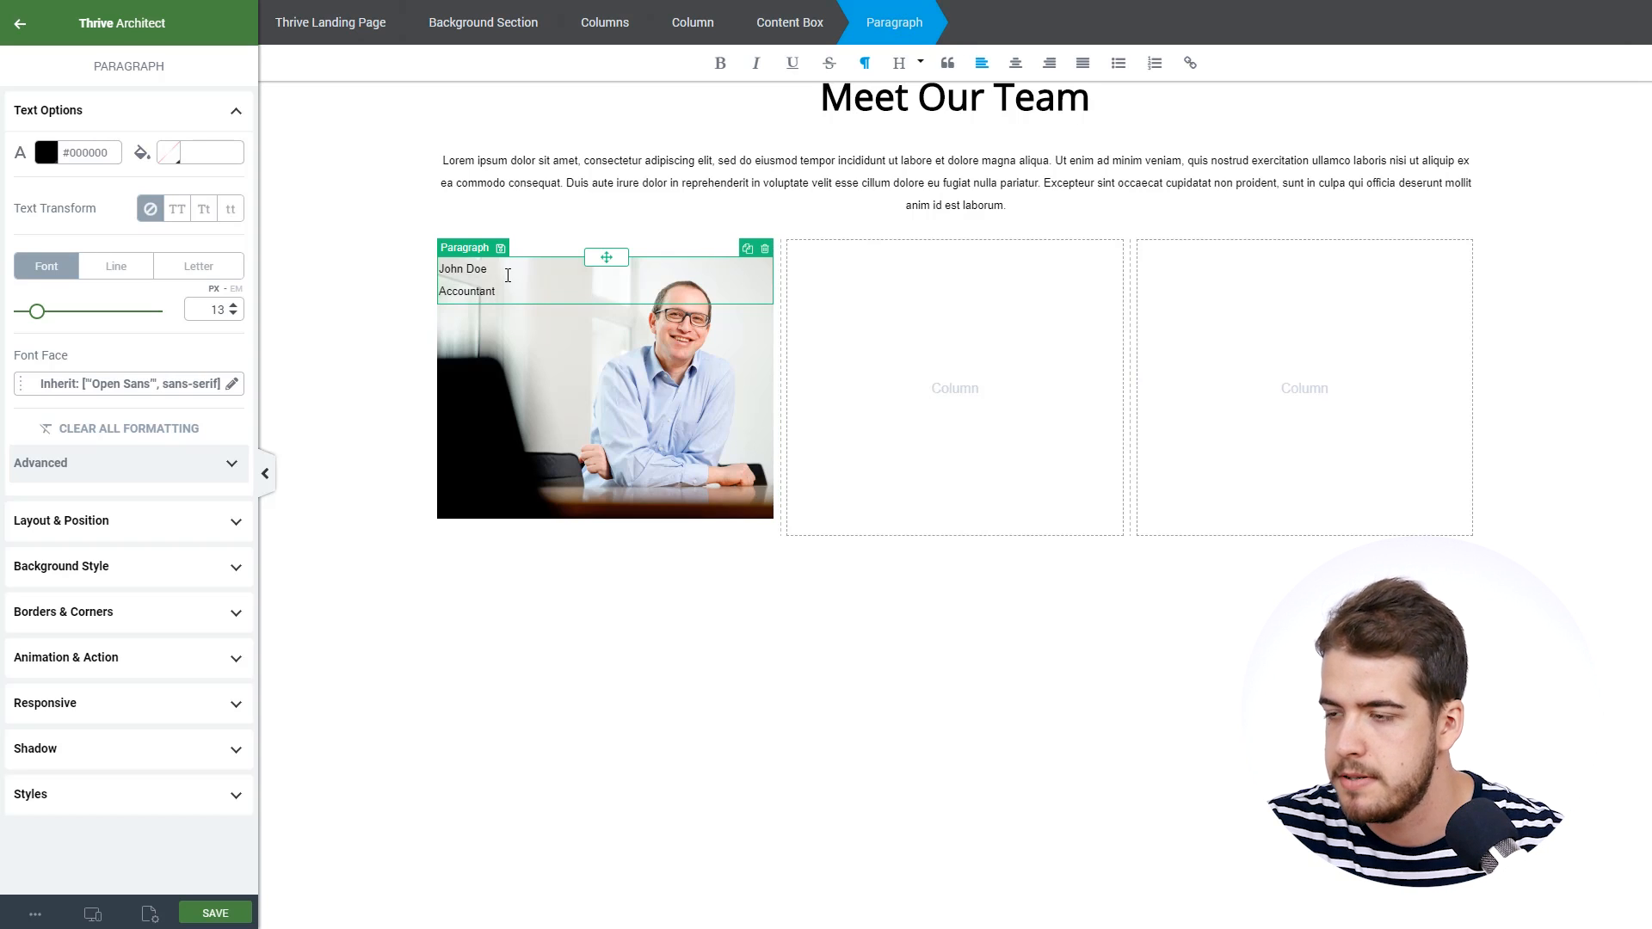
Step: Enlarge the John Doe name and tighten the Accountant line's height
{"action": "double_click", "coordinate": [463, 268]}
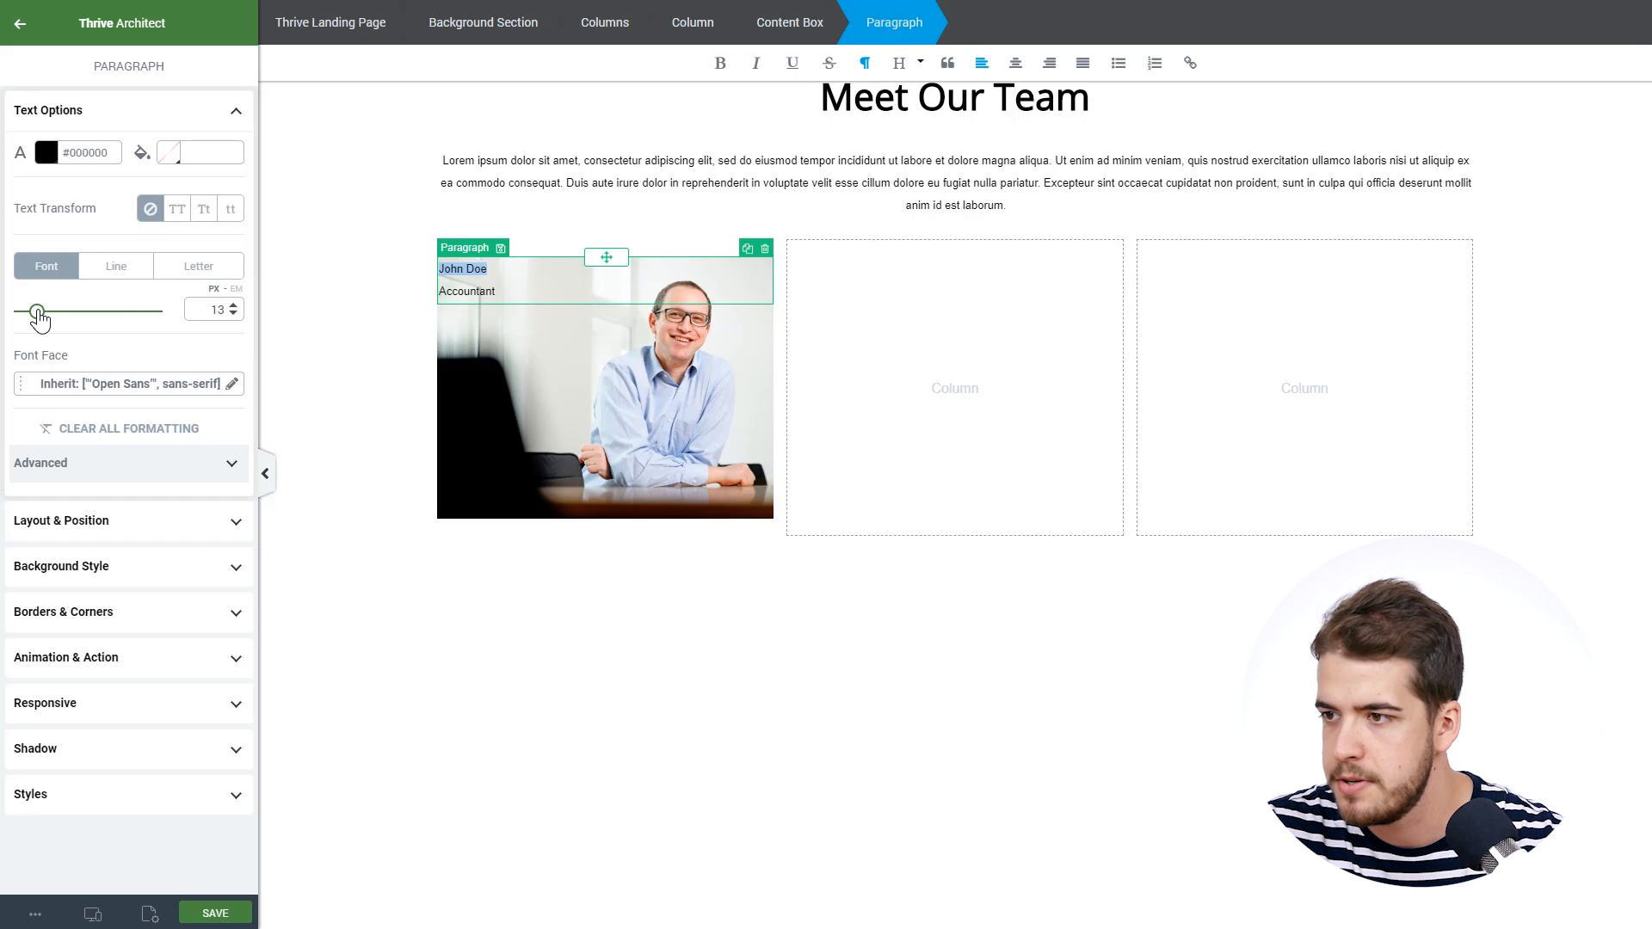
{"action": "left_click_drag", "start_coordinate": [36, 312], "coordinate": [69, 312]}
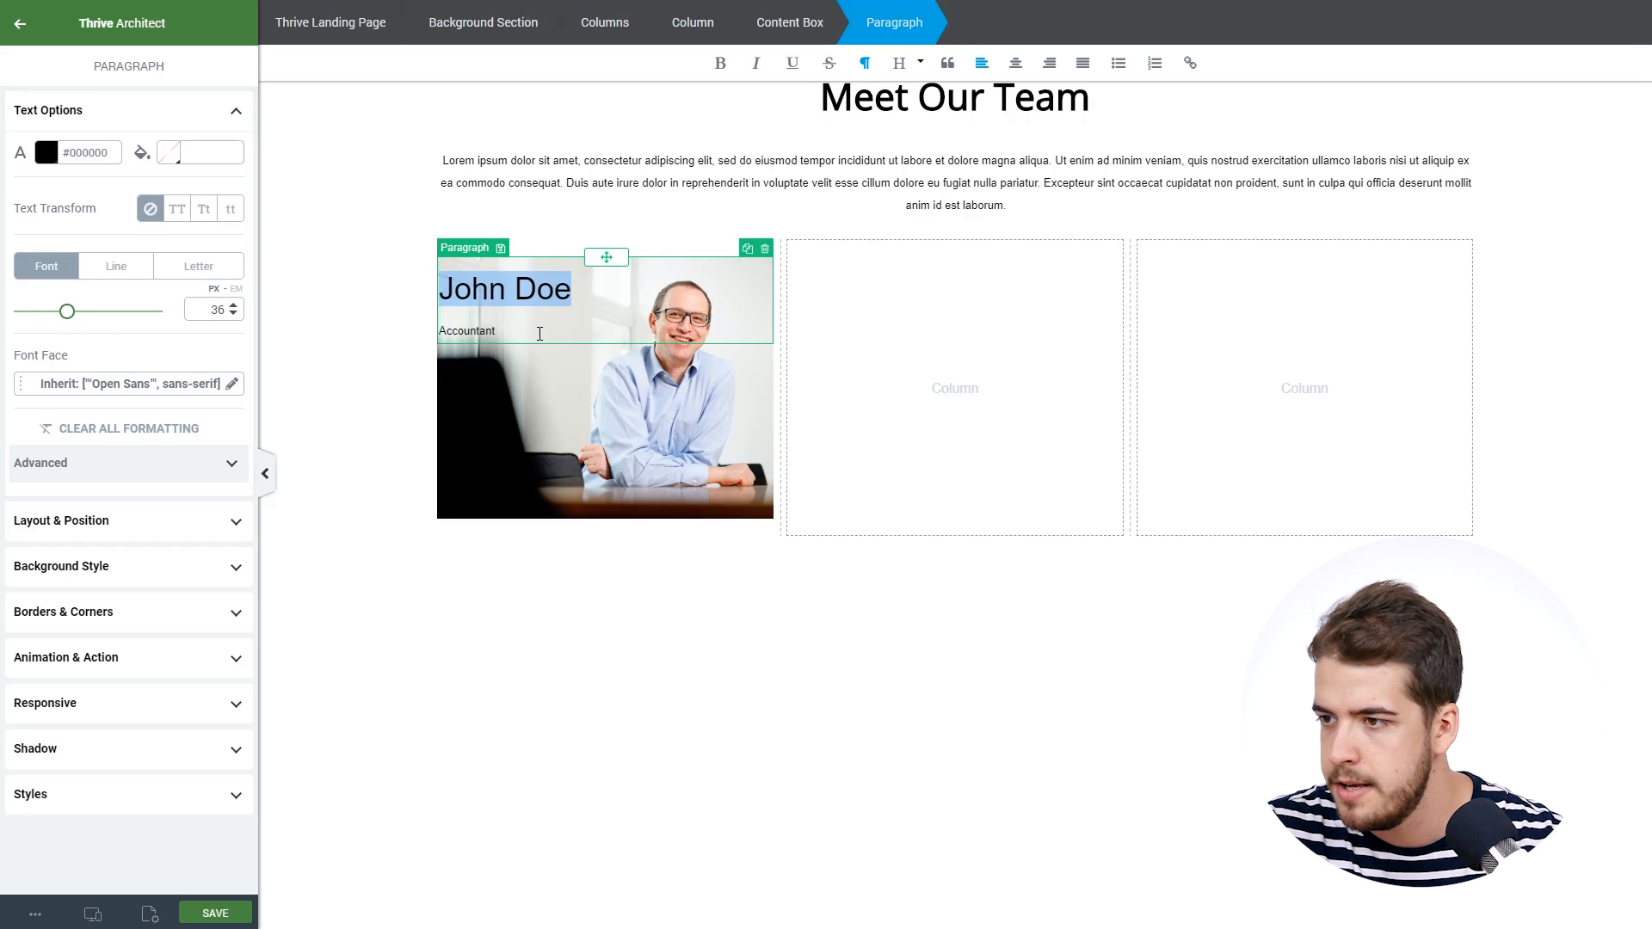
{"action": "left_click_drag", "start_coordinate": [68, 310], "coordinate": [44, 310]}
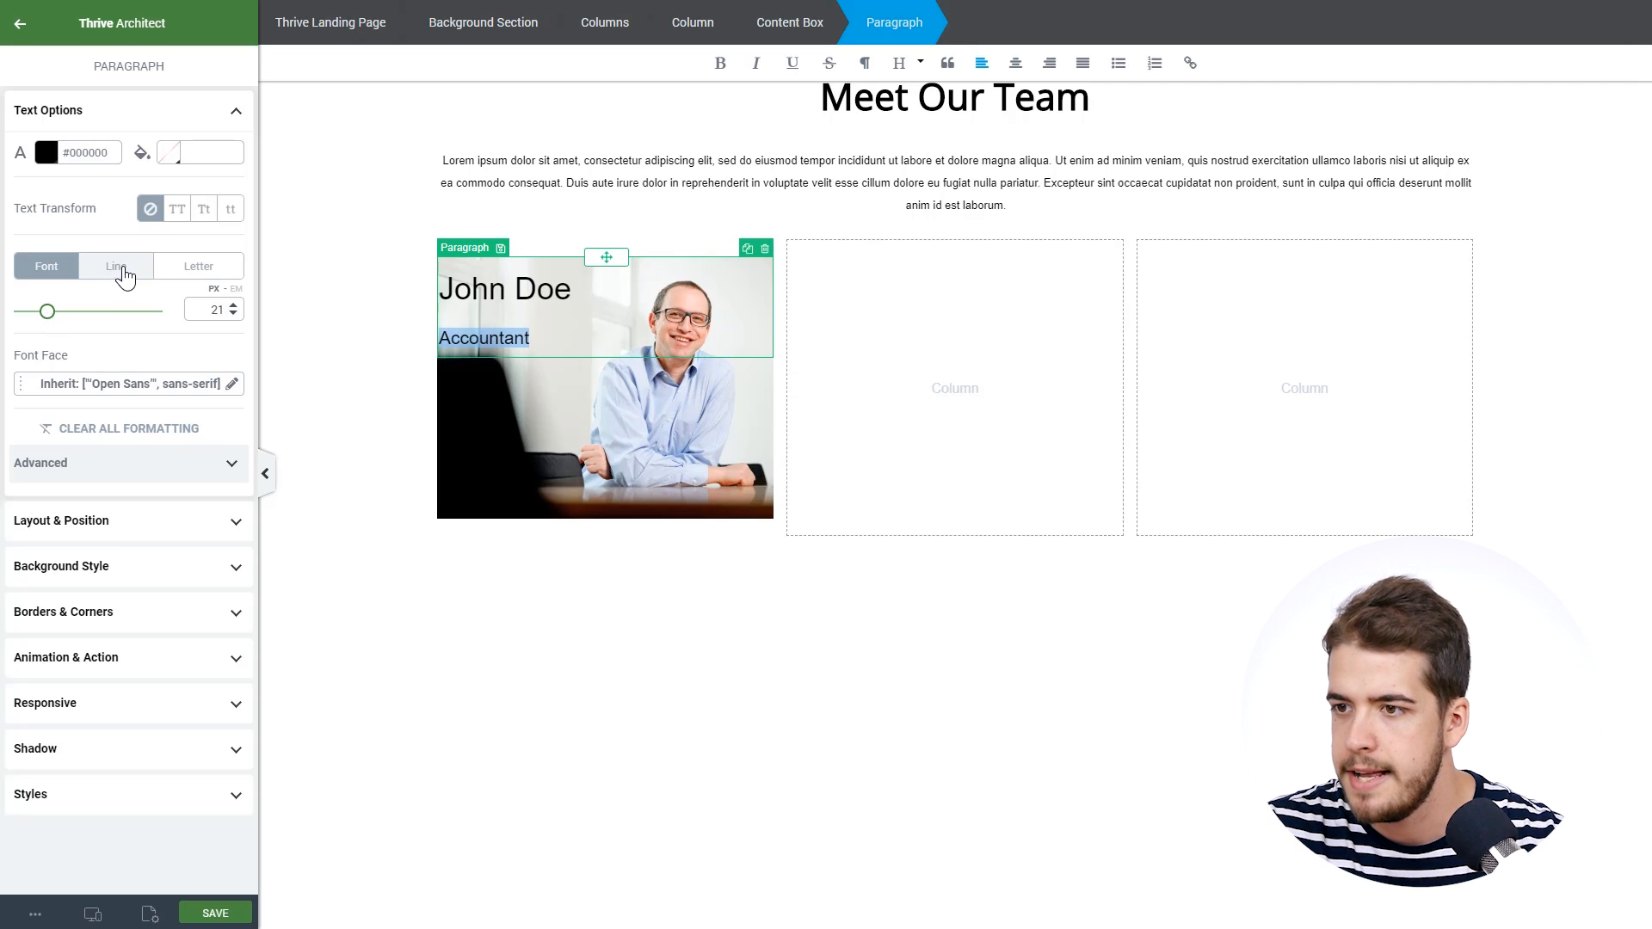
{"action": "left_click", "coordinate": [115, 265]}
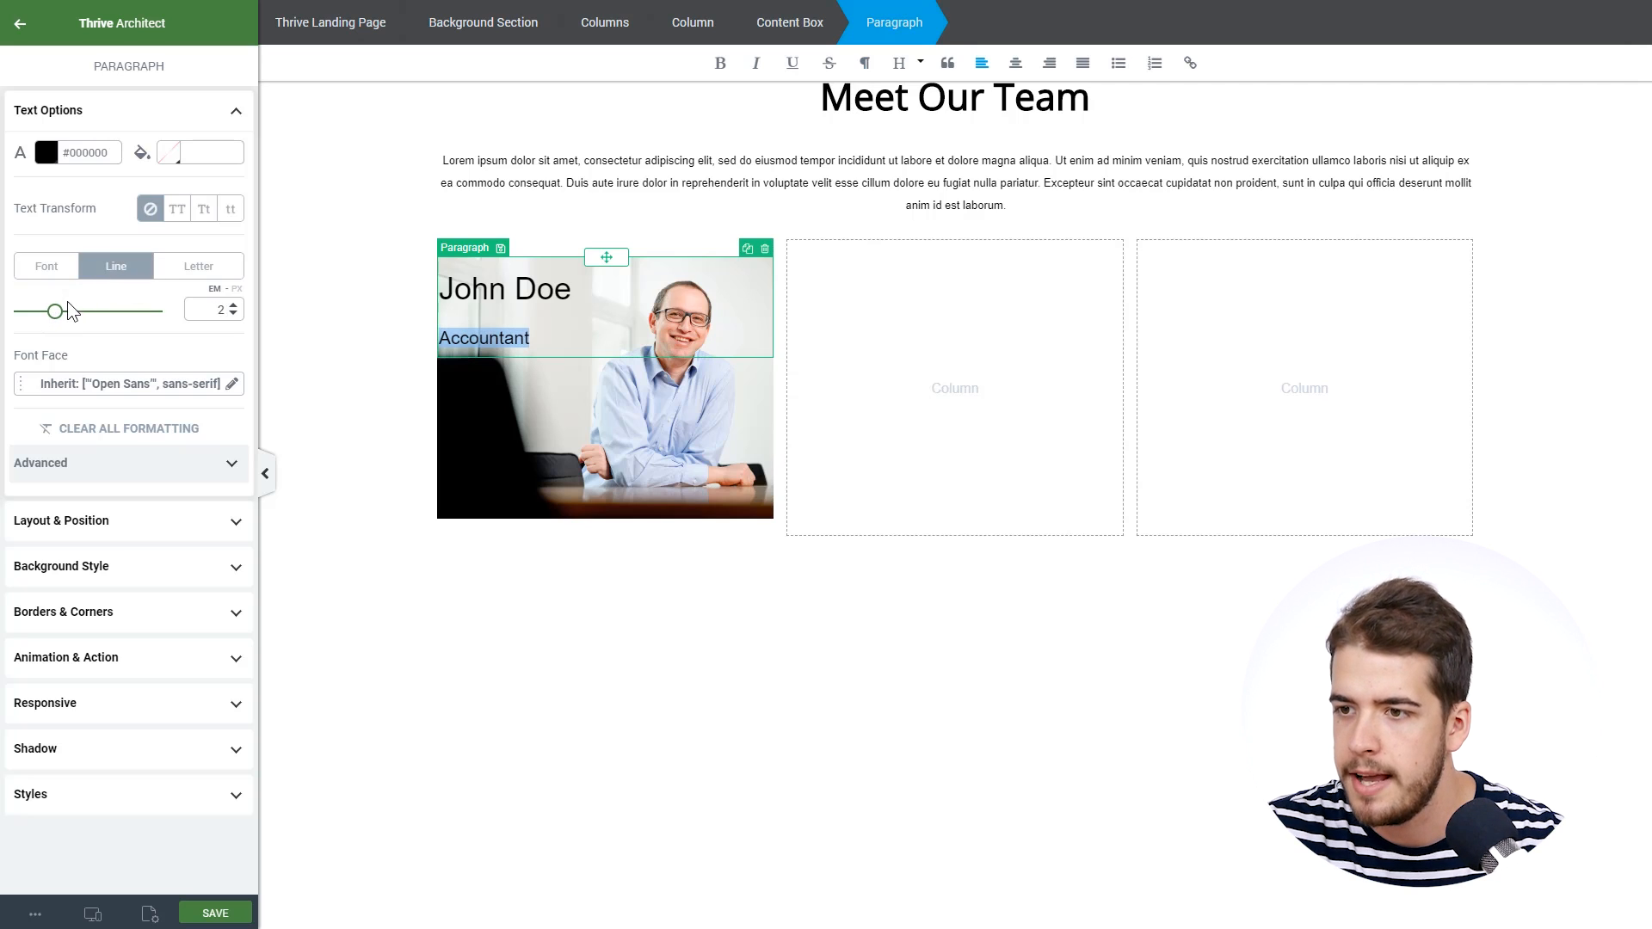
{"action": "left_click_drag", "start_coordinate": [53, 310], "coordinate": [21, 310]}
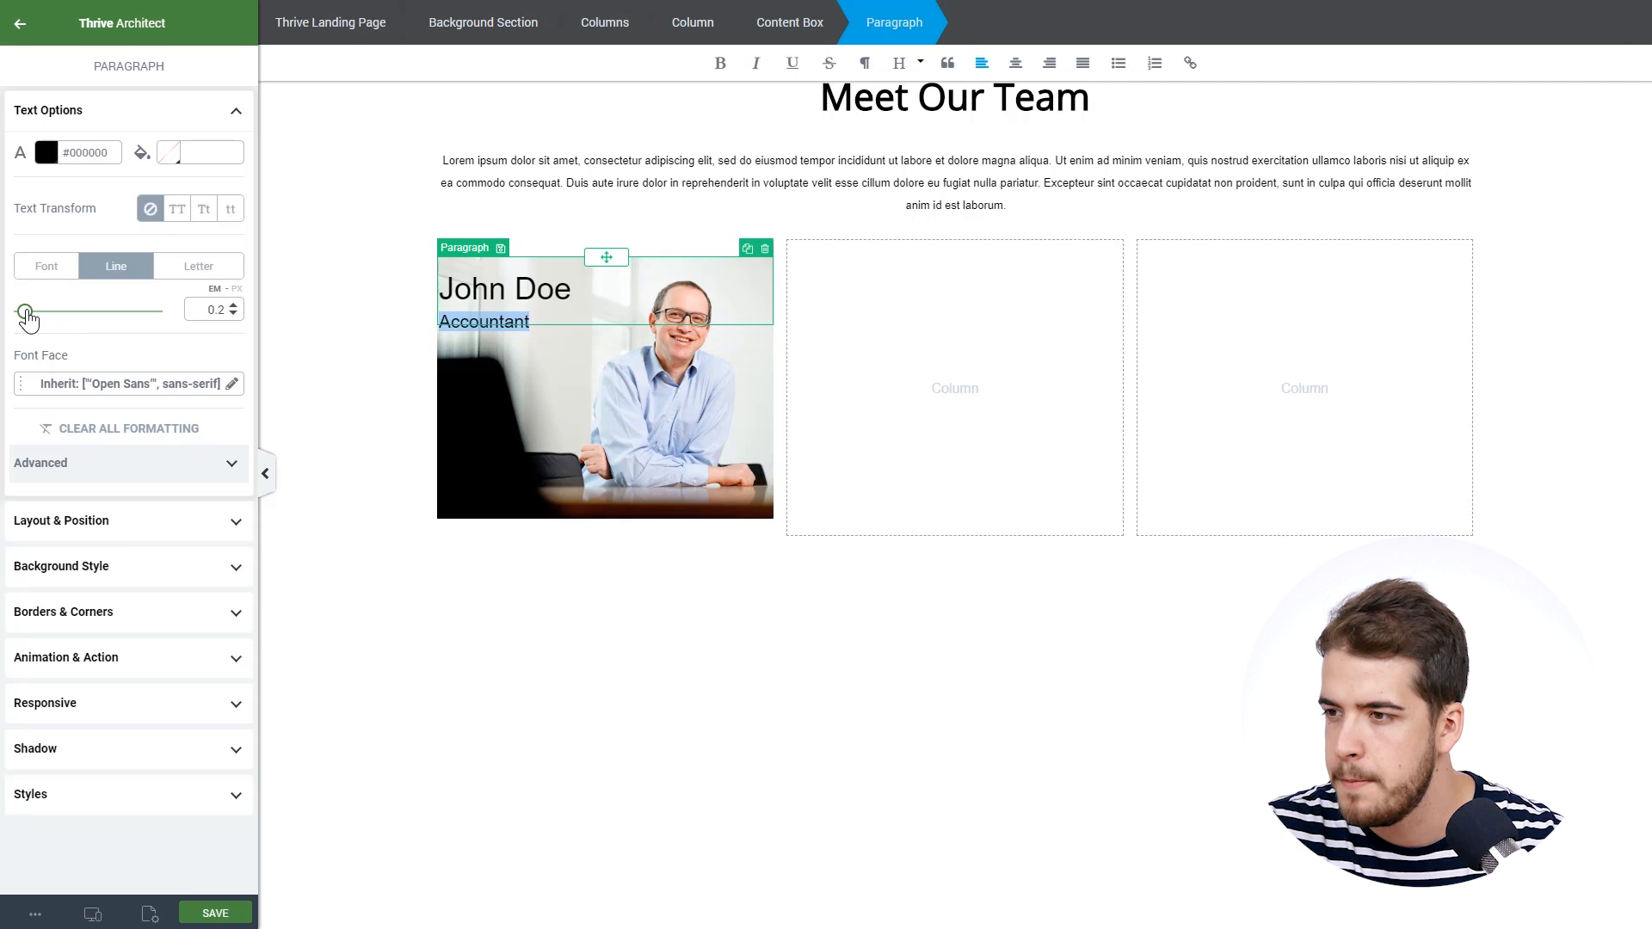
{"action": "left_click", "coordinate": [45, 265]}
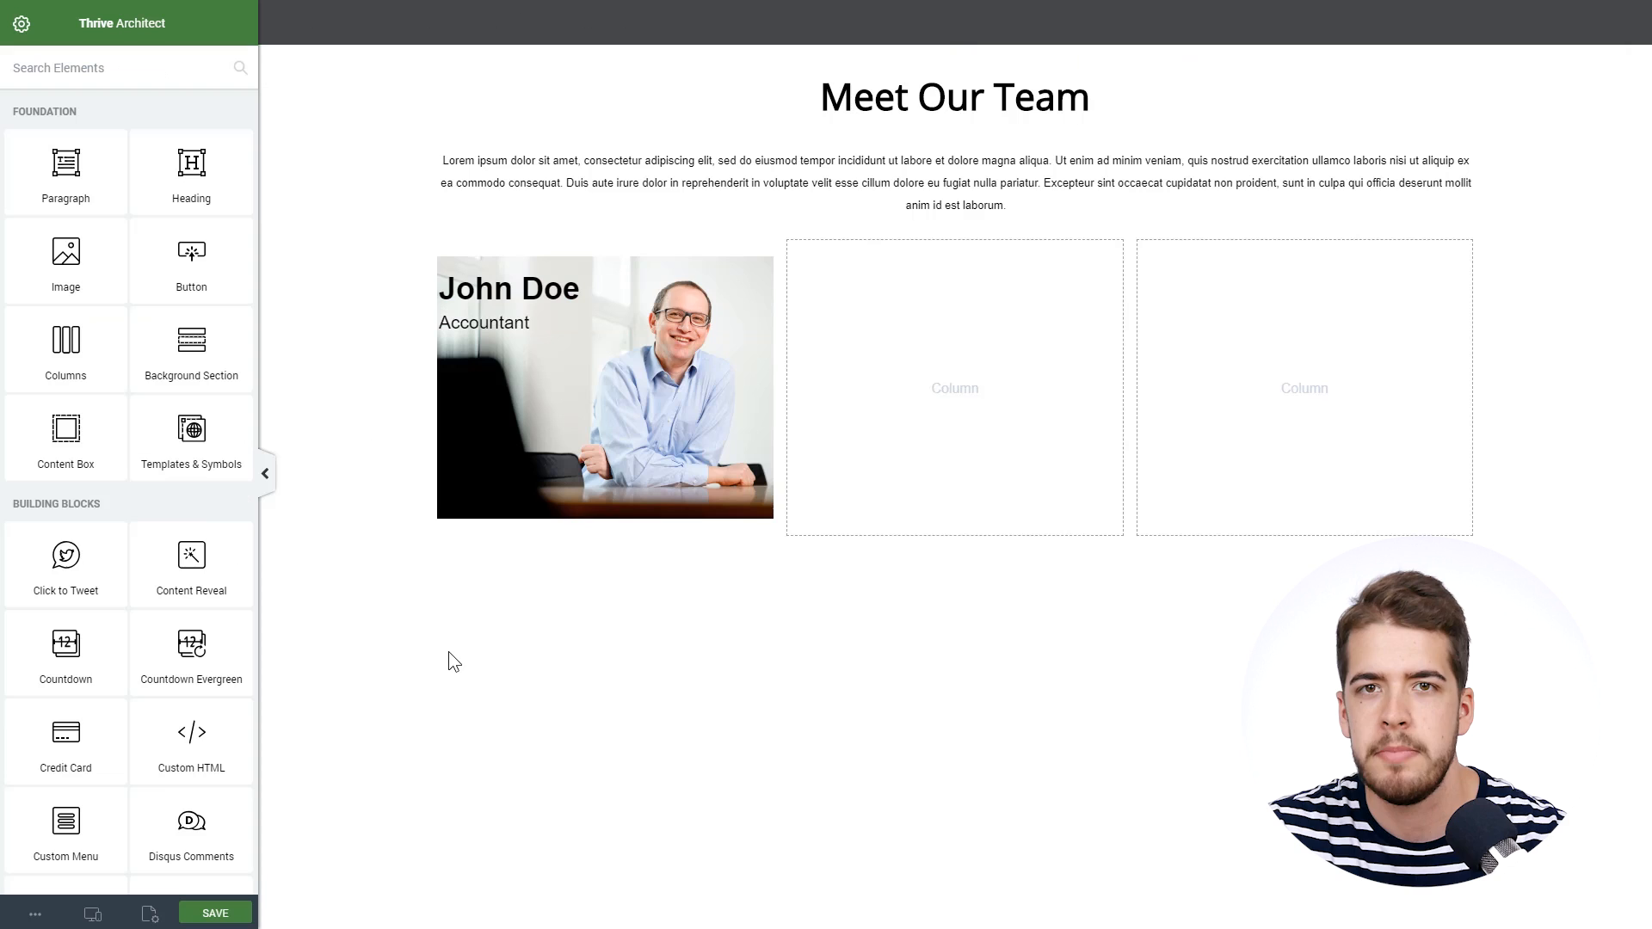
{"action": "mouse_move", "coordinate": [509, 643]}
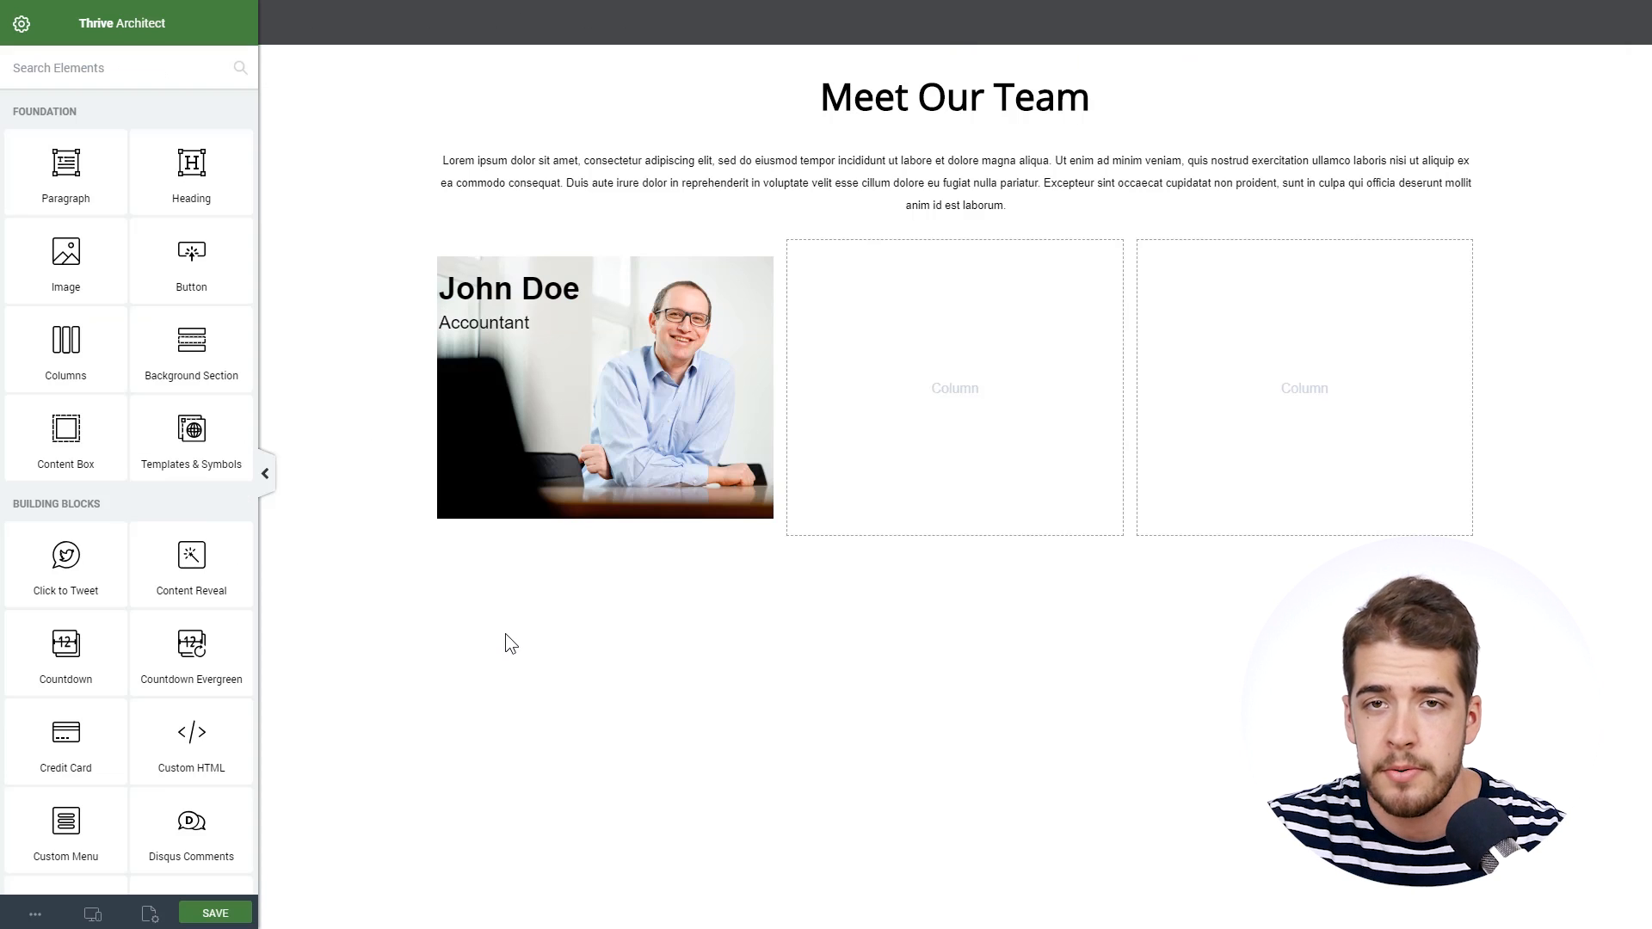
Step: Make the name and title text colour transparent so only the portrait shows
{"action": "left_click", "coordinate": [510, 289]}
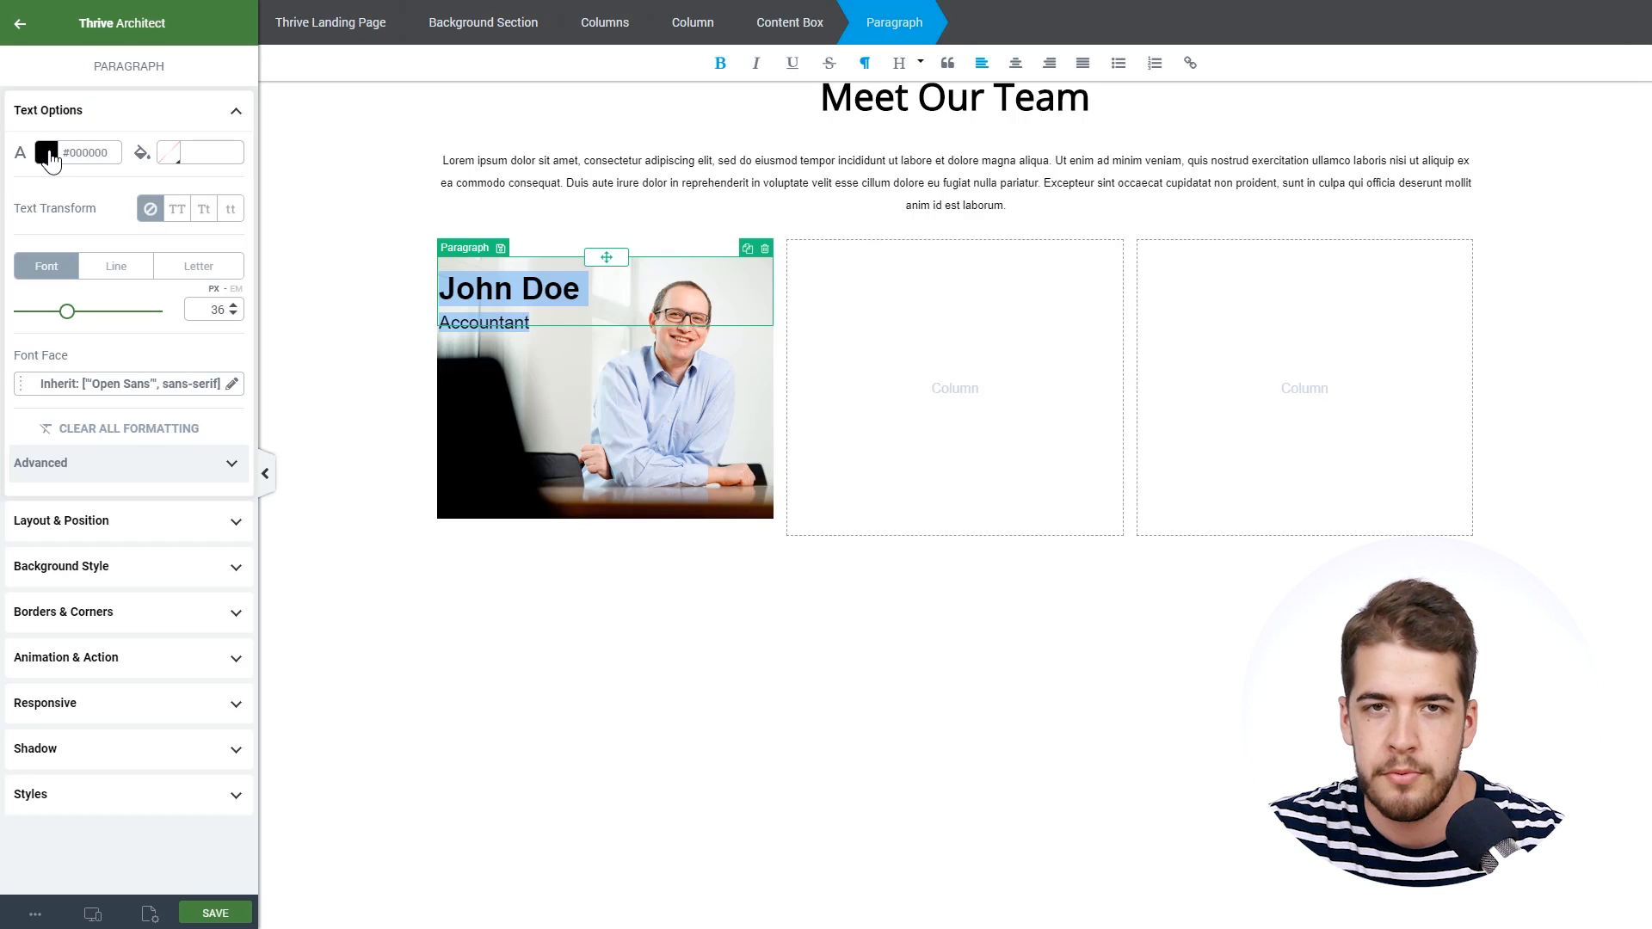
{"action": "left_click", "coordinate": [47, 151]}
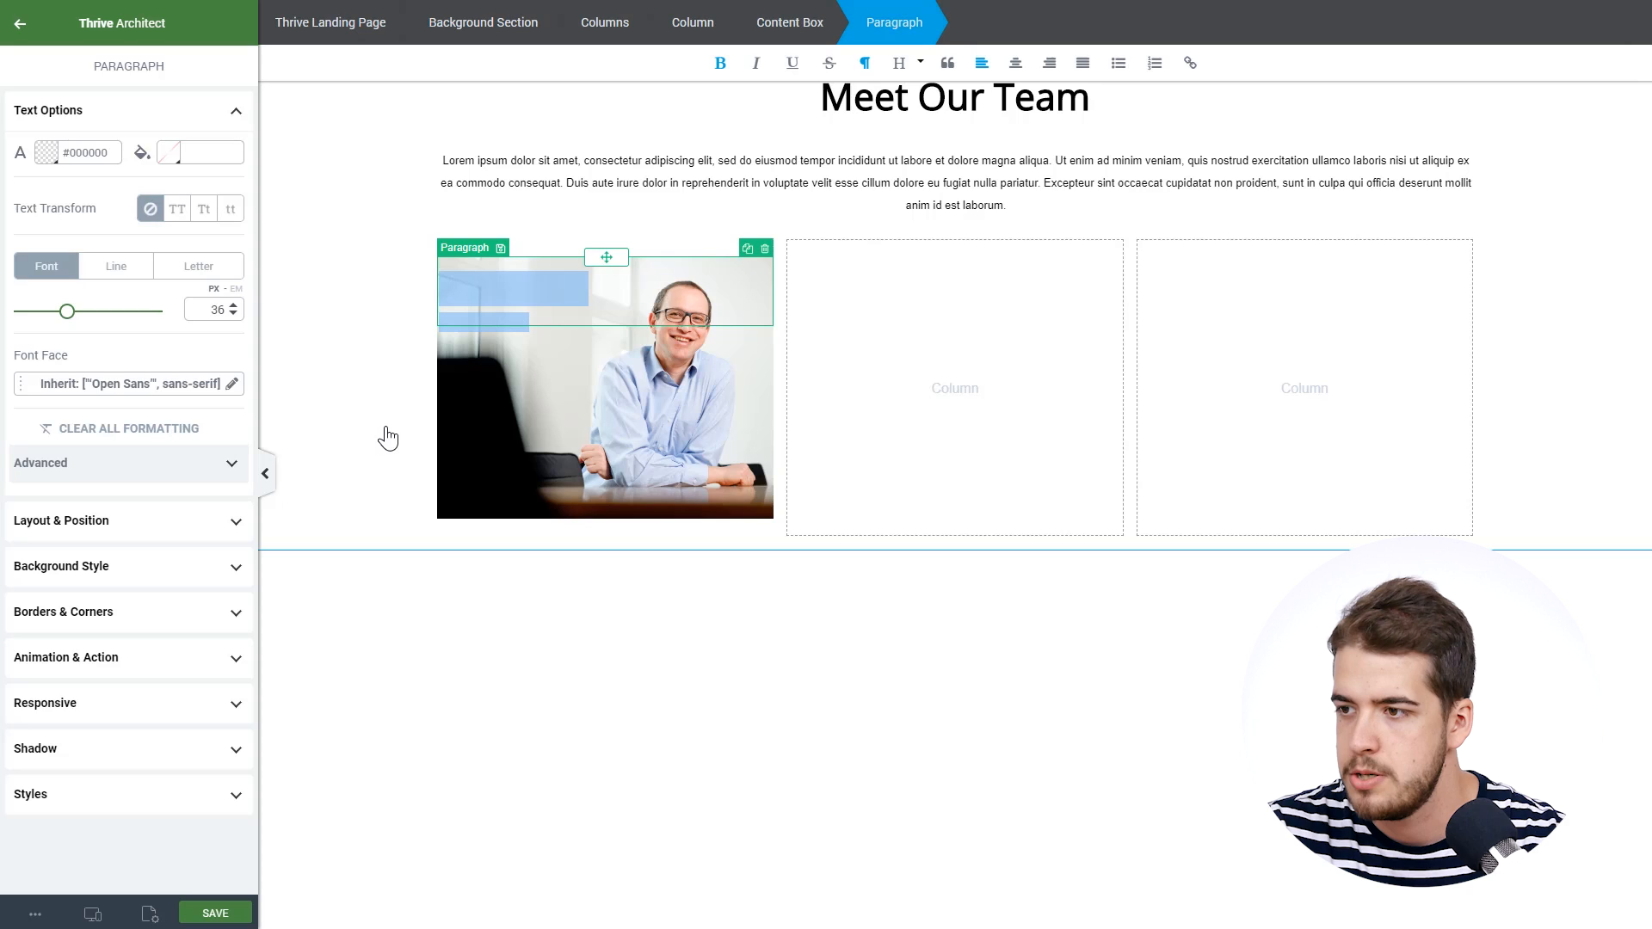
{"action": "mouse_move", "coordinate": [349, 443]}
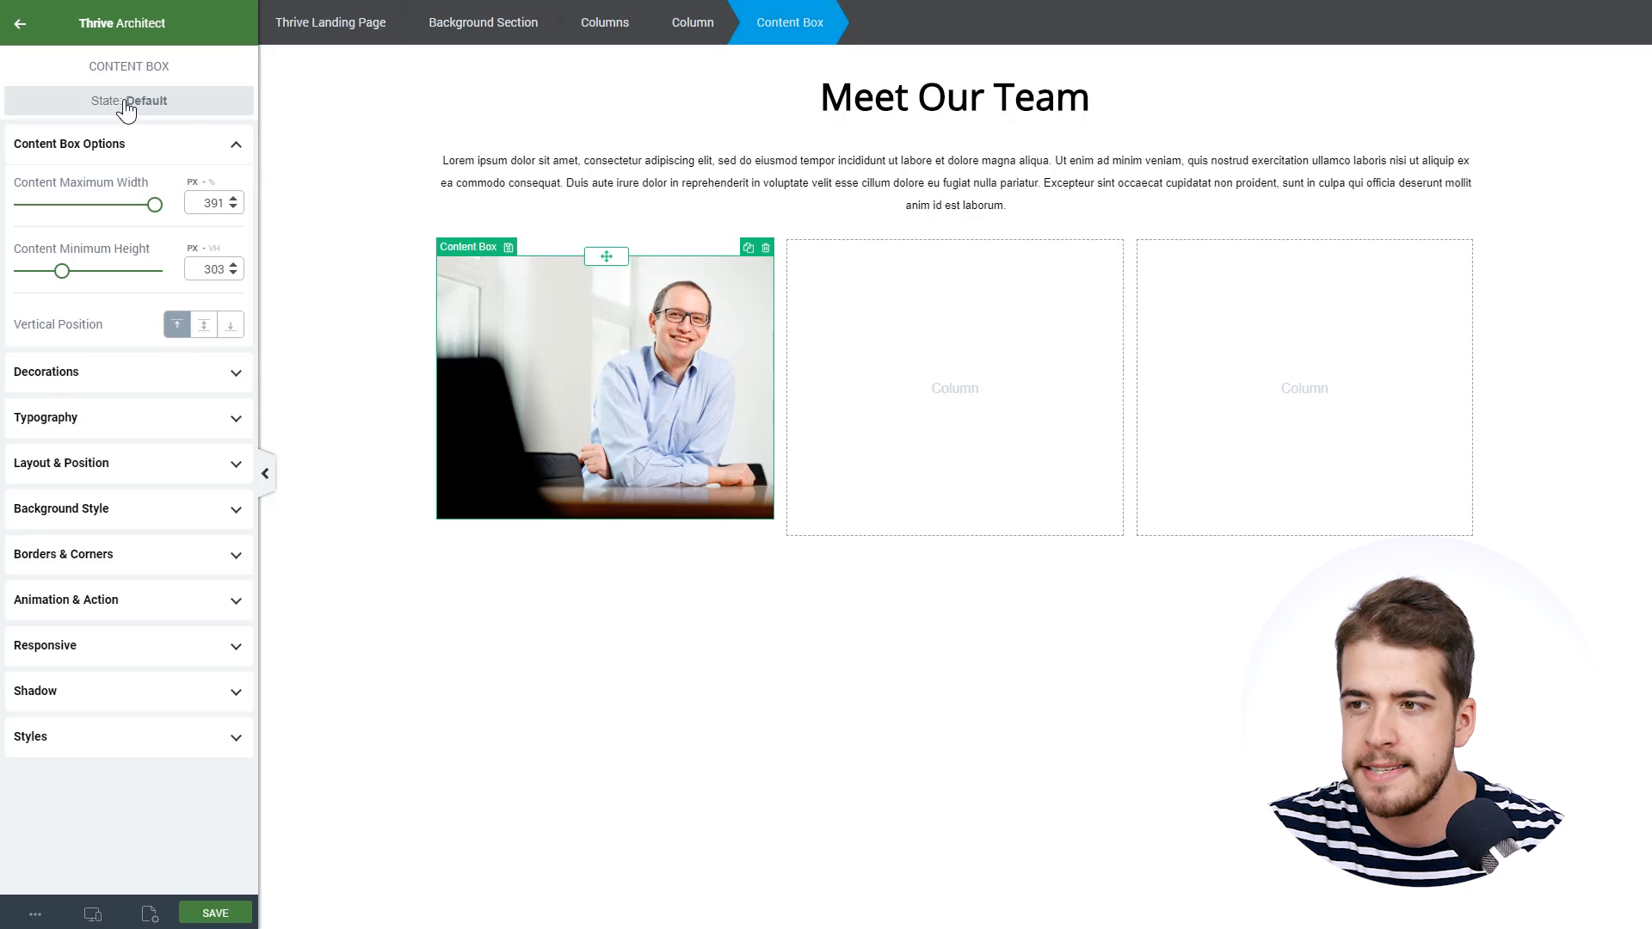
Step: Give the box's hover state a solid #dfebff light blue background instead of the portrait
{"action": "left_click", "coordinate": [127, 100]}
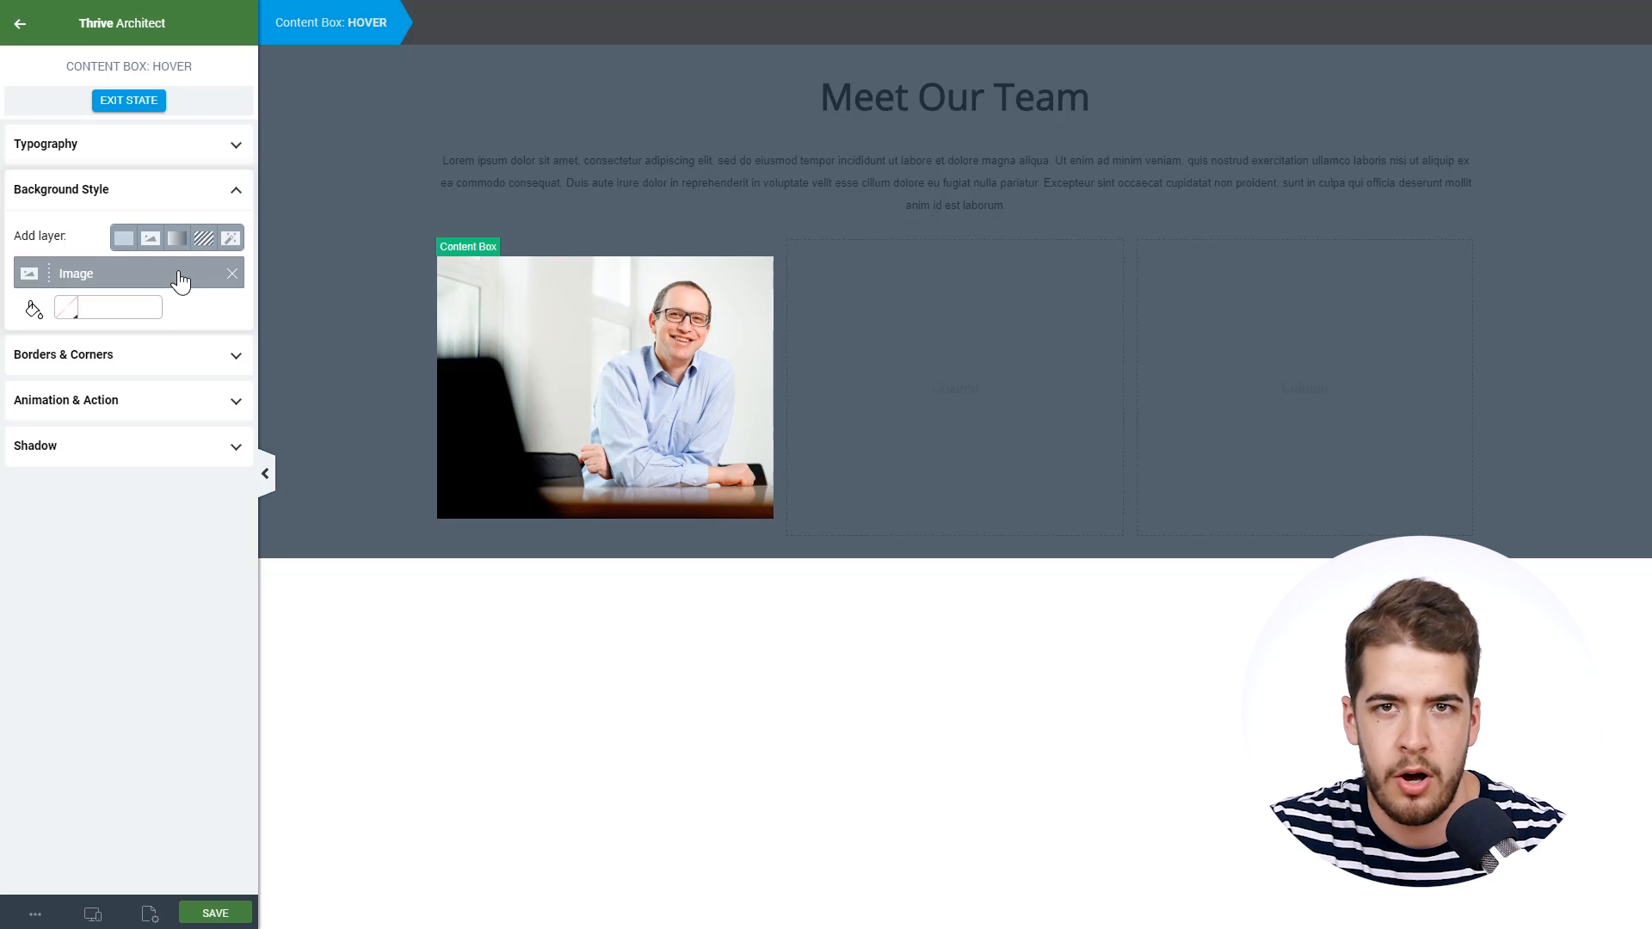
{"action": "left_click", "coordinate": [231, 274]}
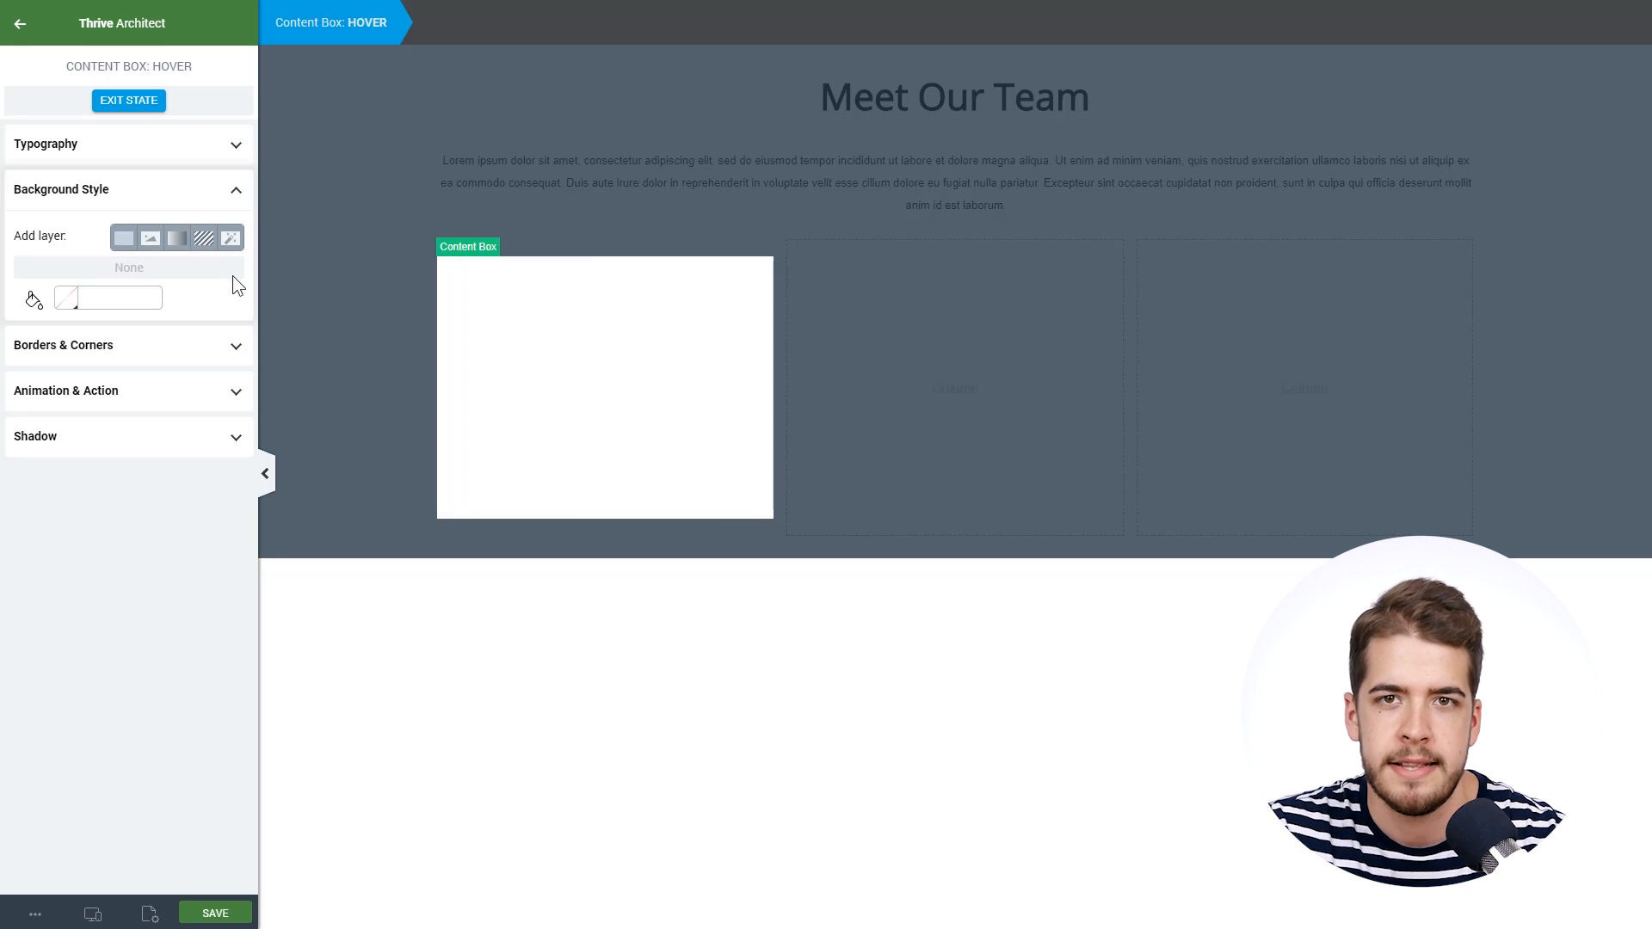
{"action": "left_click", "coordinate": [124, 237]}
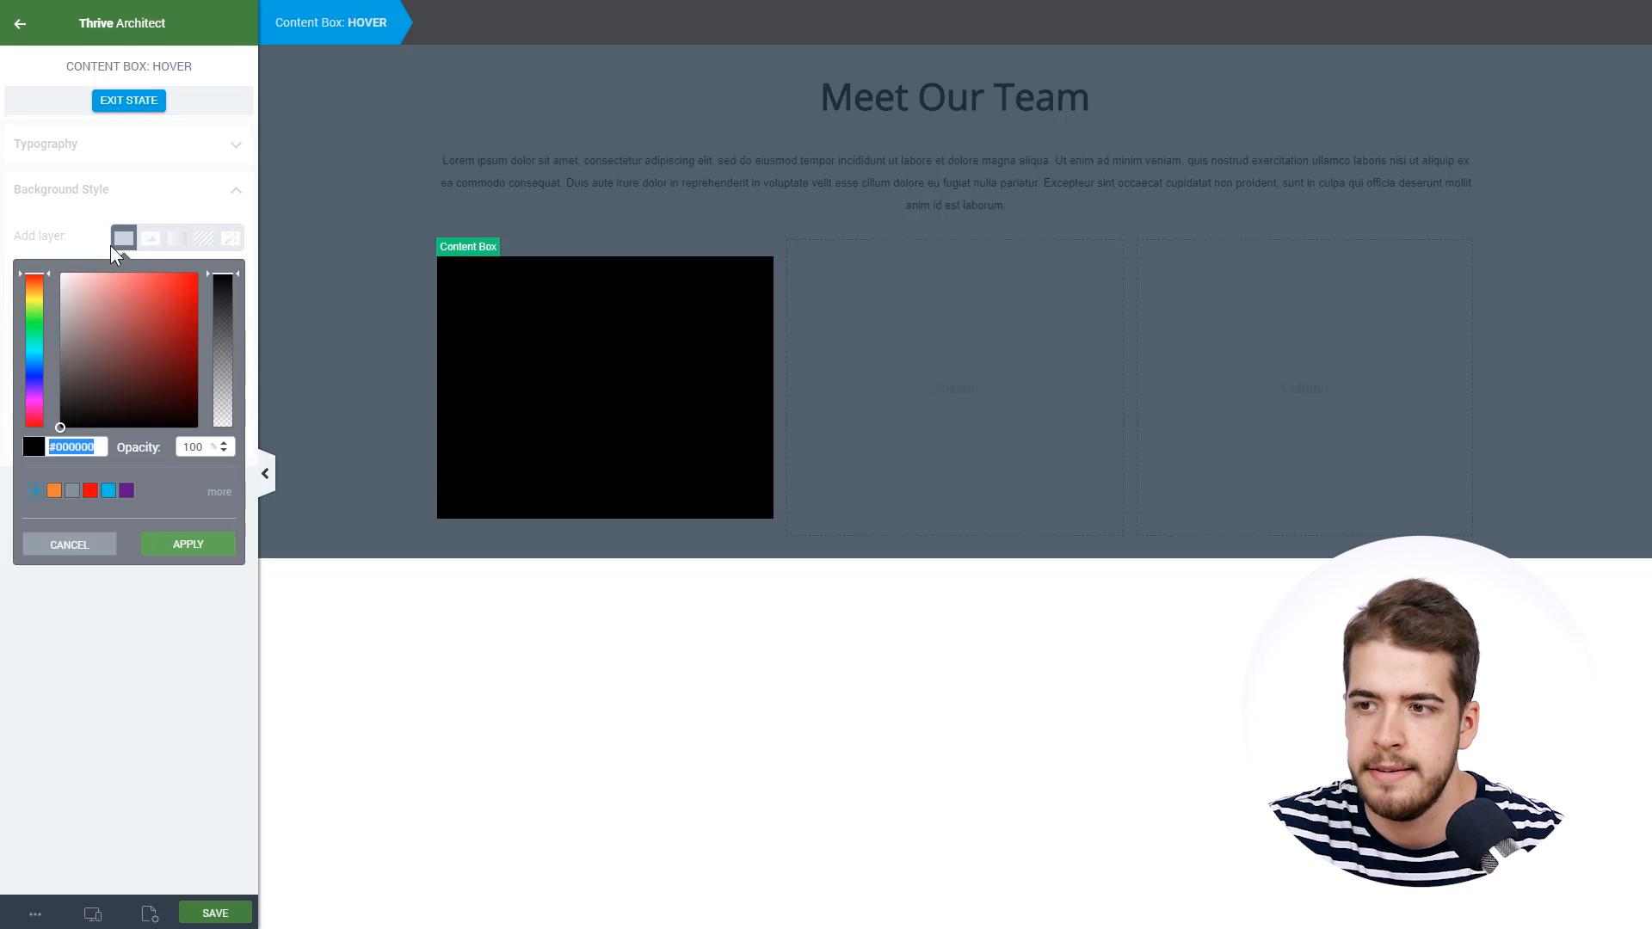
{"action": "left_click", "coordinate": [34, 274]}
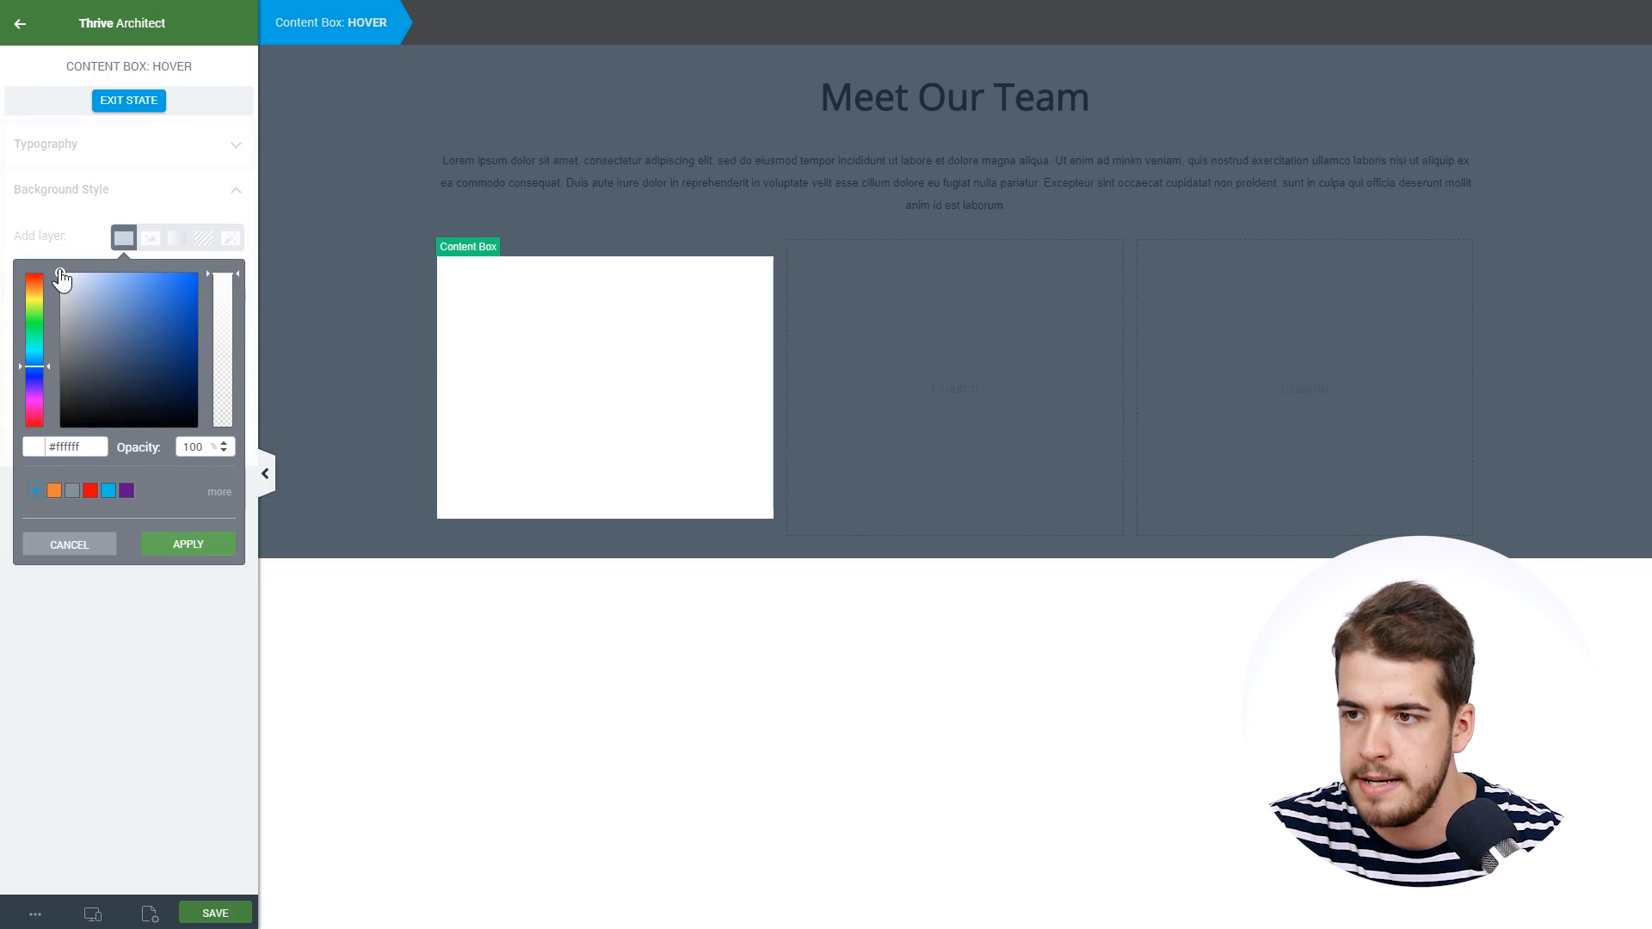
{"action": "left_click", "coordinate": [82, 277]}
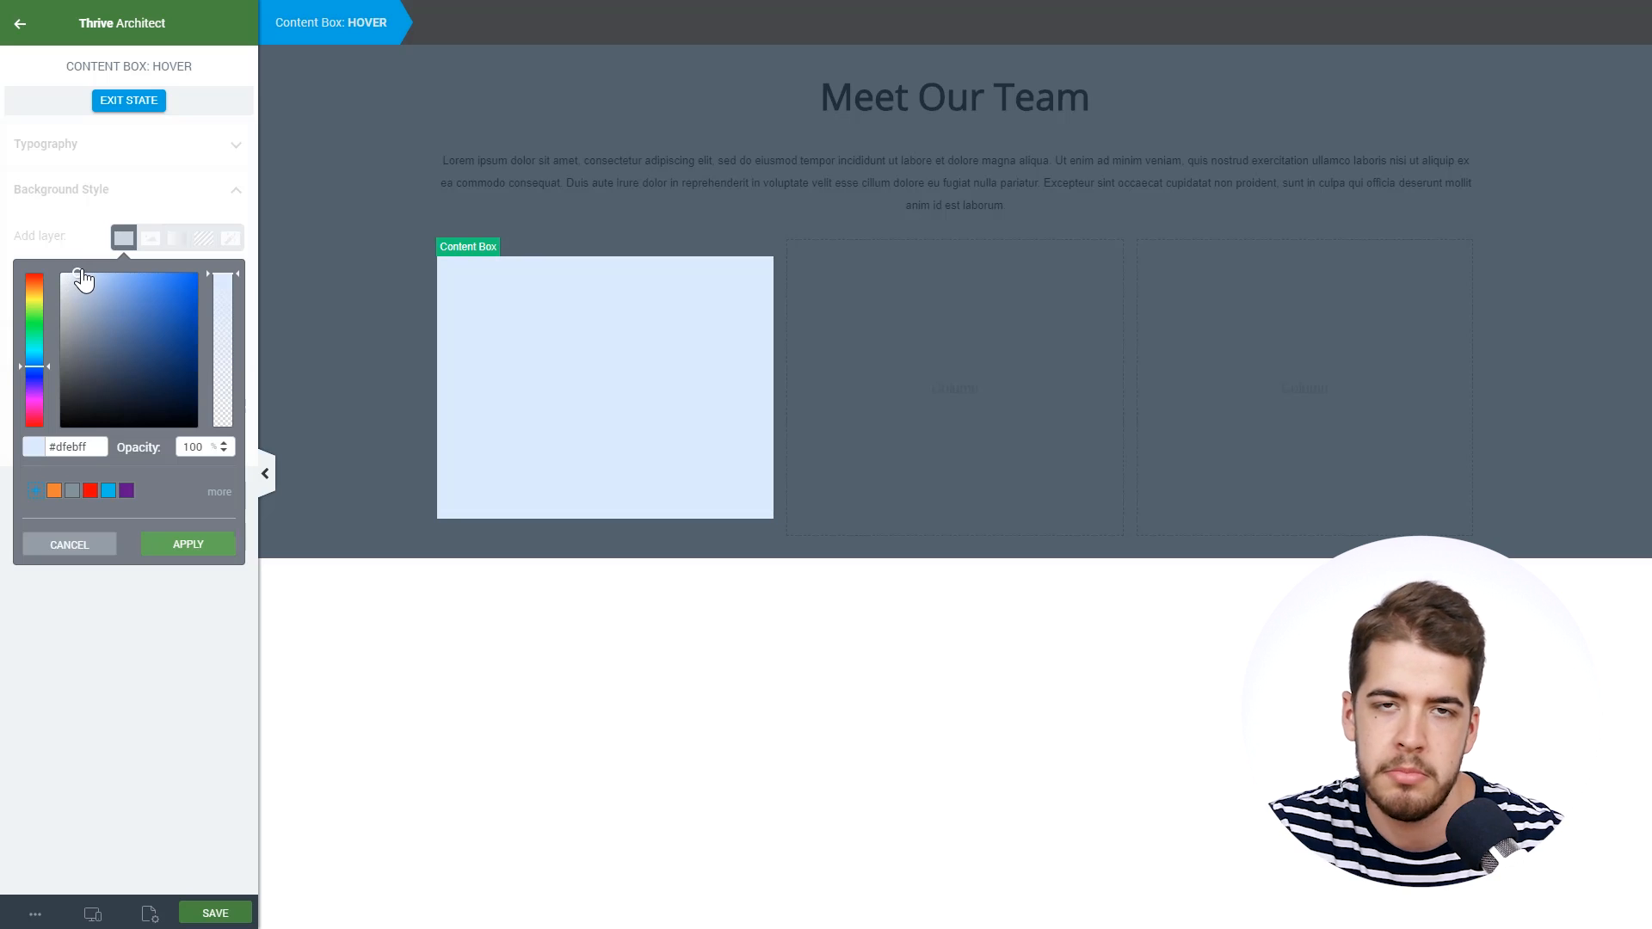
{"action": "left_click", "coordinate": [186, 543]}
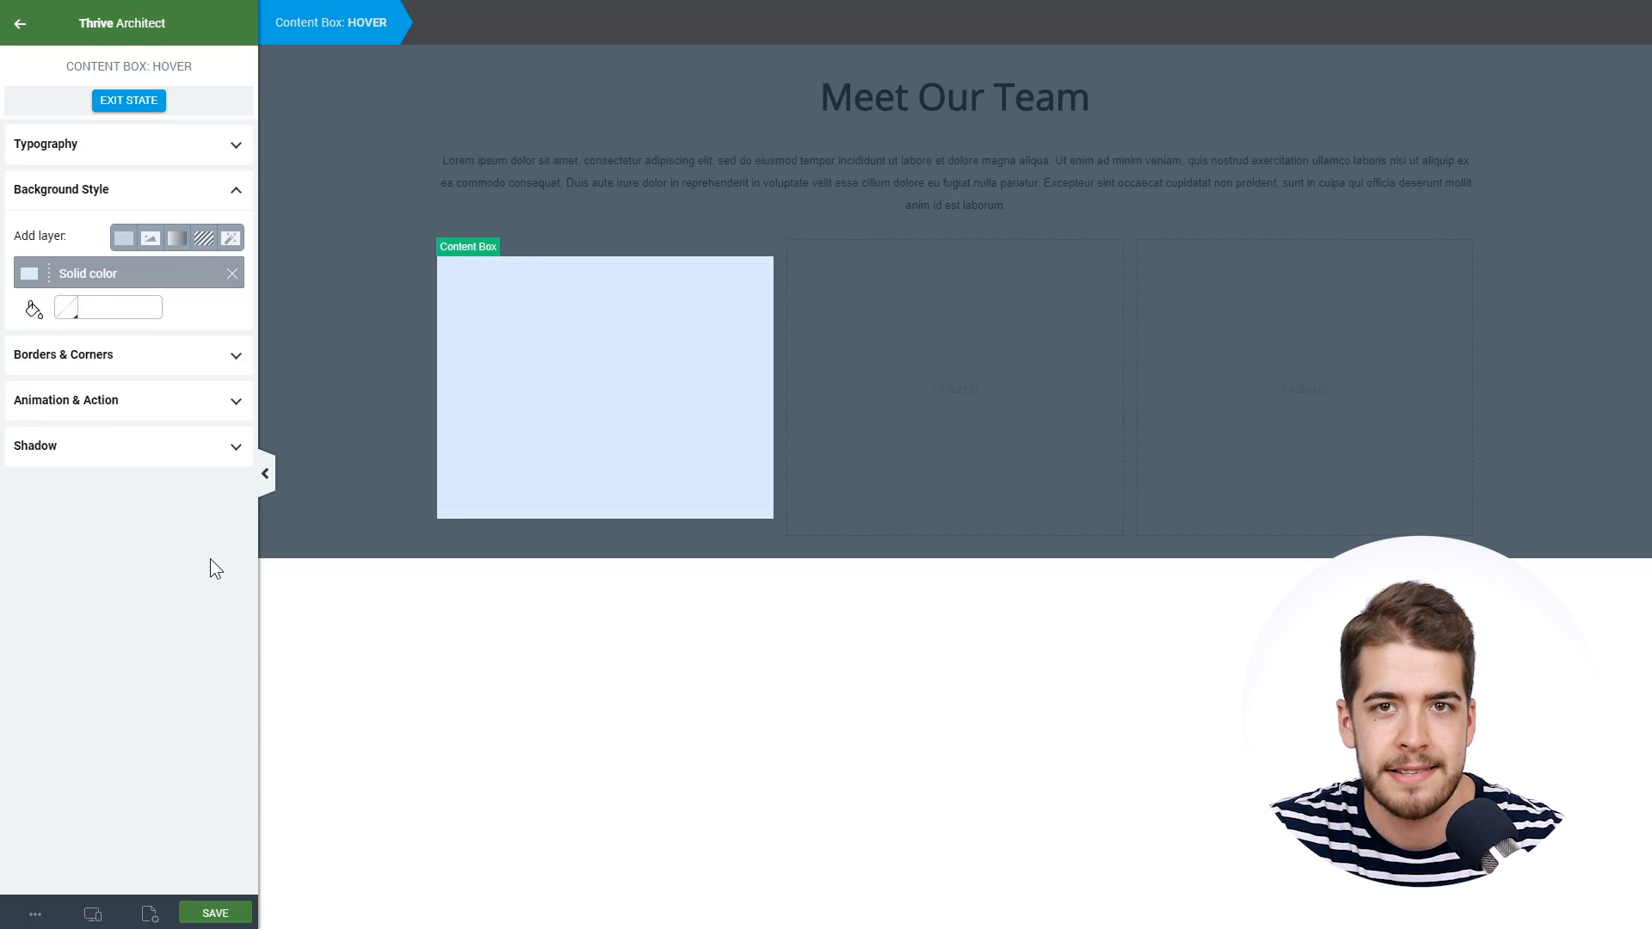
Step: Set the hover-state text colour to opaque black #000000
{"action": "left_click", "coordinate": [47, 144]}
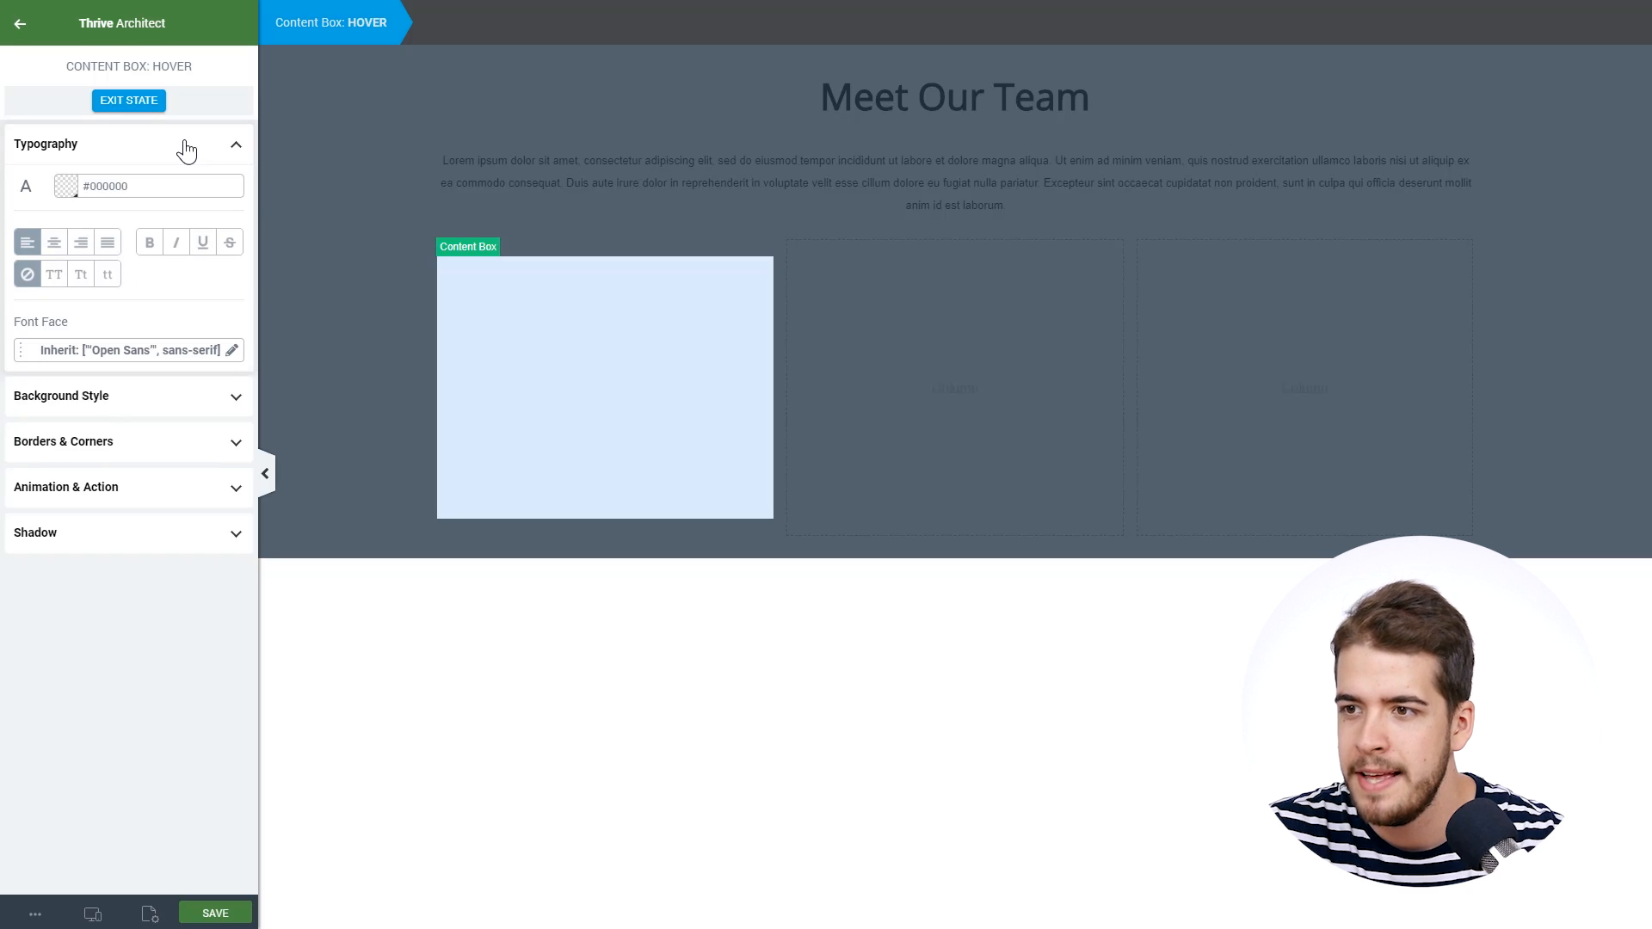
{"action": "left_click", "coordinate": [65, 186]}
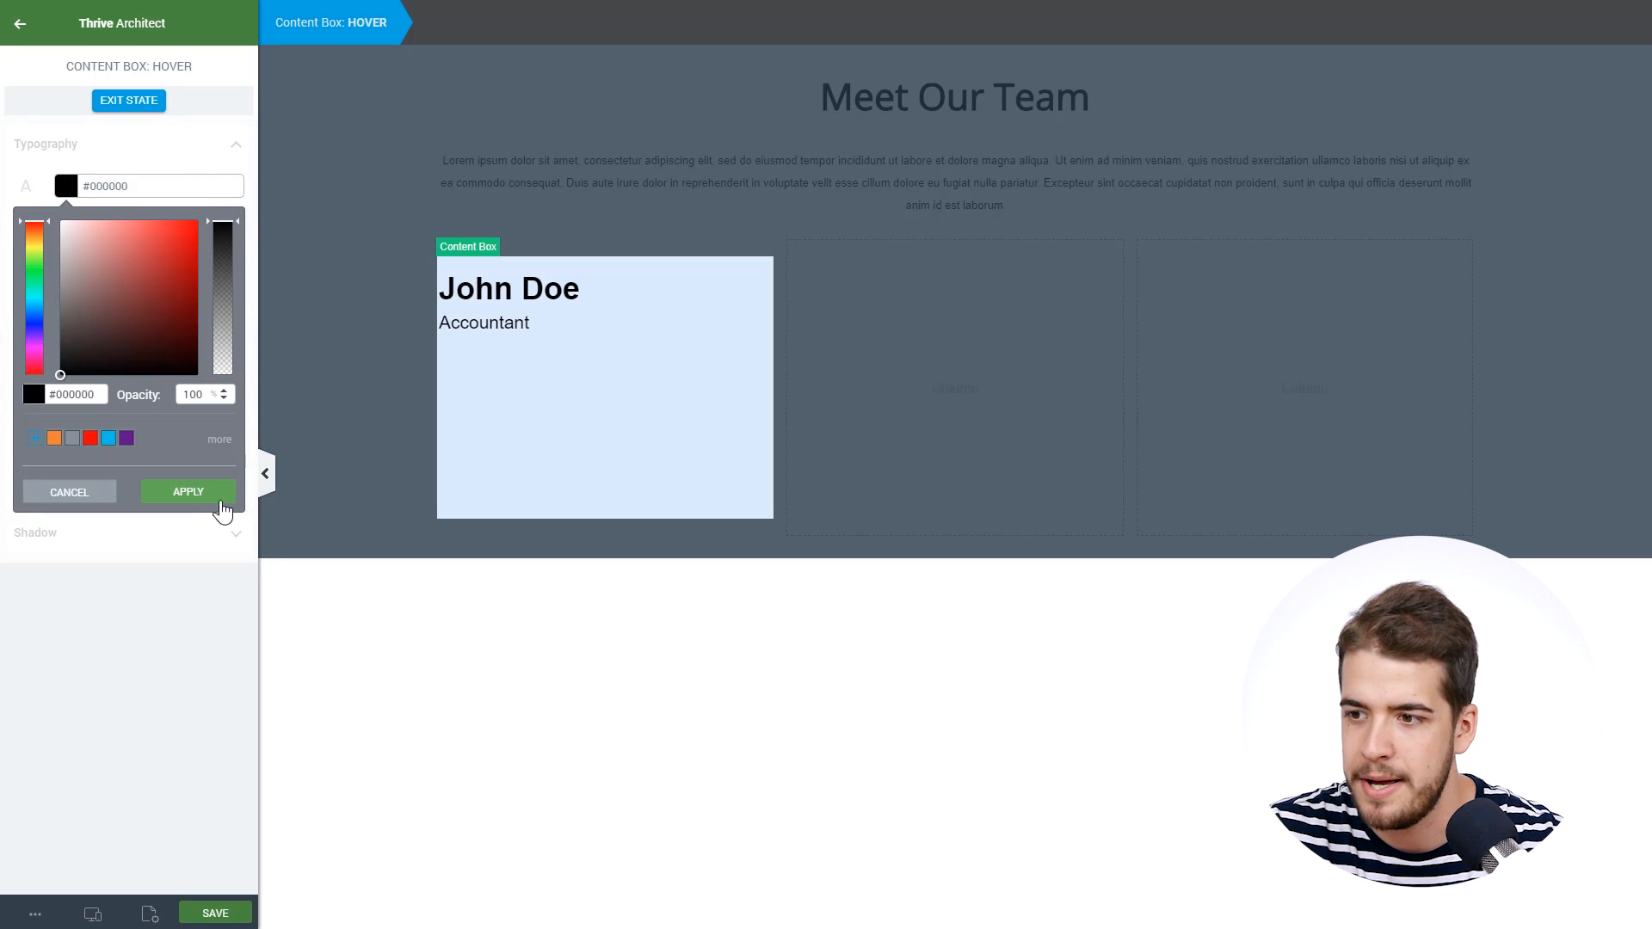
{"action": "left_click", "coordinate": [188, 490]}
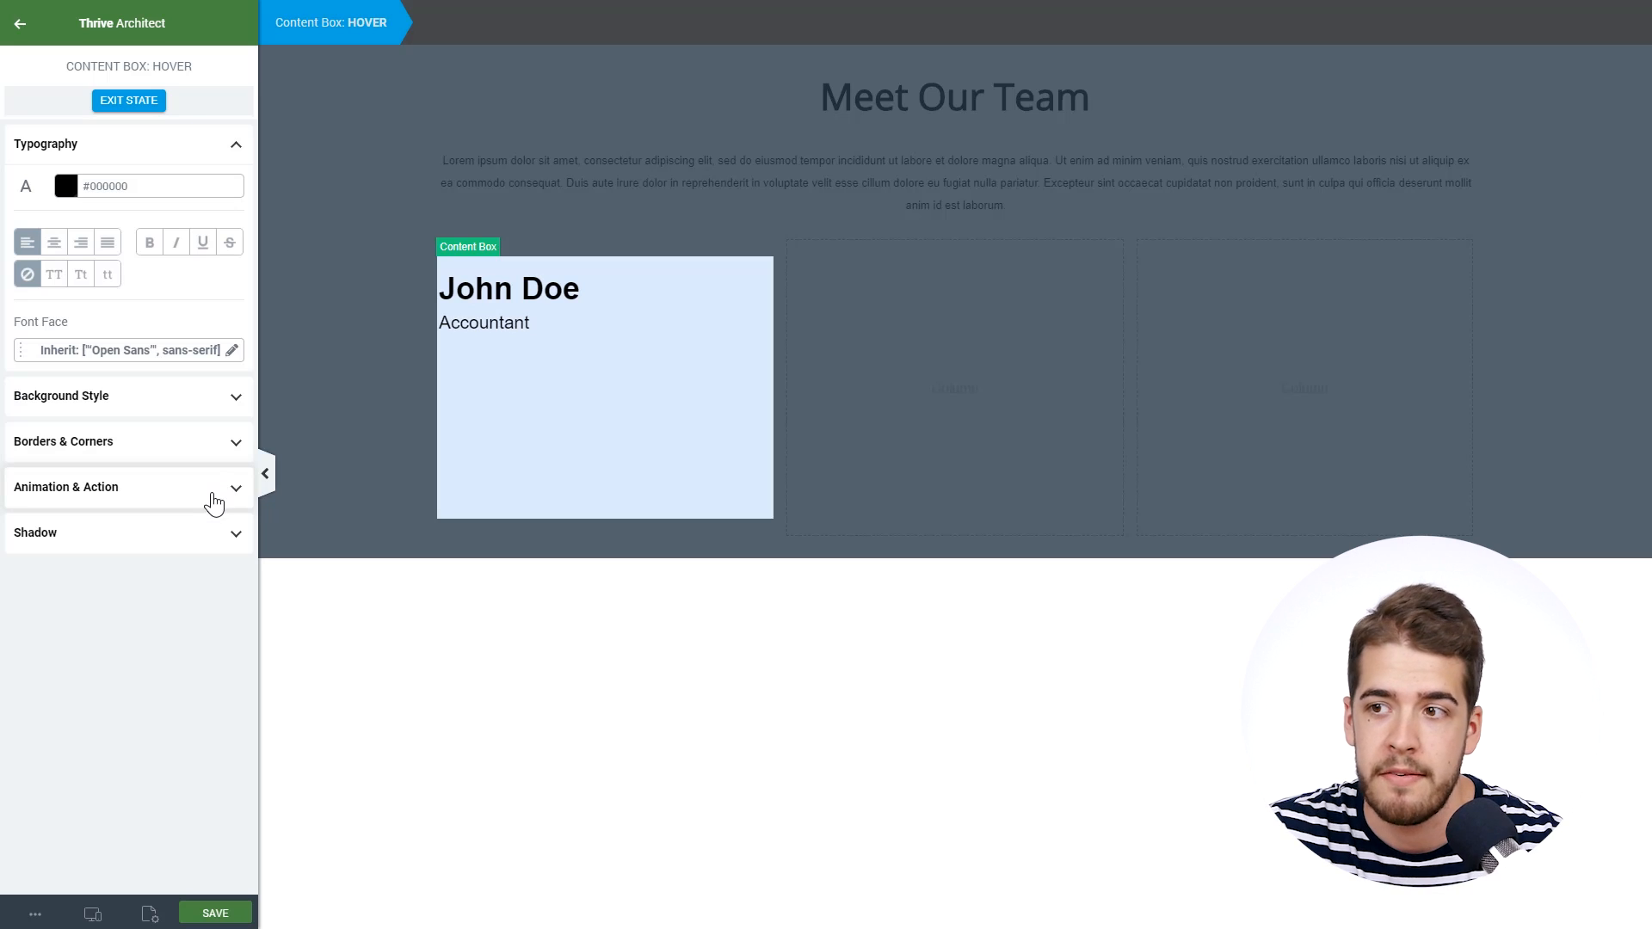
{"action": "mouse_move", "coordinate": [191, 545]}
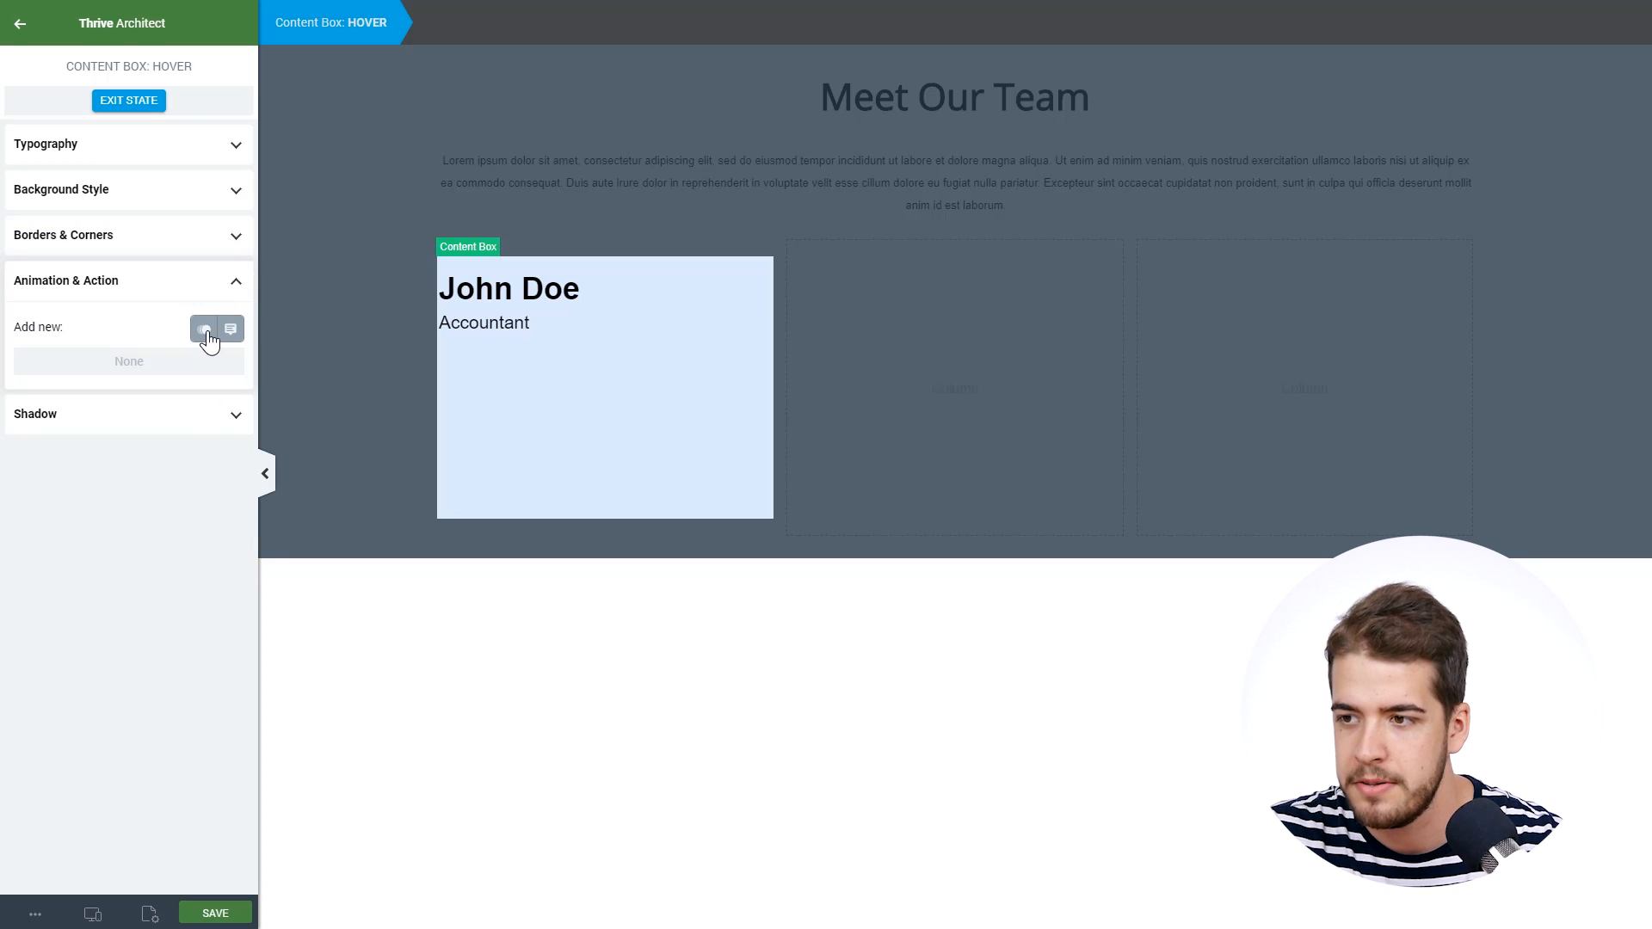
Step: Add a Sweep to right hover animation to the box and return to the default state
{"action": "left_click", "coordinate": [205, 328]}
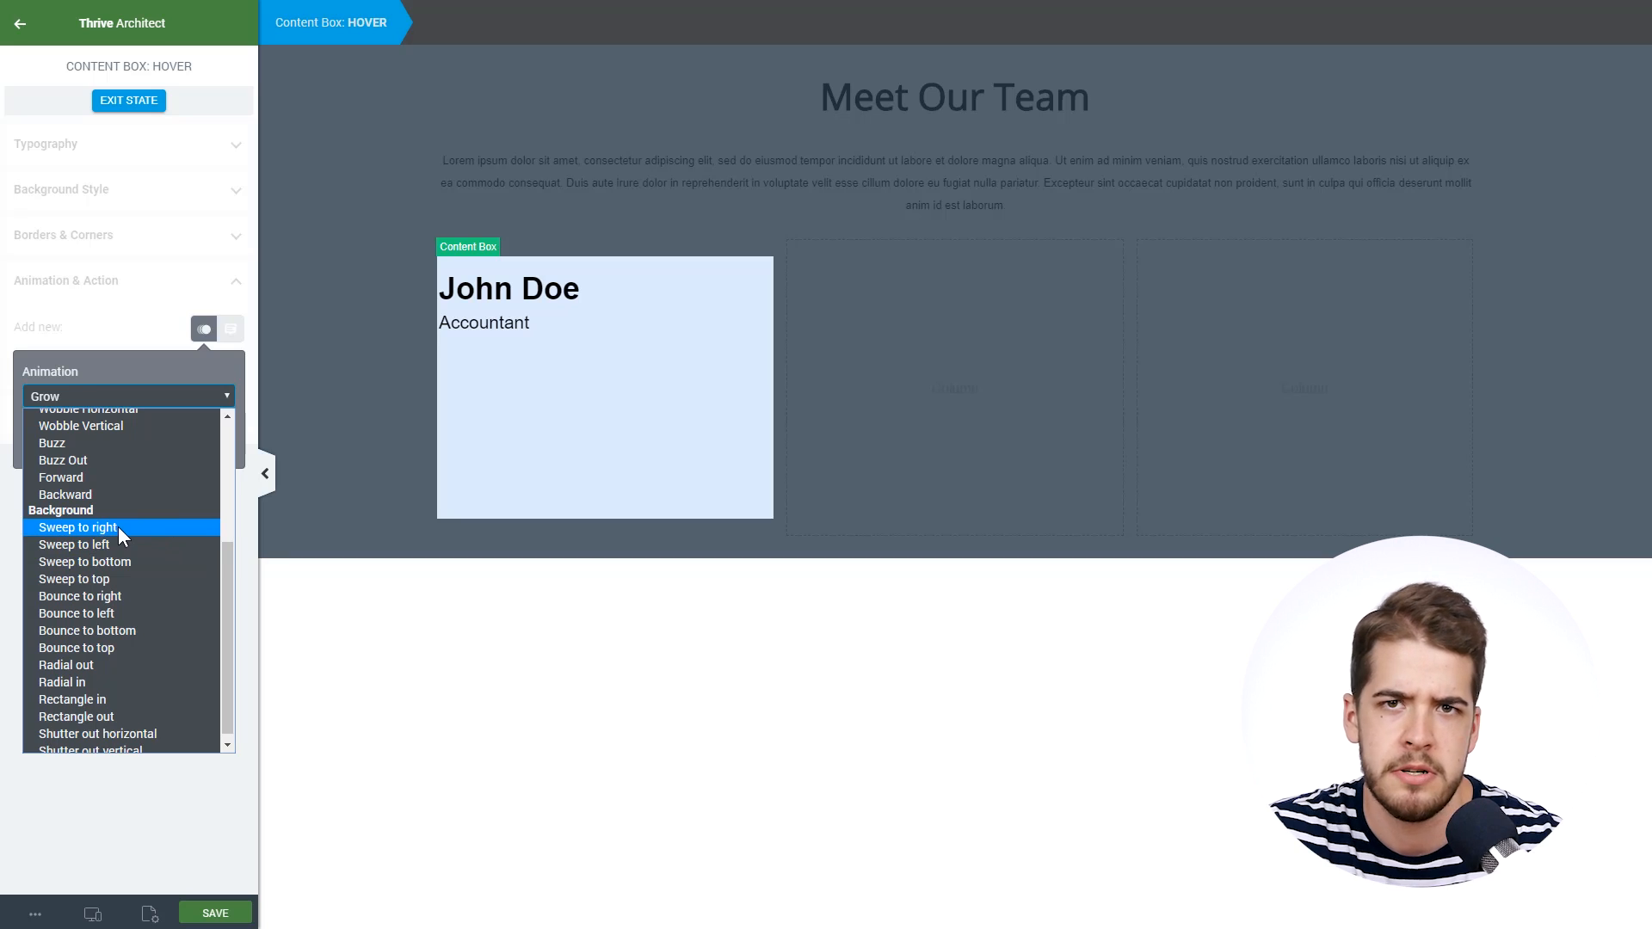
{"action": "left_click", "coordinate": [76, 526]}
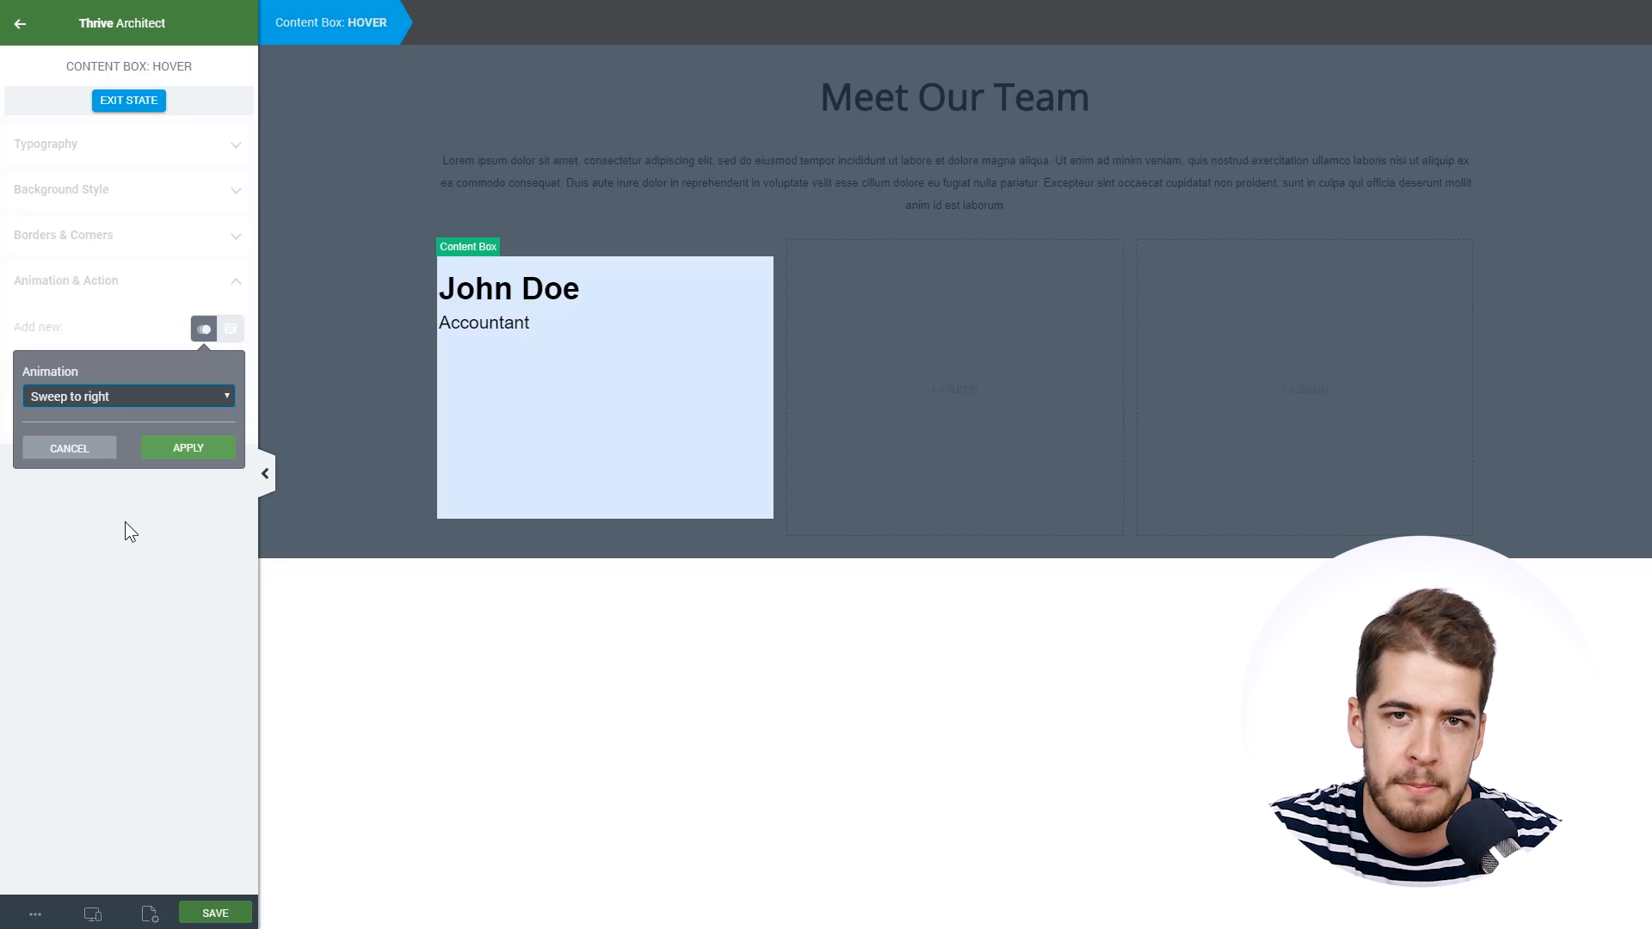
{"action": "left_click", "coordinate": [188, 447]}
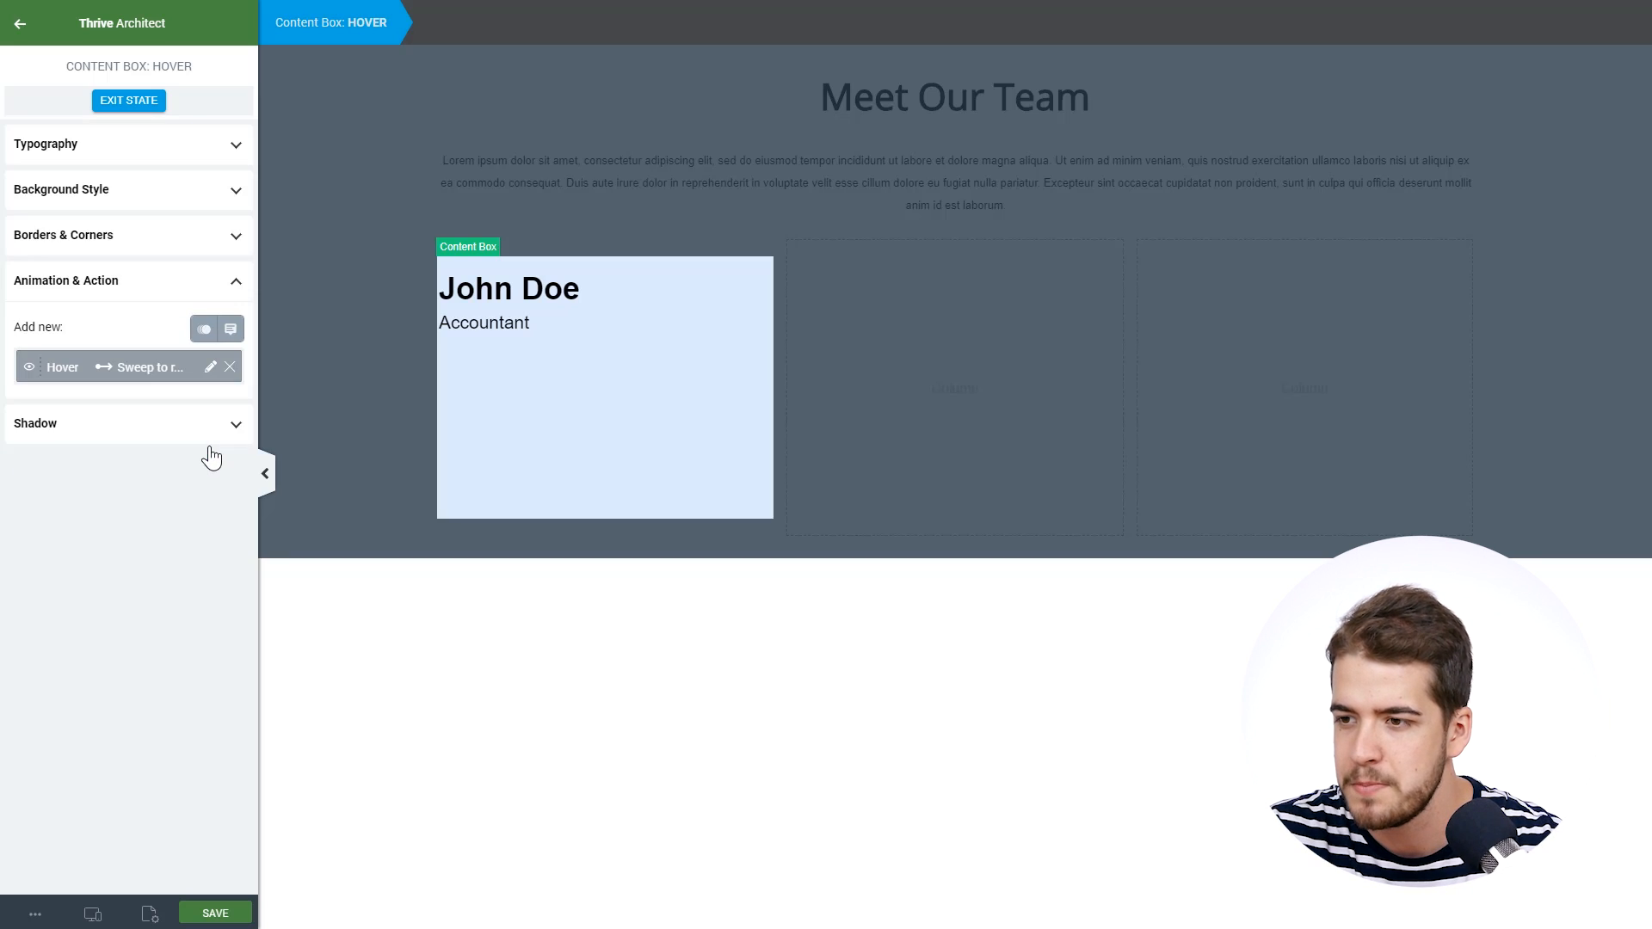
{"action": "left_click", "coordinate": [127, 99]}
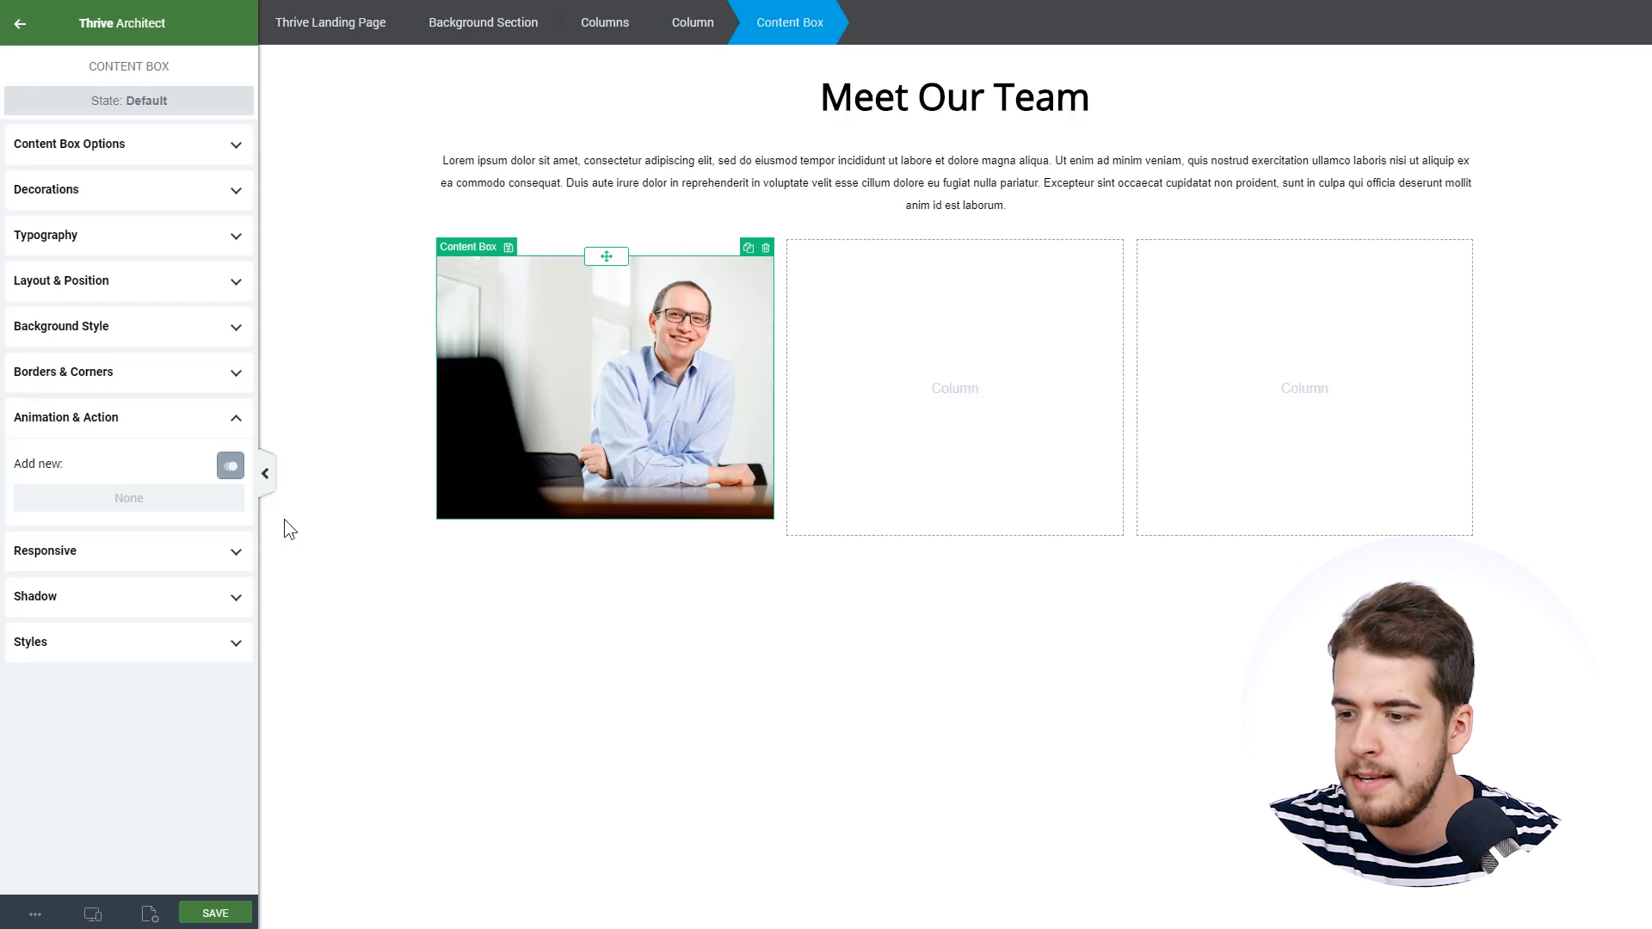
{"action": "mouse_move", "coordinate": [449, 819]}
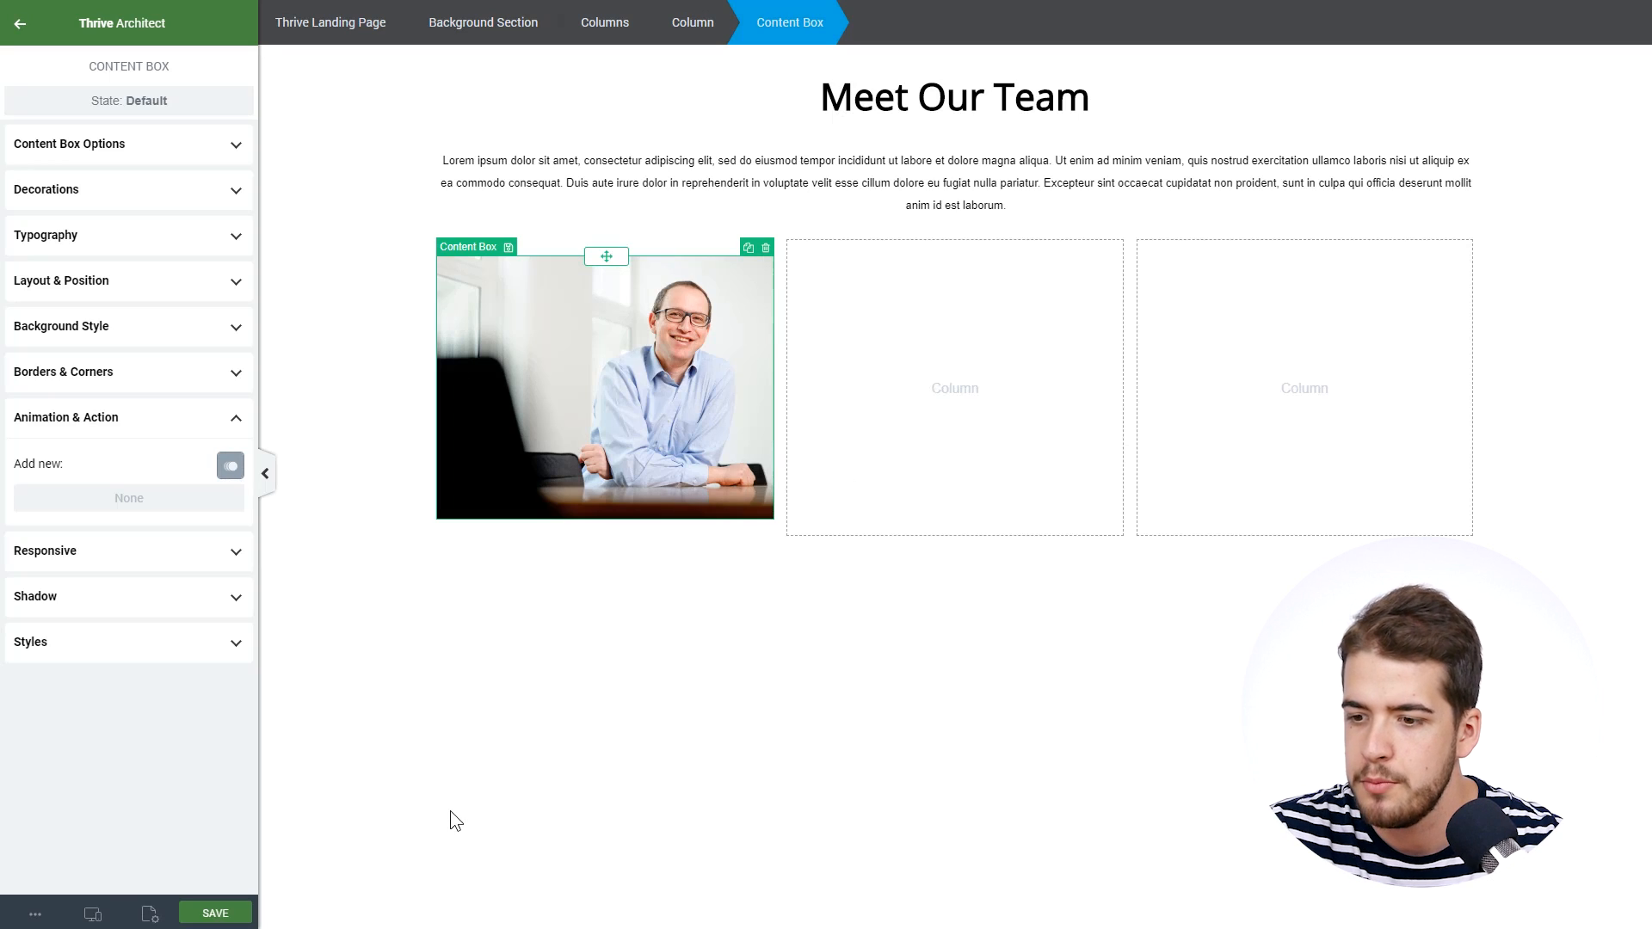
{"action": "mouse_move", "coordinate": [34, 912]}
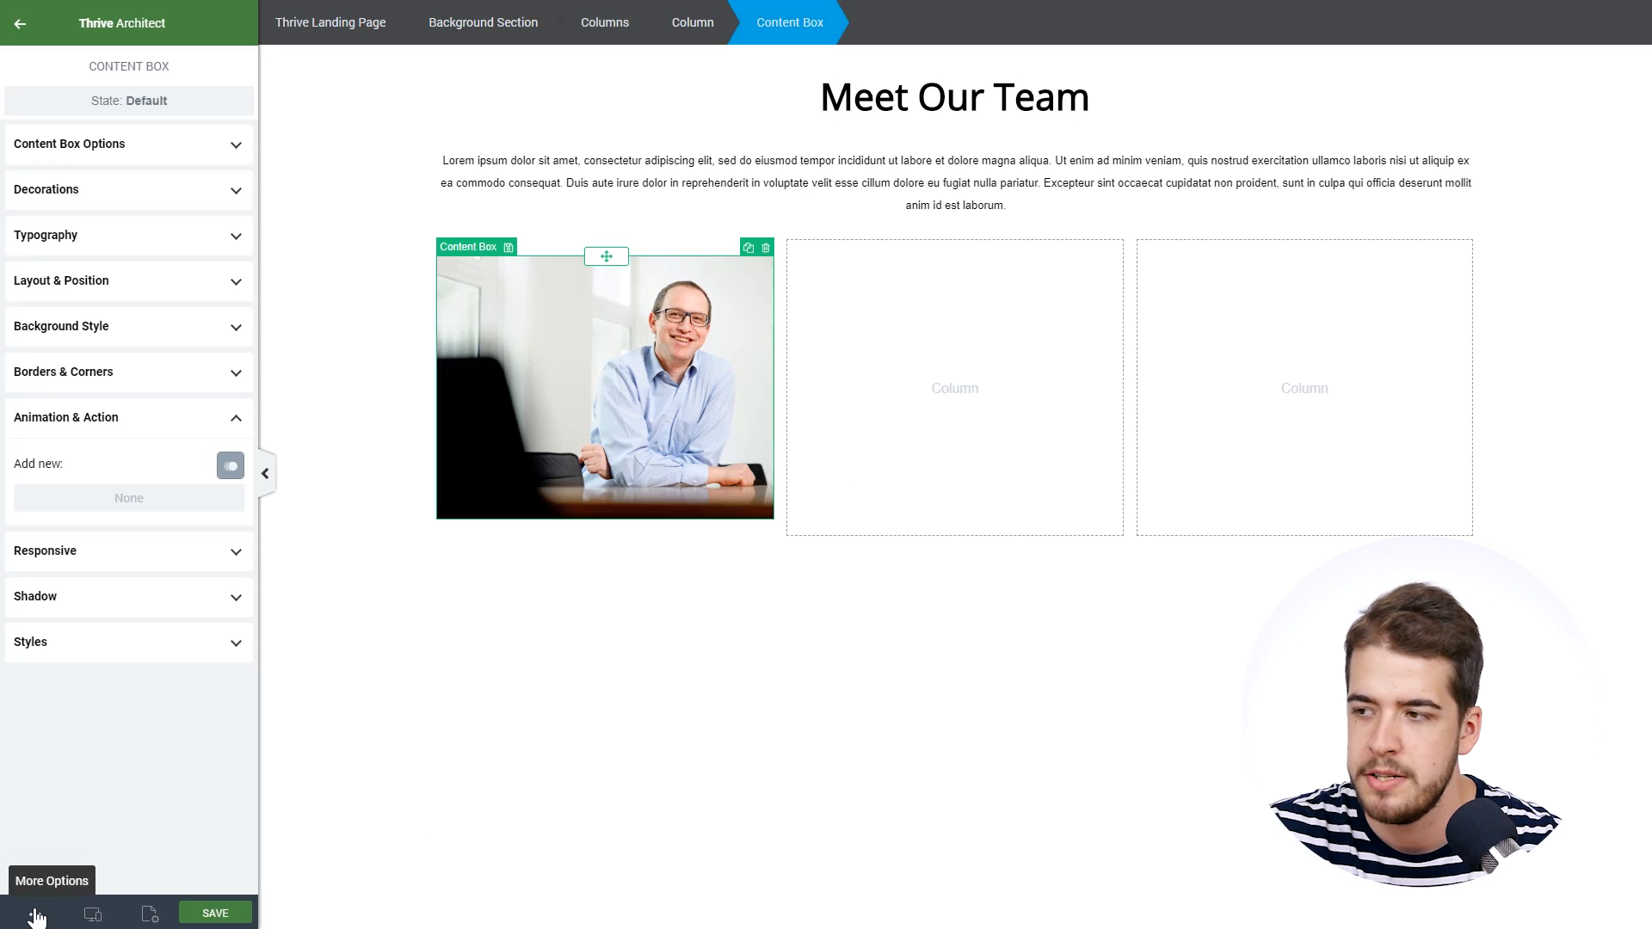
Step: Preview the Meet Our Team page live via More Options
{"action": "left_click", "coordinate": [50, 881]}
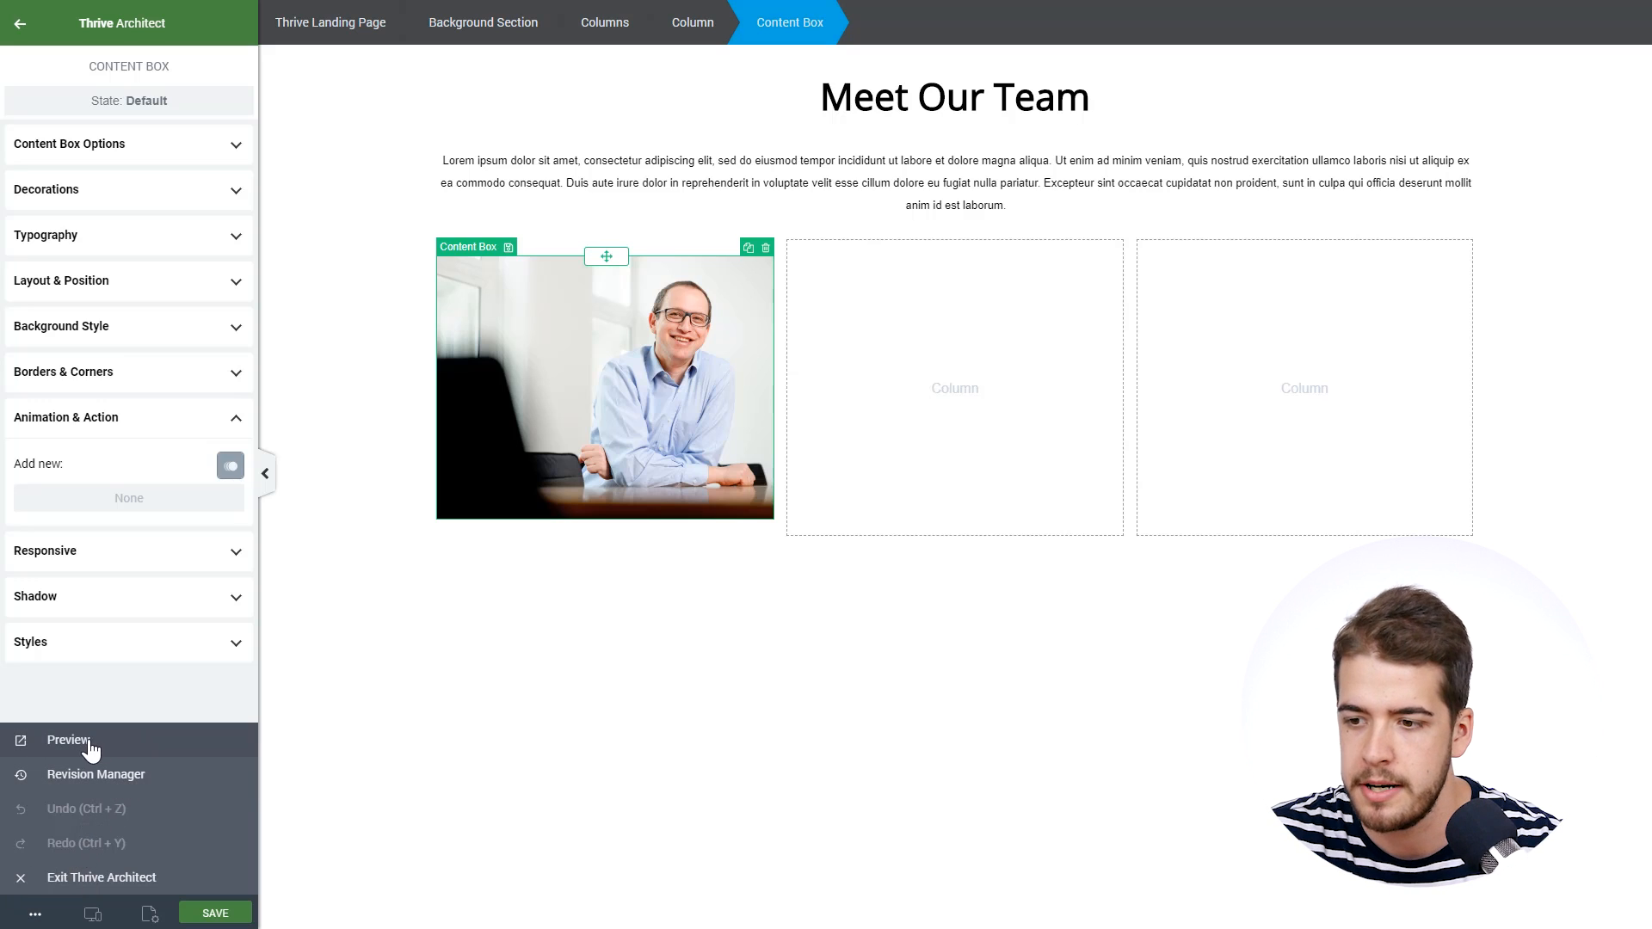
{"action": "left_click", "coordinate": [69, 739]}
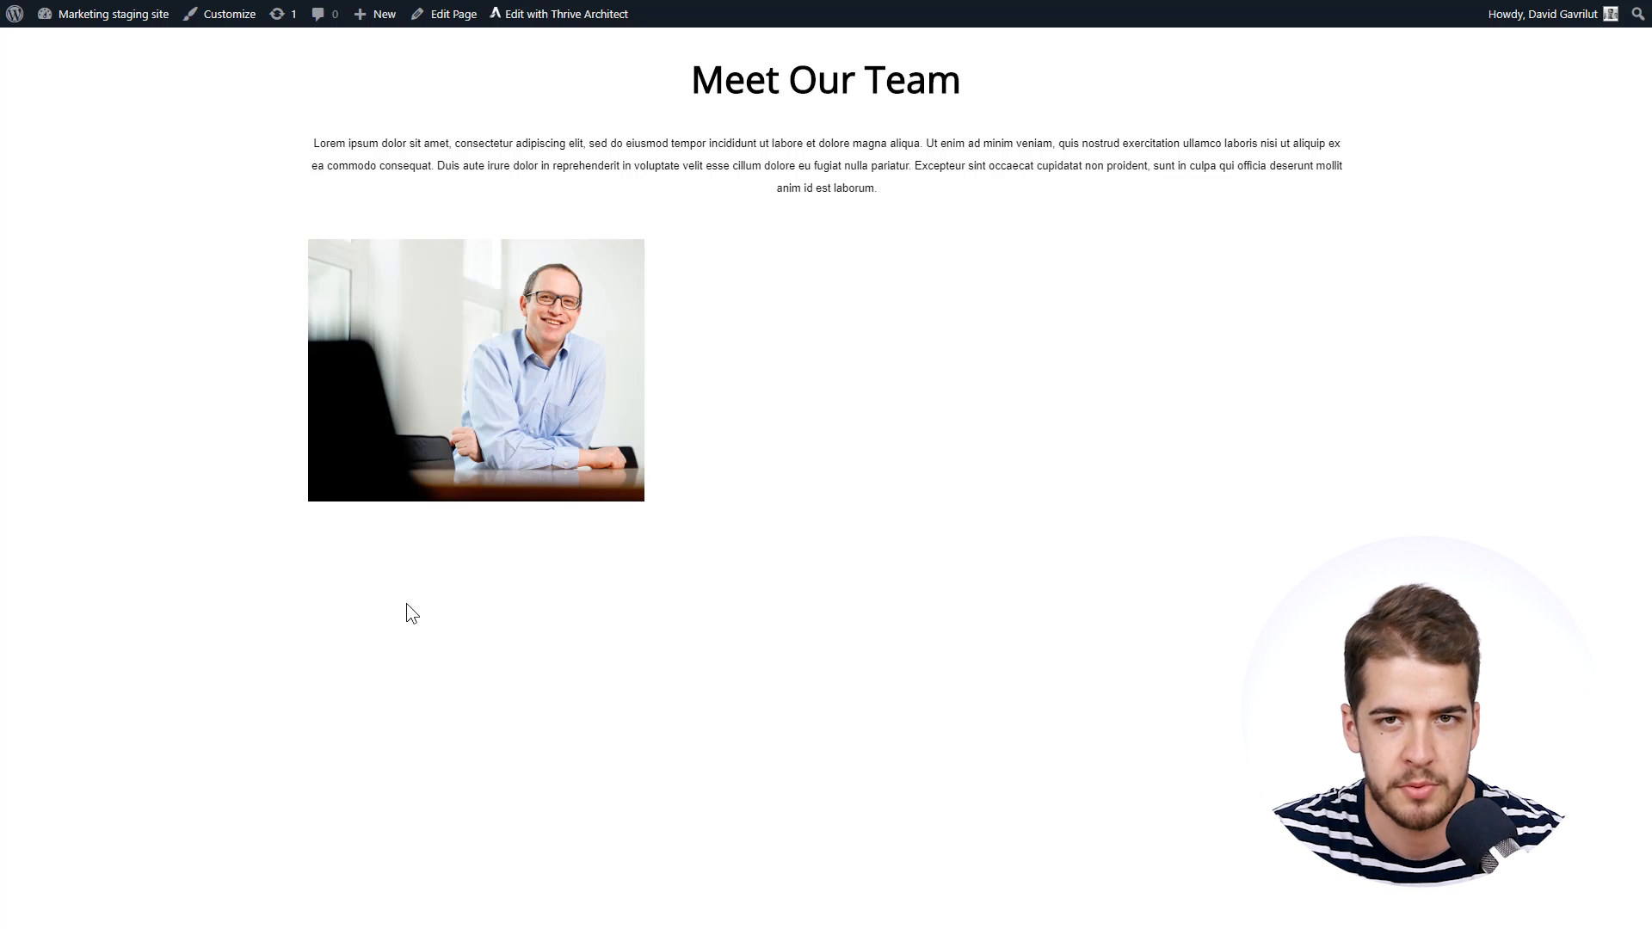
{"action": "left_click", "coordinate": [566, 13]}
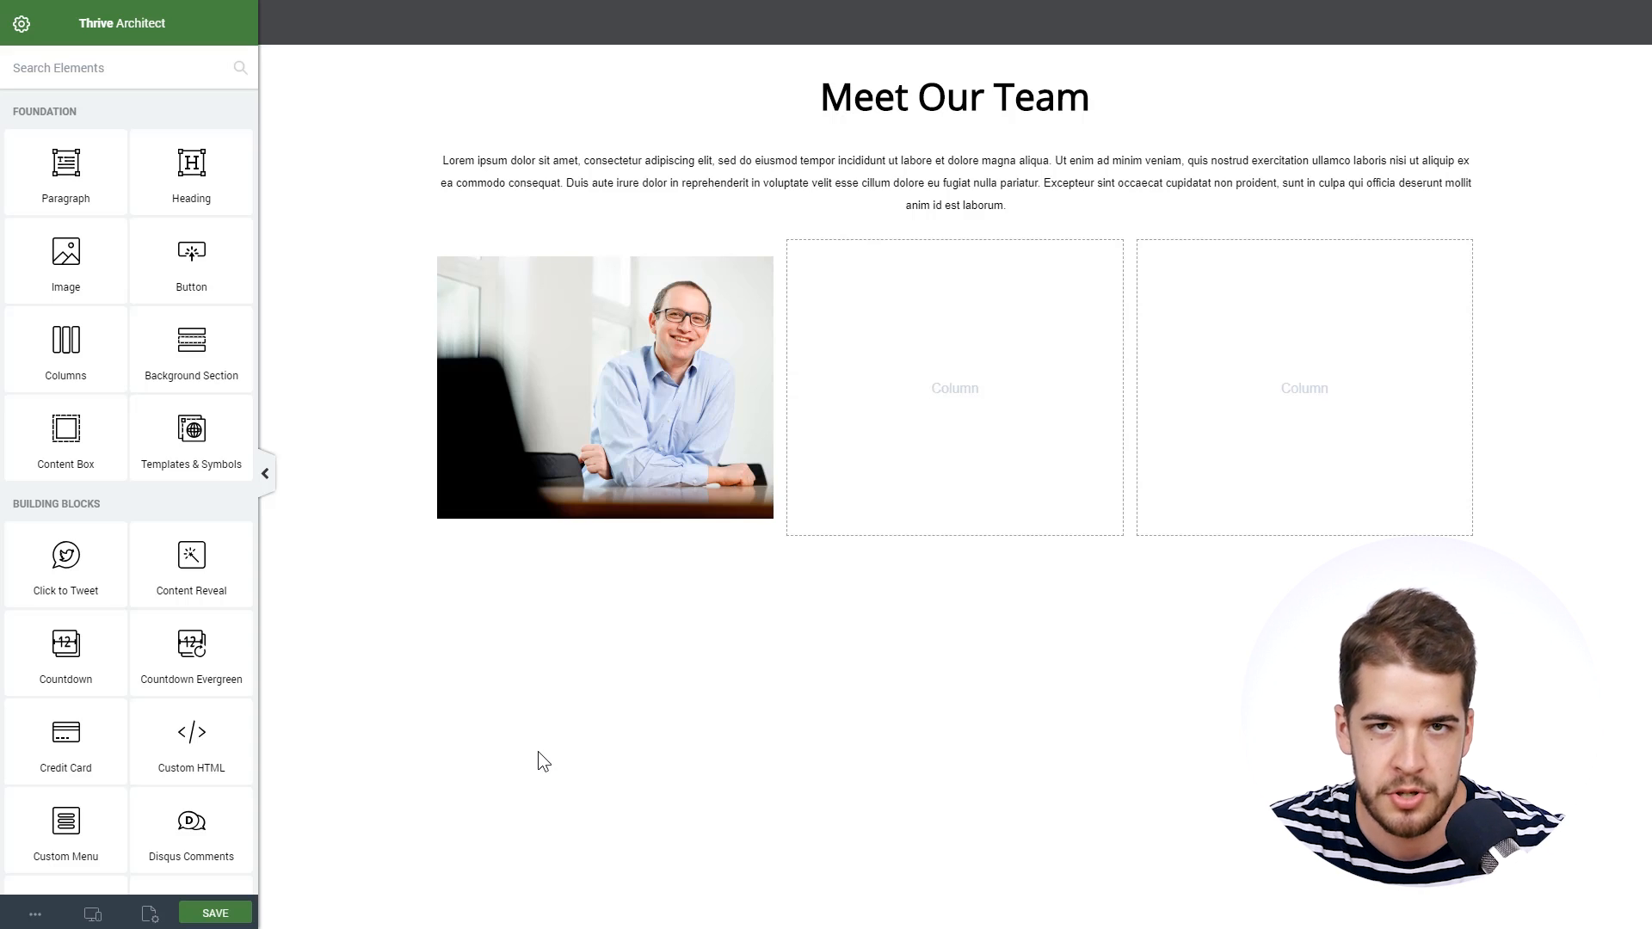
Step: Duplicate the portrait box into the other columns and rename them Alex Johnson and Christian
{"action": "left_click", "coordinate": [604, 387]}
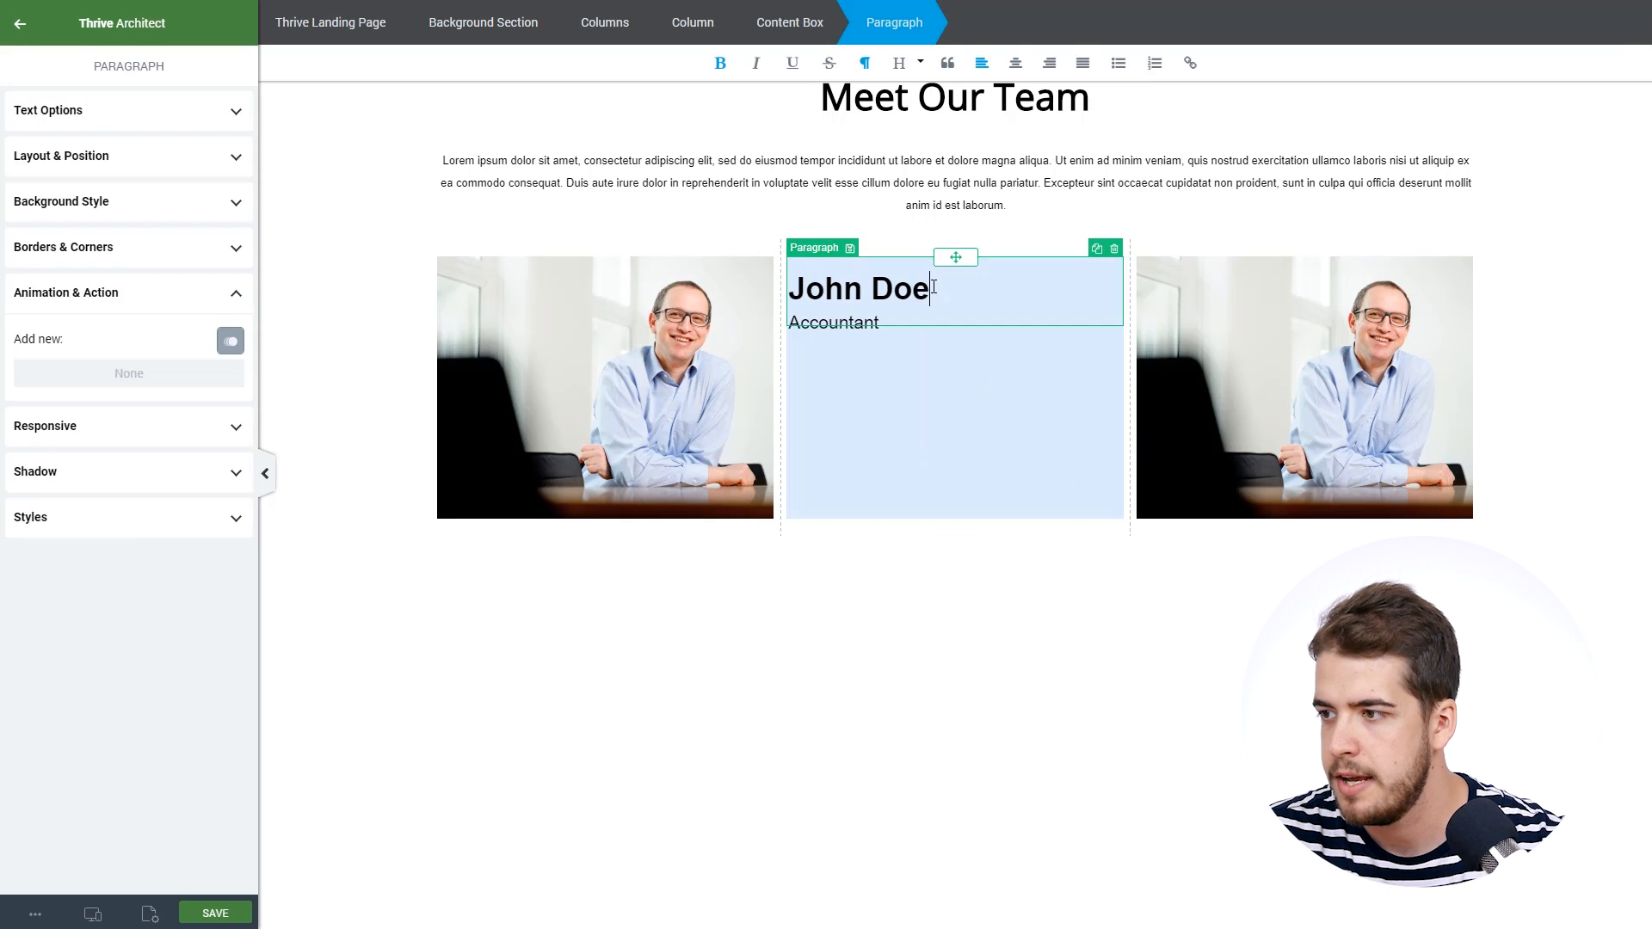
{"action": "double_click", "coordinate": [857, 289]}
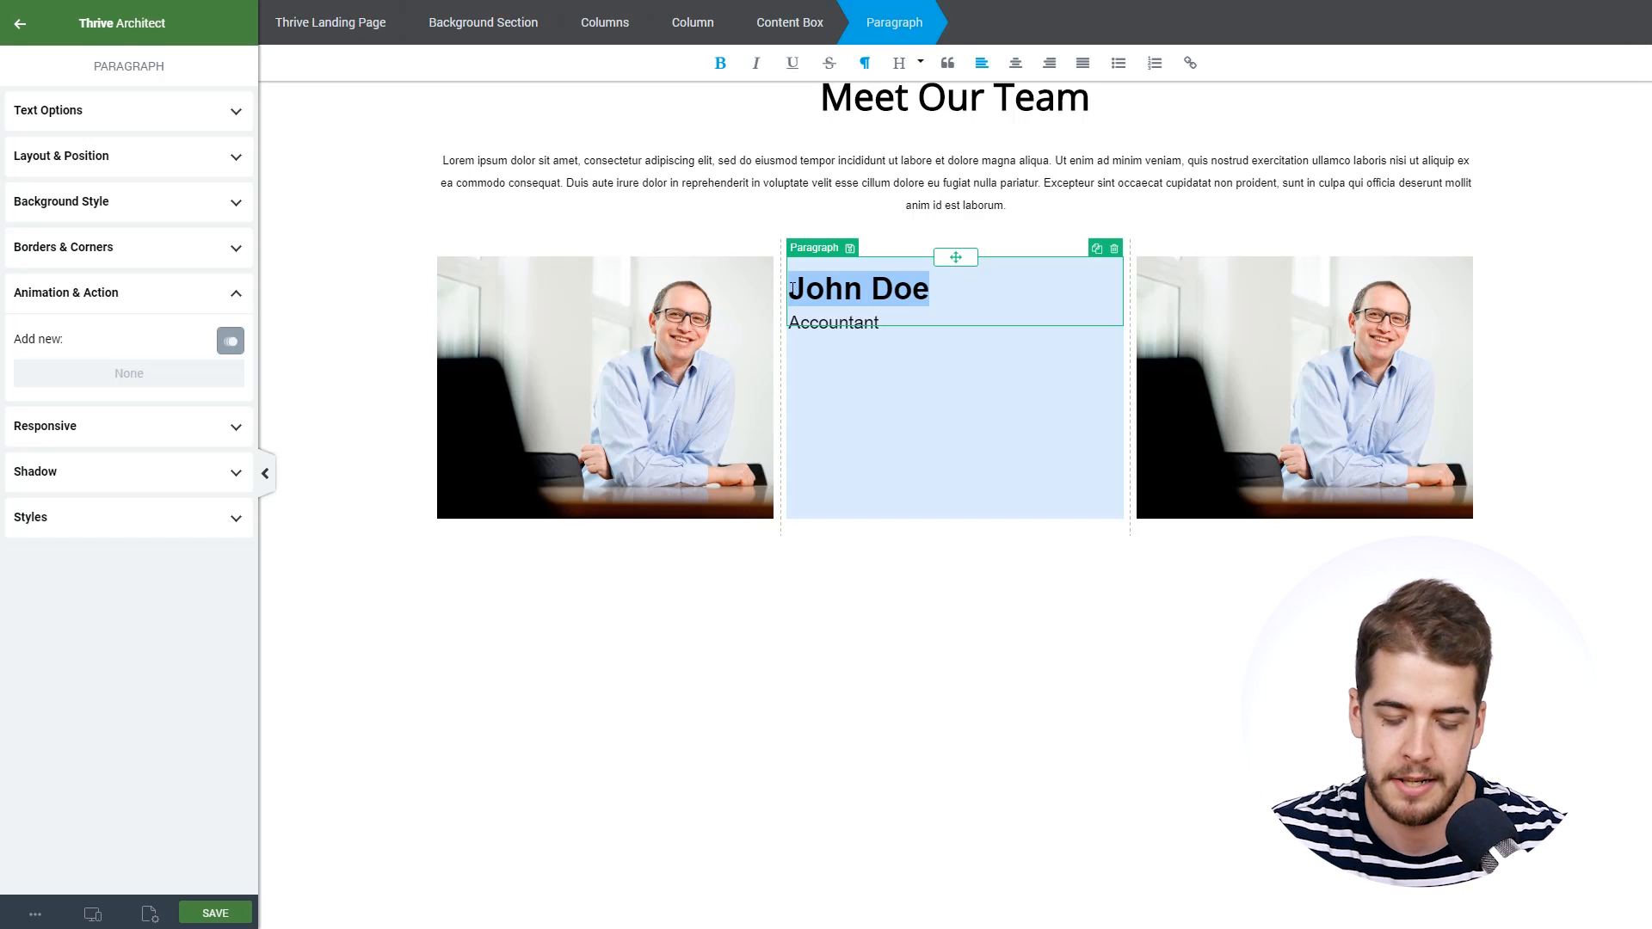
{"action": "type", "text": "Alex"}
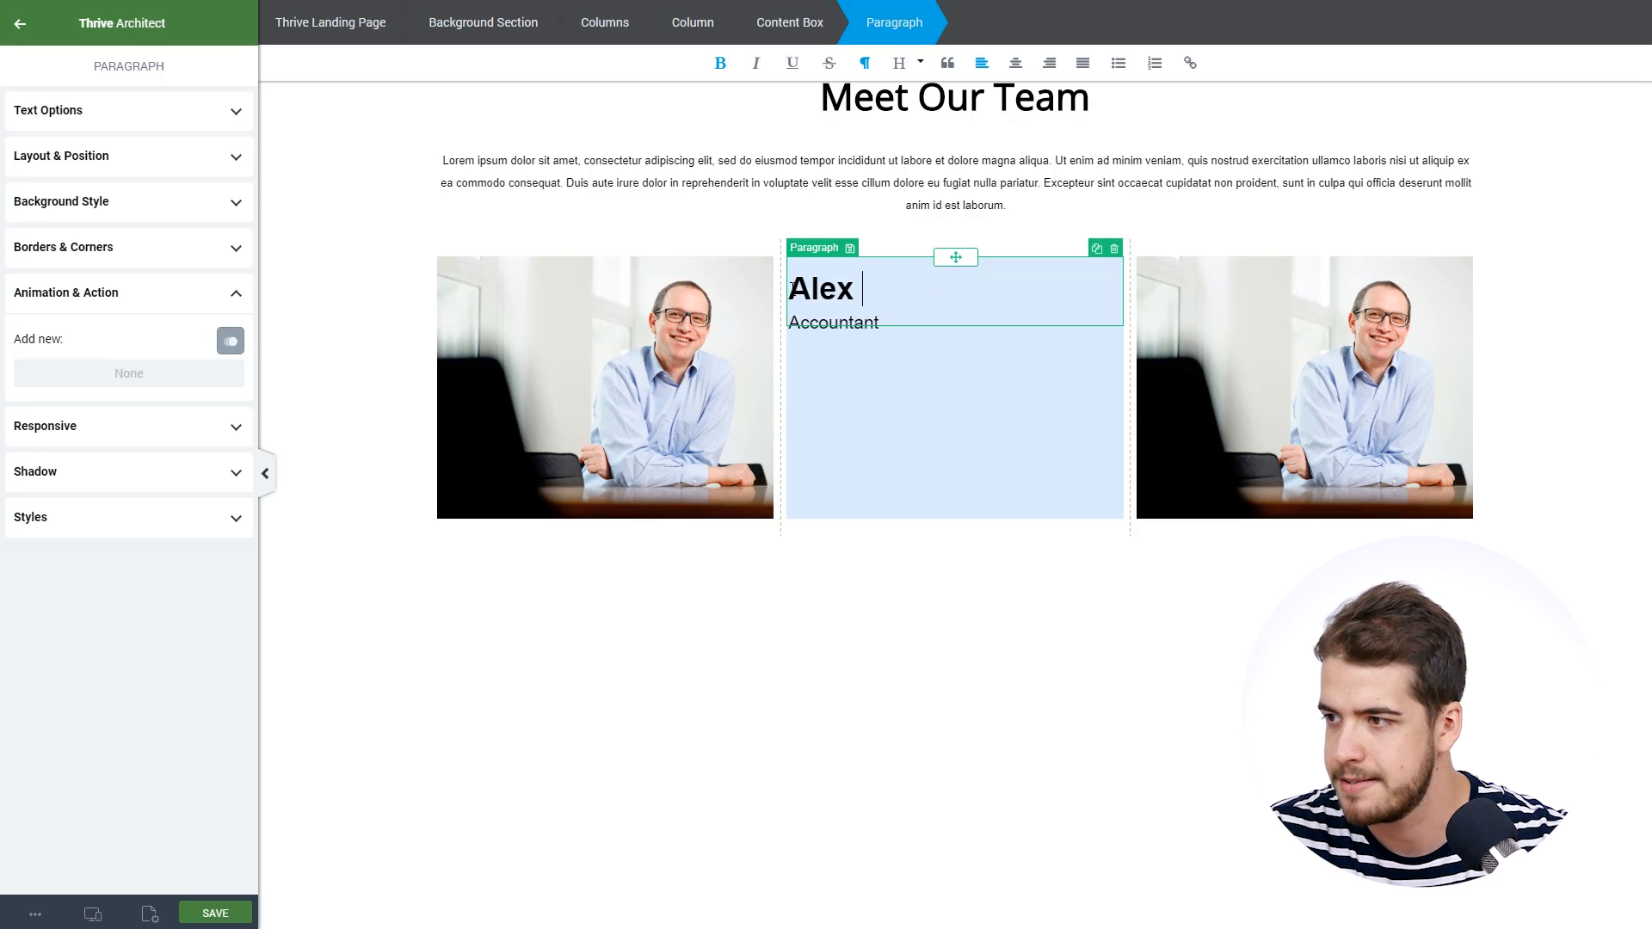
{"action": "type", "text": "Johnson"}
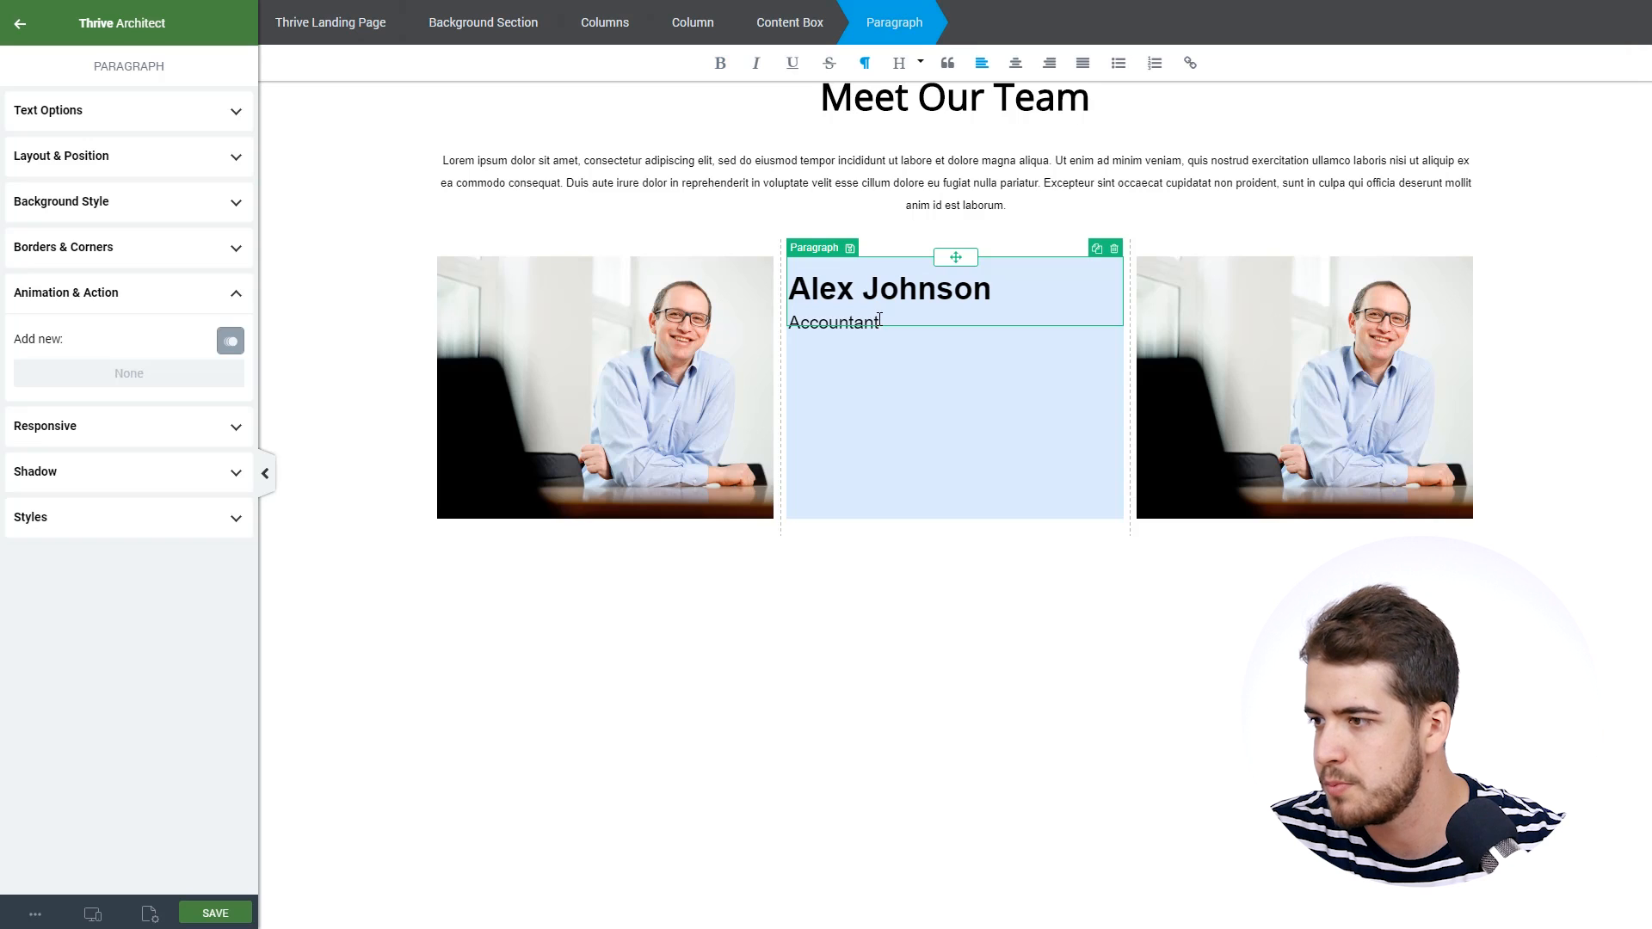
{"action": "double_click", "coordinate": [833, 322]}
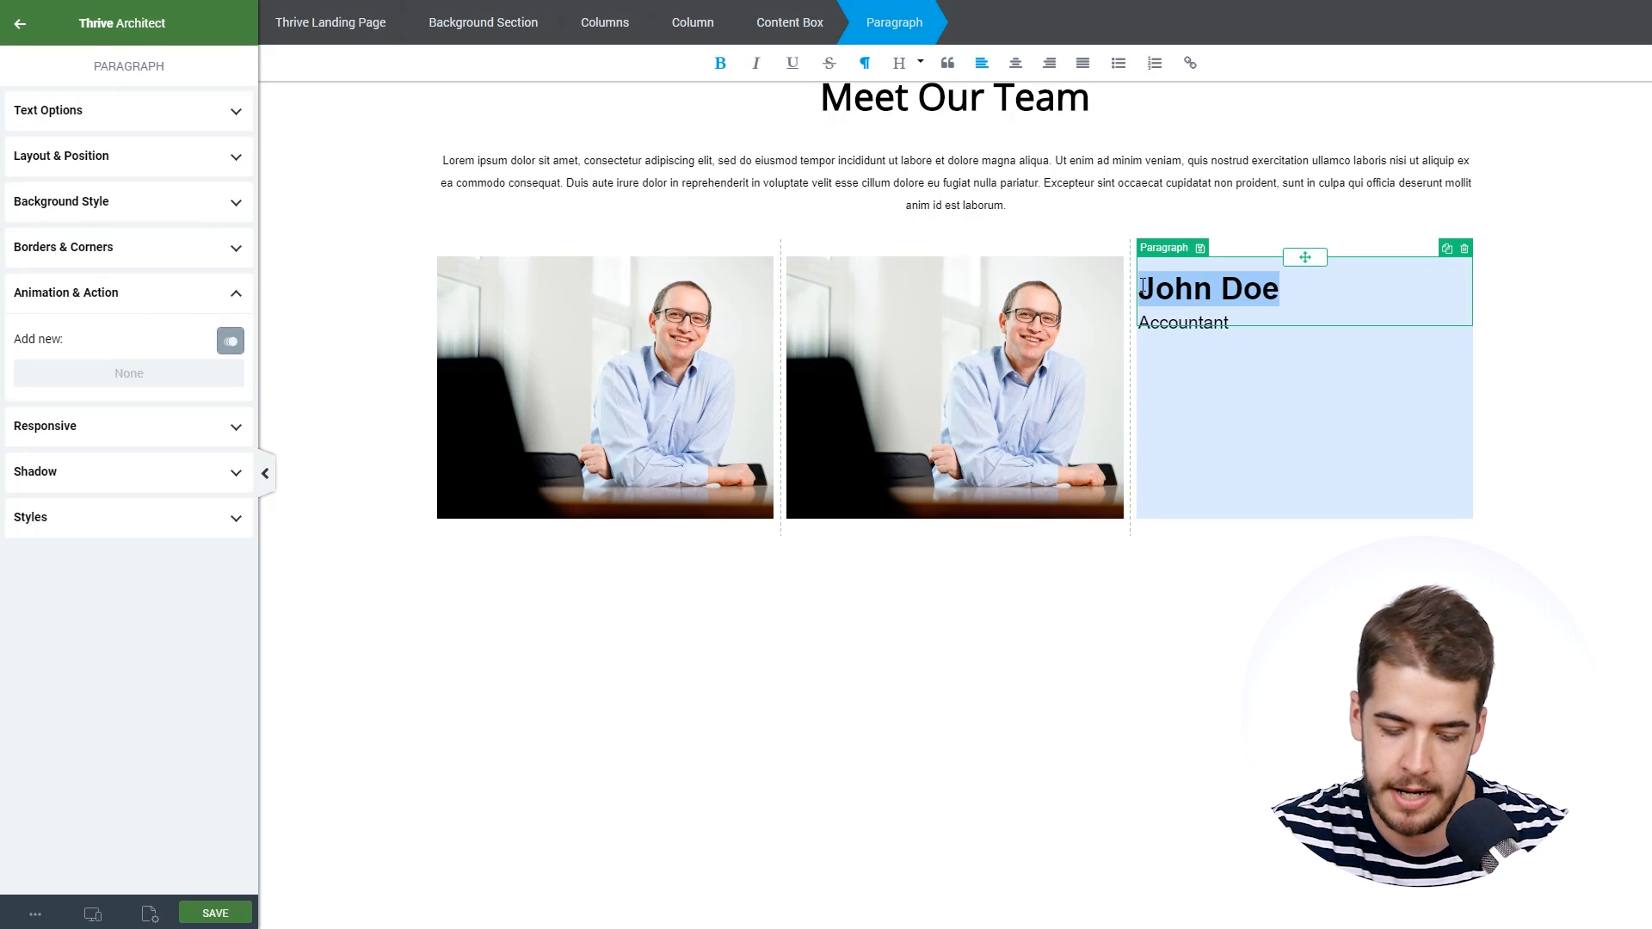
{"action": "type", "text": "Christian"}
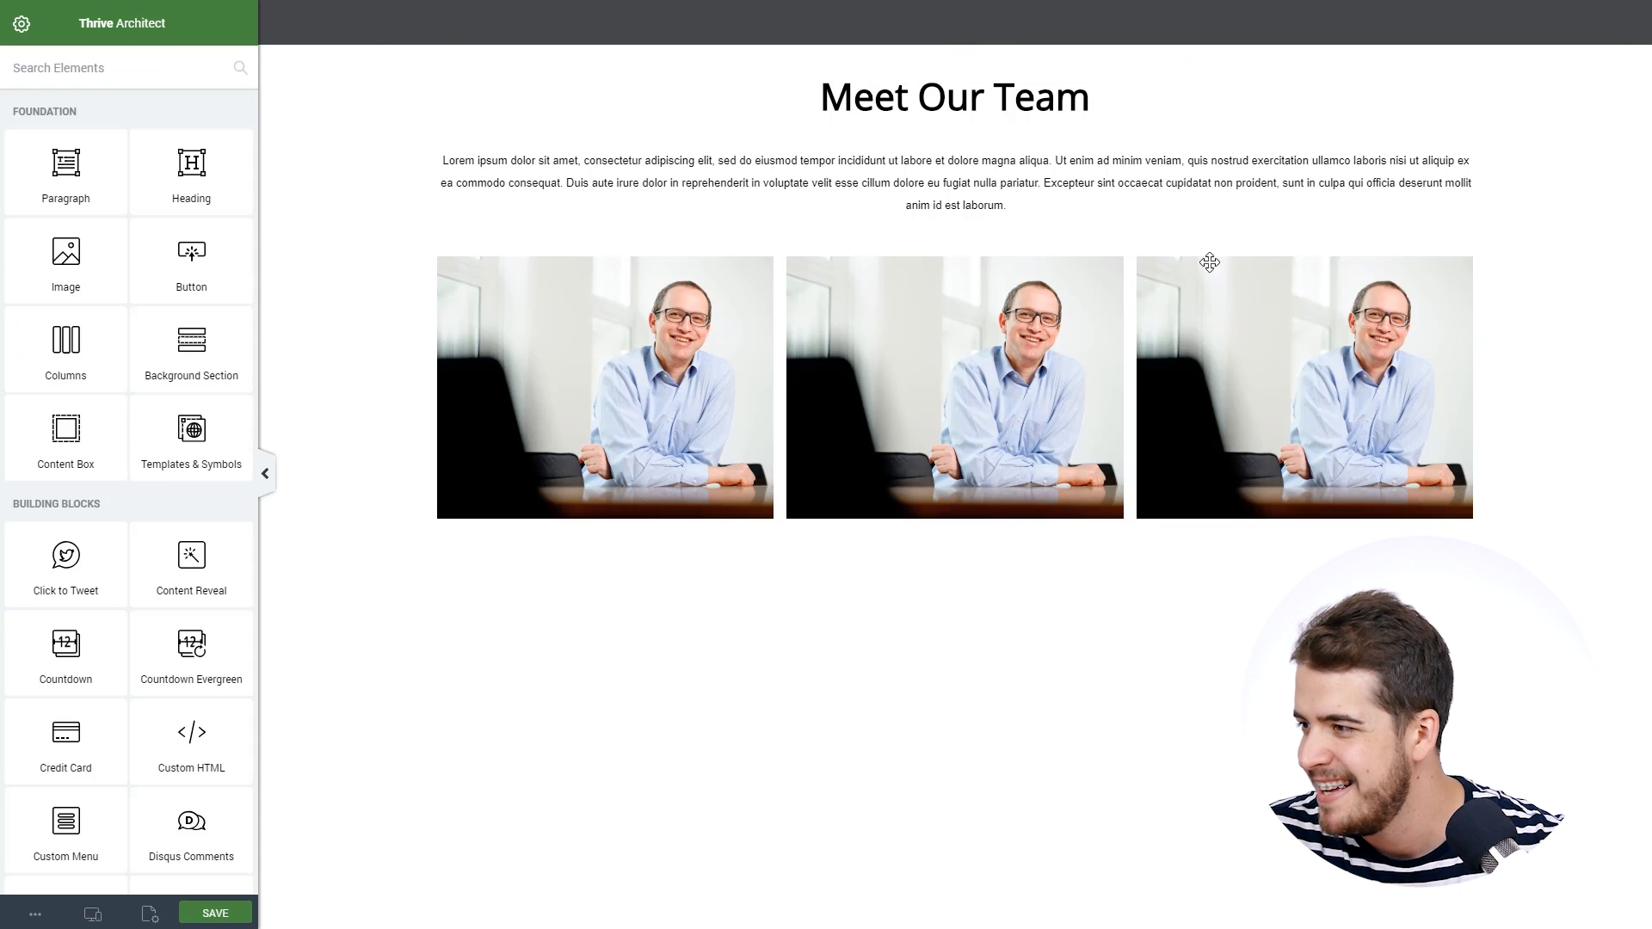
Step: Swap the duplicate box's background to the man-in-a-suit portrait and preview the three team photos
{"action": "left_click", "coordinate": [1302, 300]}
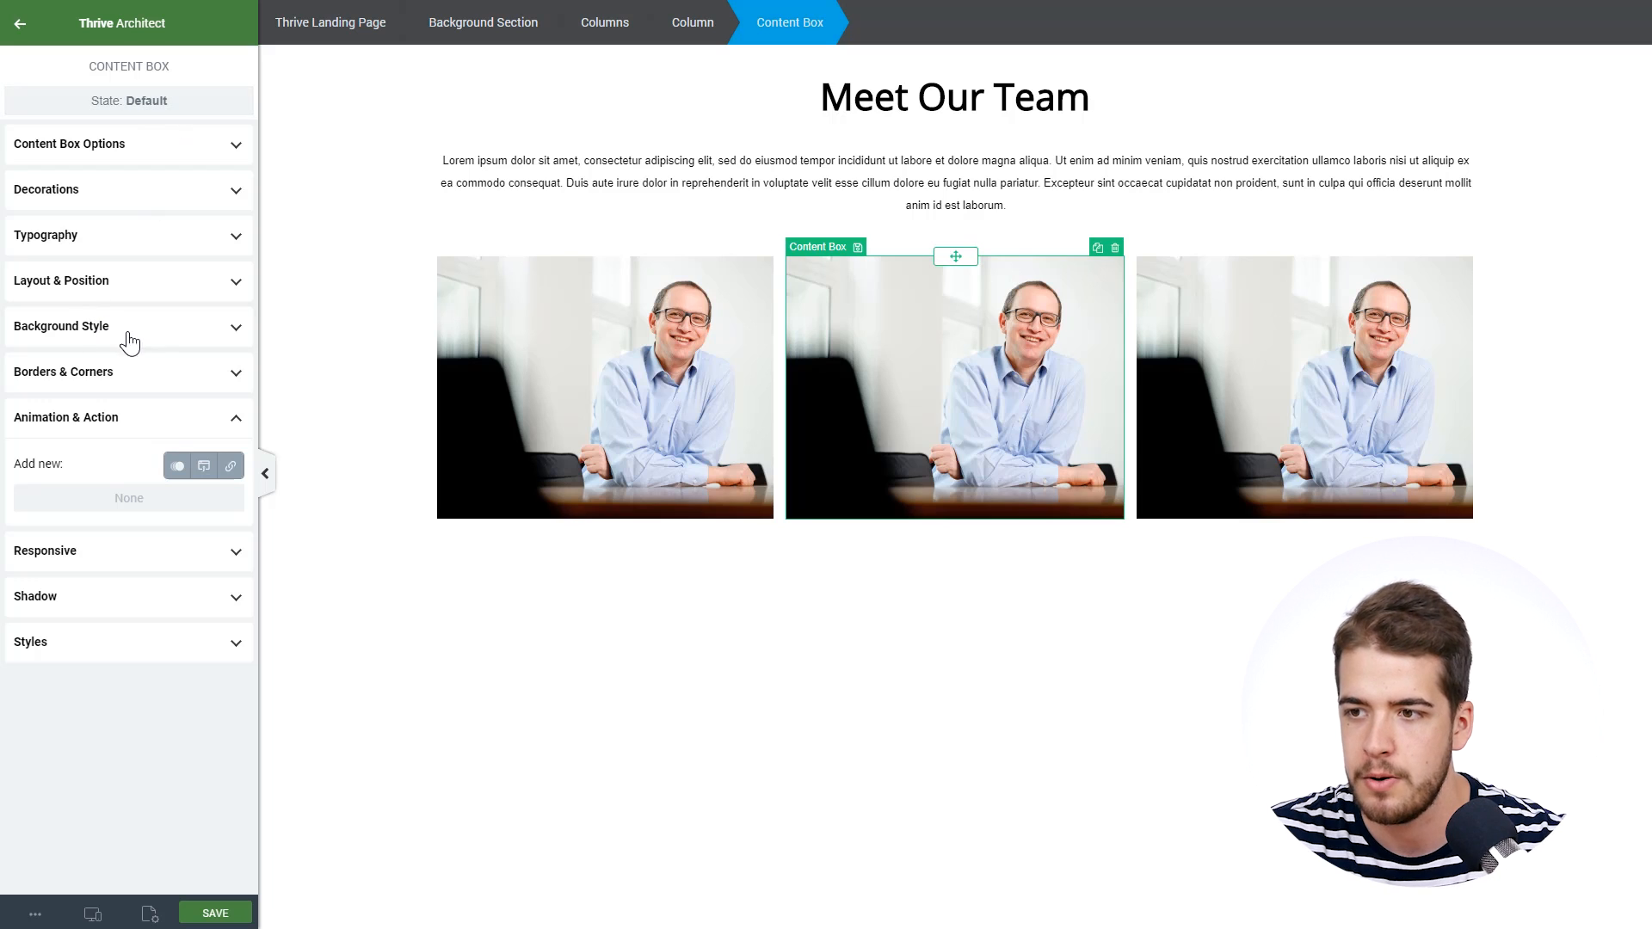
{"action": "left_click", "coordinate": [62, 325]}
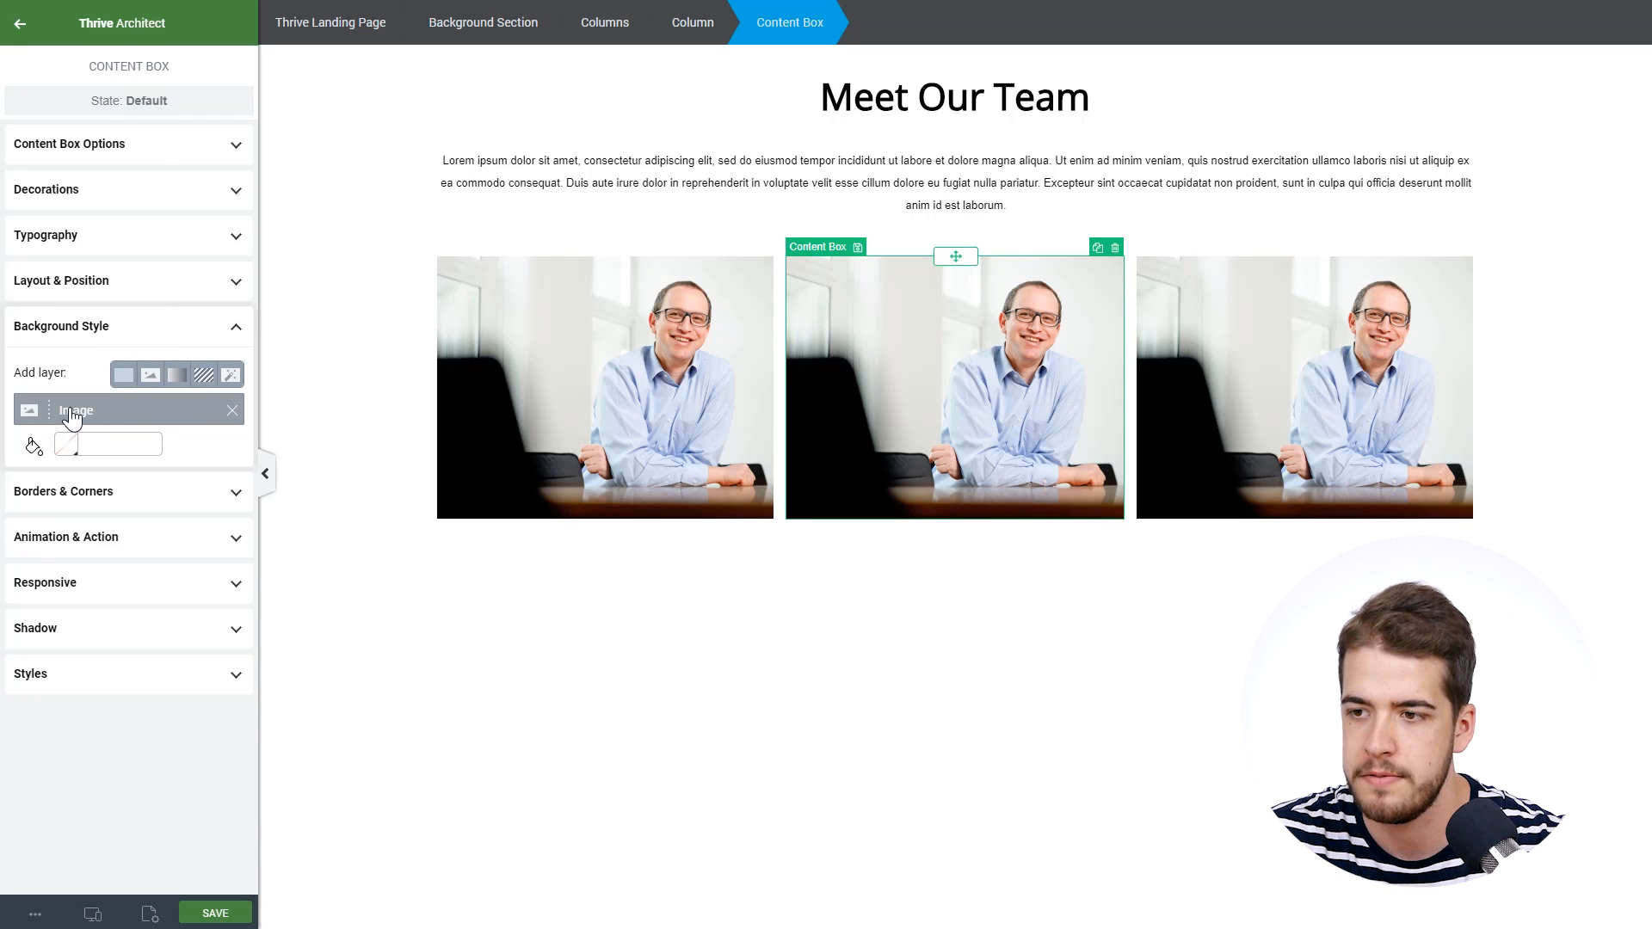
{"action": "left_click", "coordinate": [29, 410]}
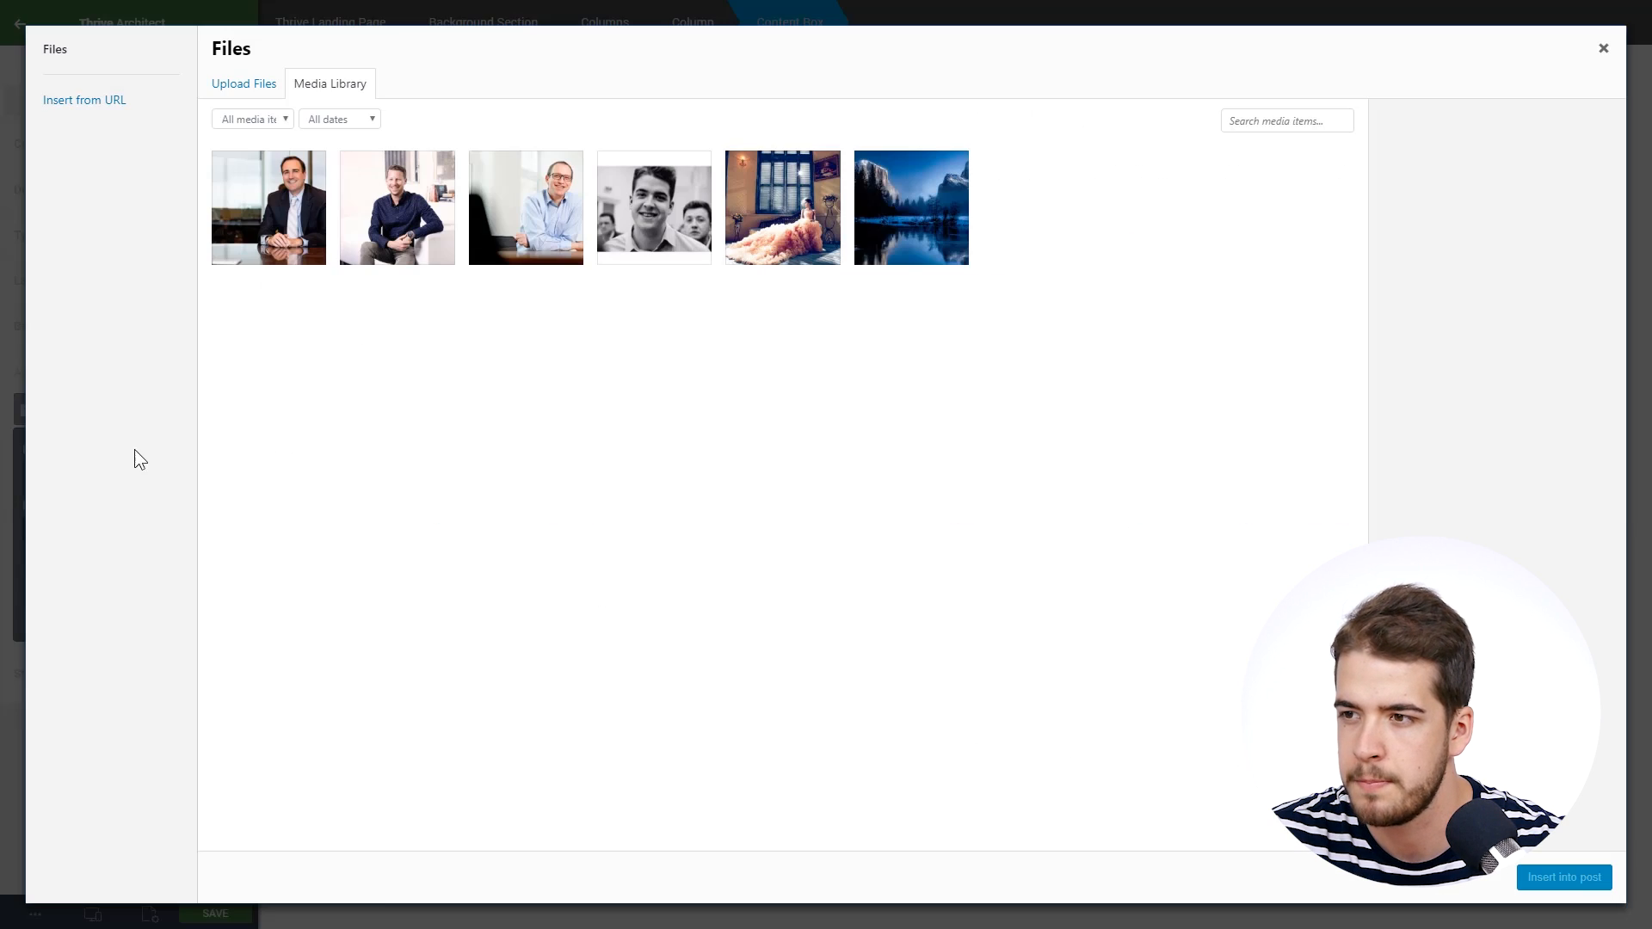
{"action": "left_click", "coordinate": [268, 207]}
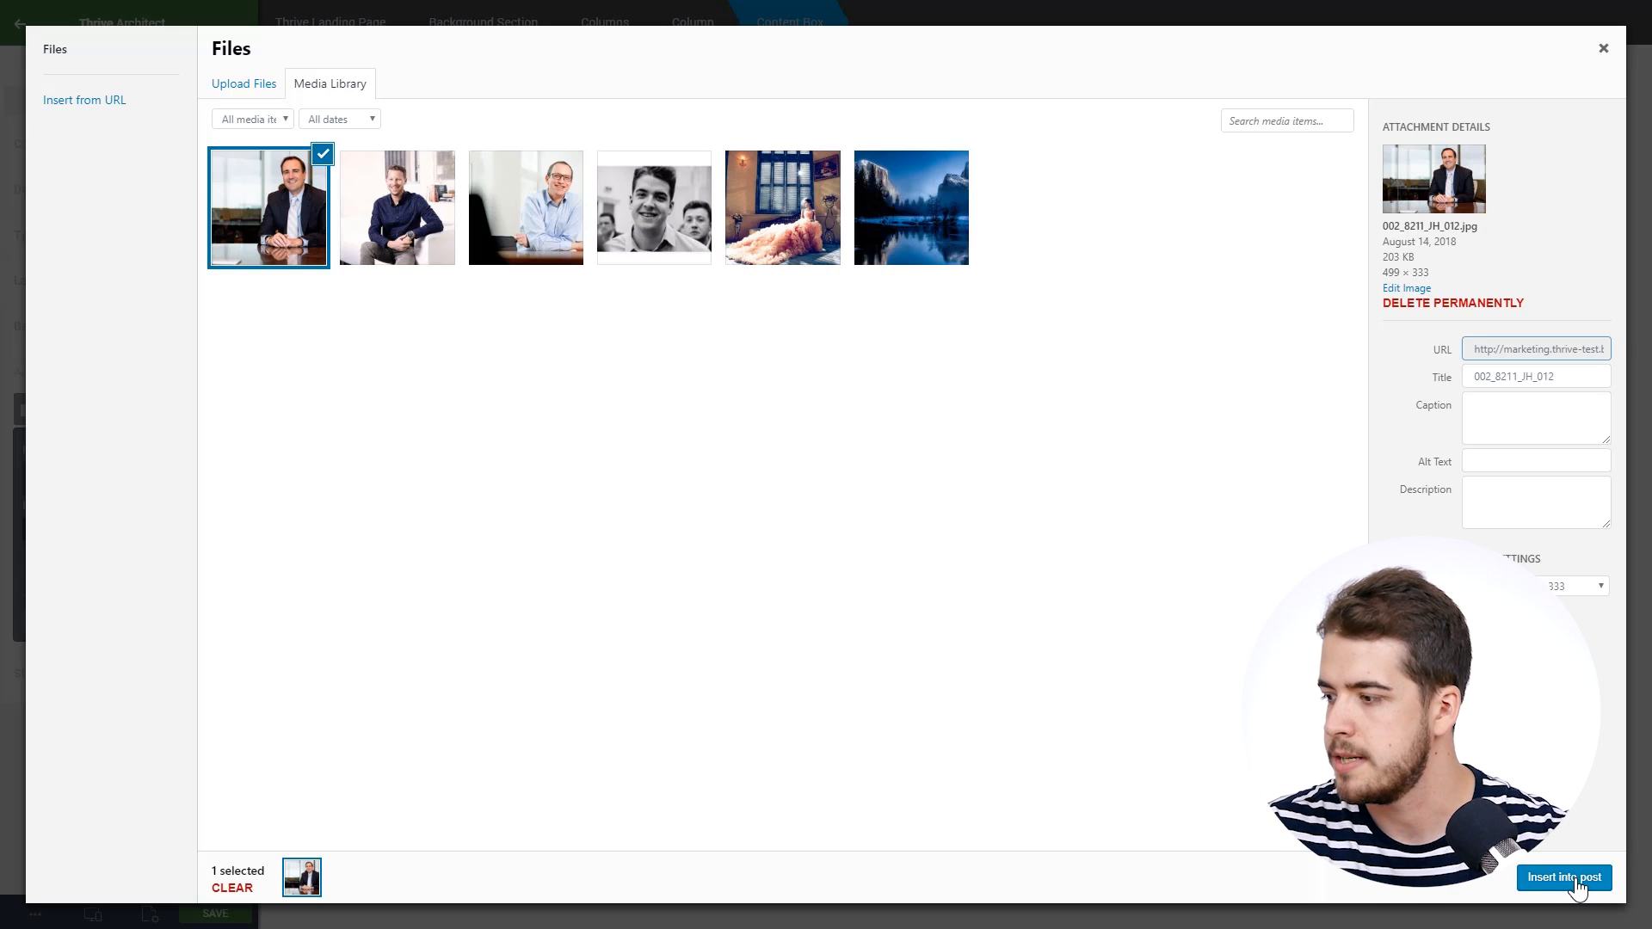
{"action": "left_click", "coordinate": [1564, 876]}
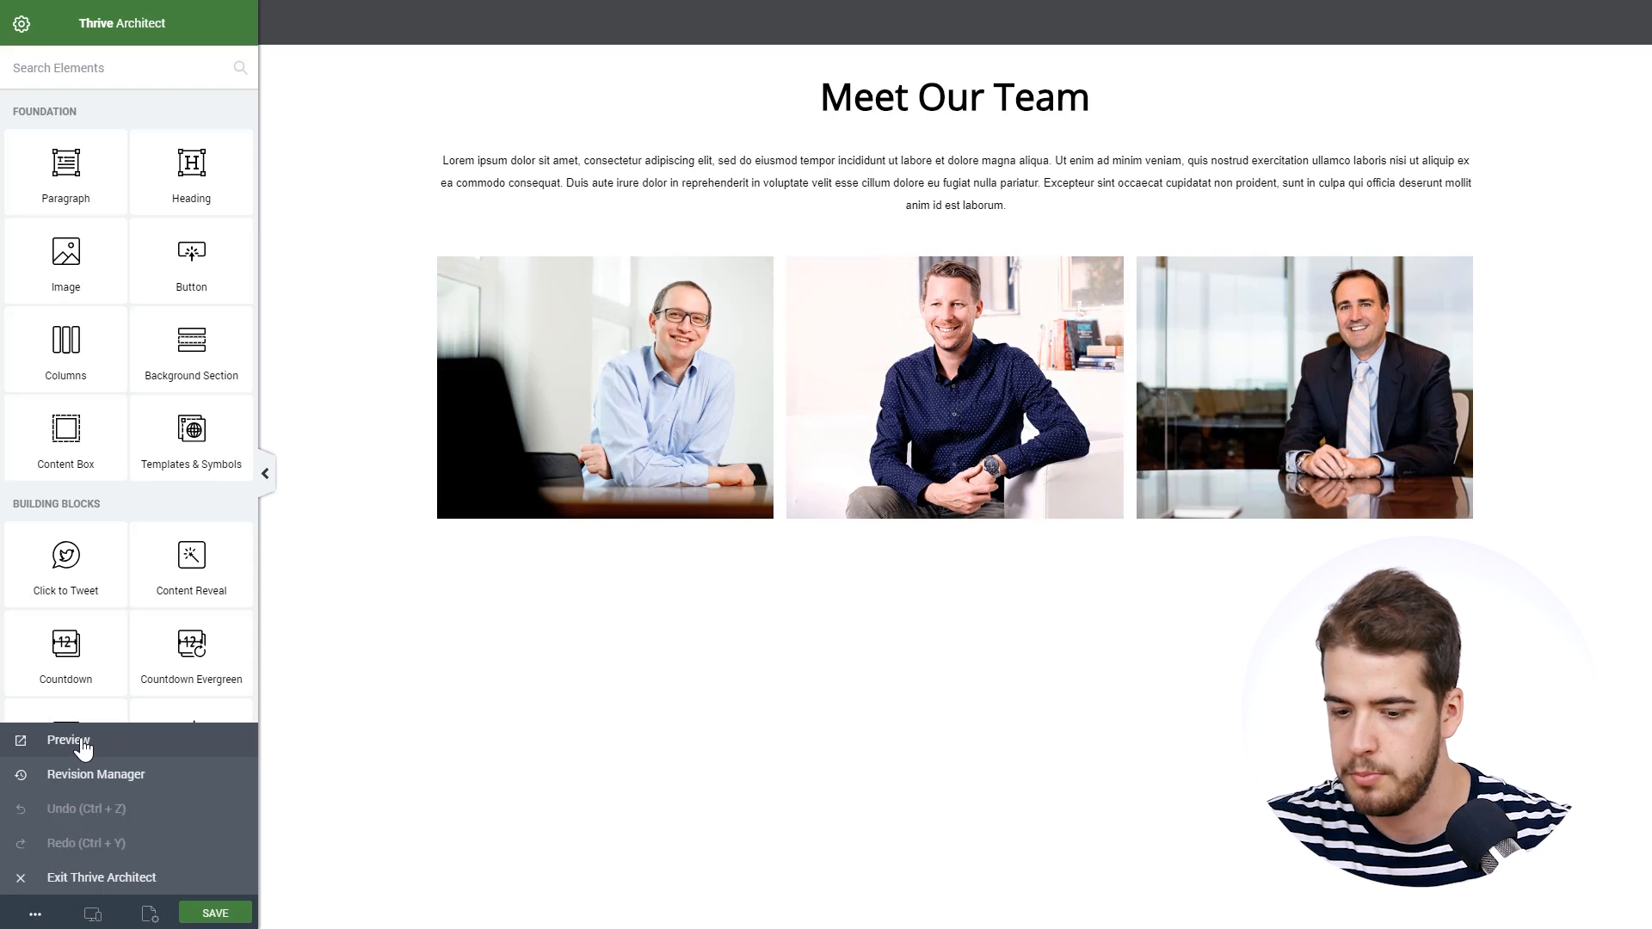
{"action": "left_click", "coordinate": [67, 739]}
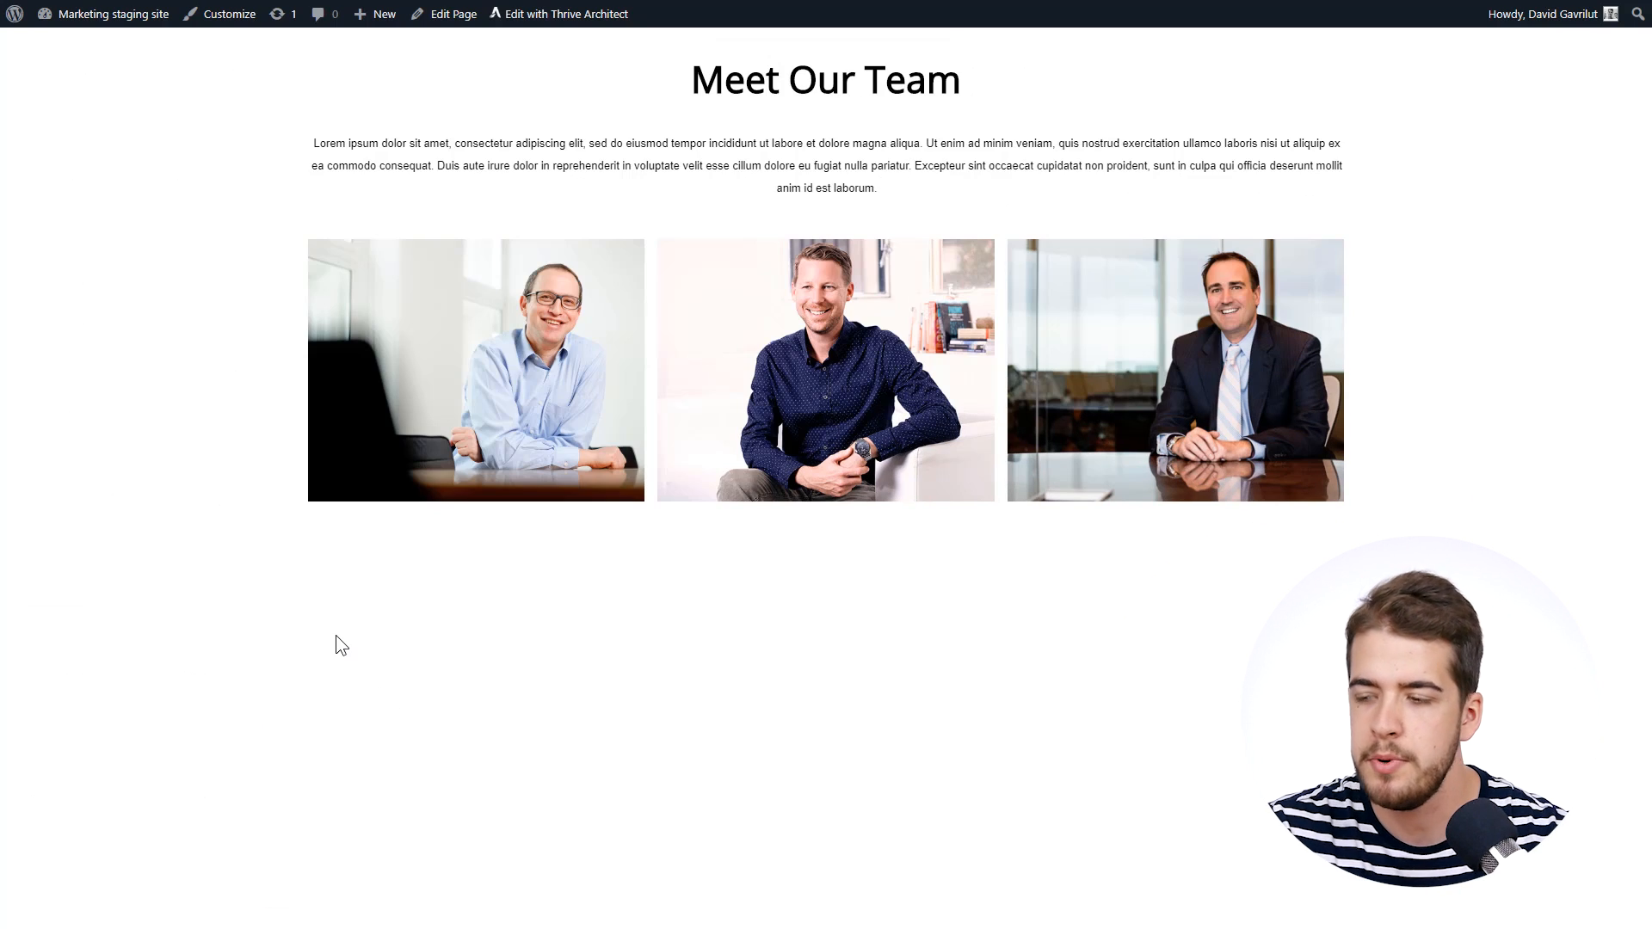